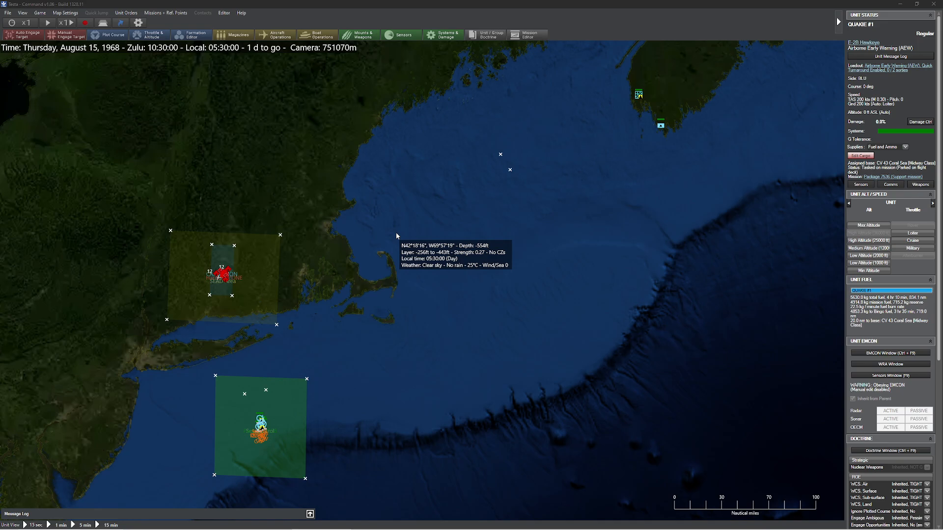
mouse_move(418, 159)
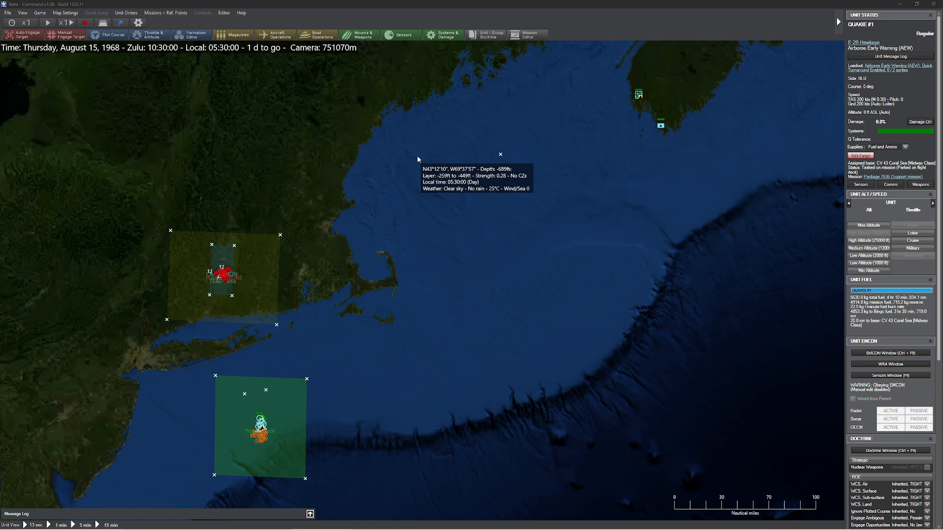
mouse_move(418, 204)
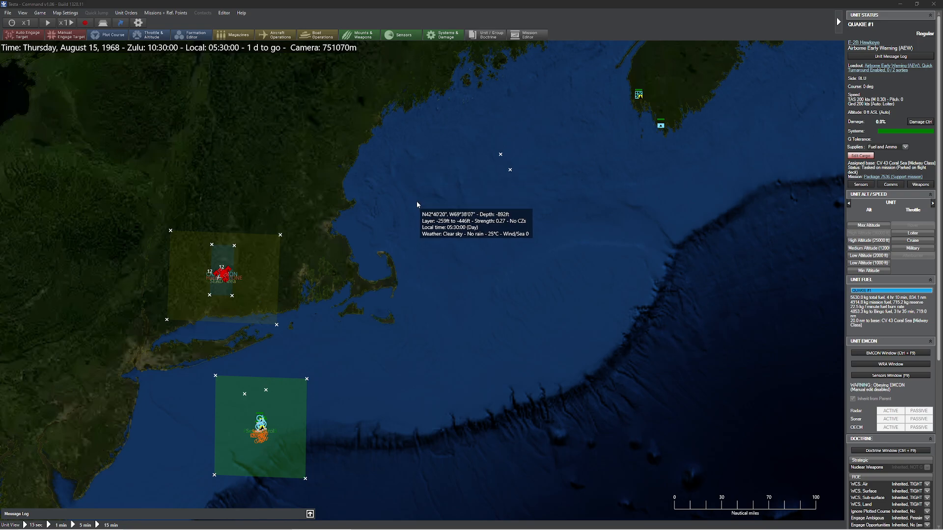
mouse_move(236, 271)
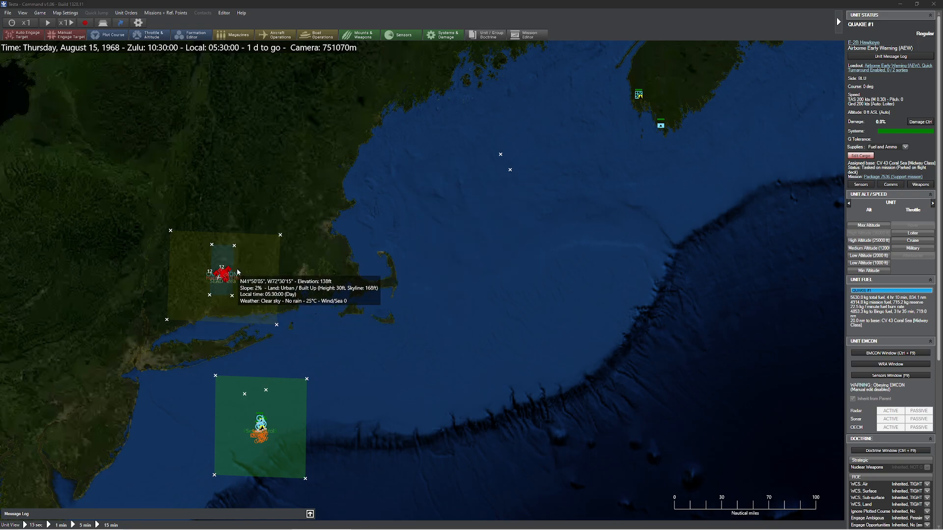
mouse_move(460, 249)
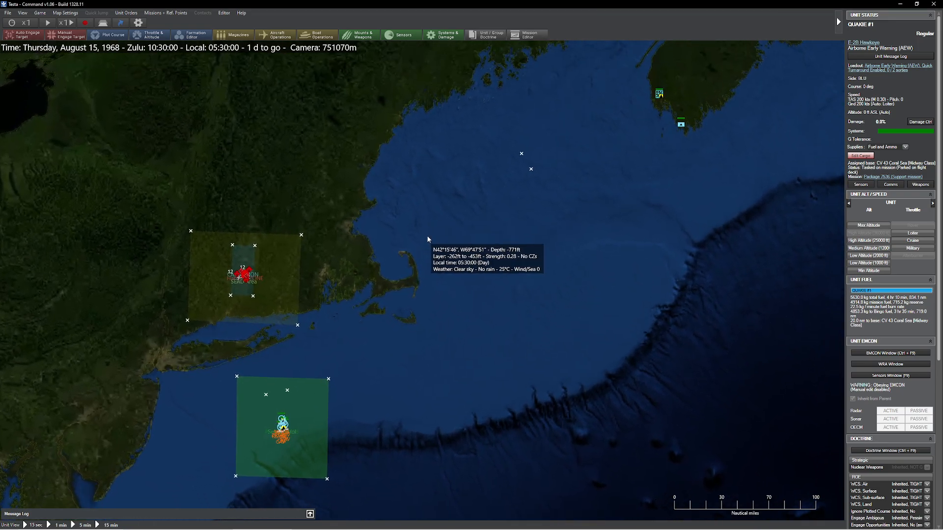
mouse_move(541, 287)
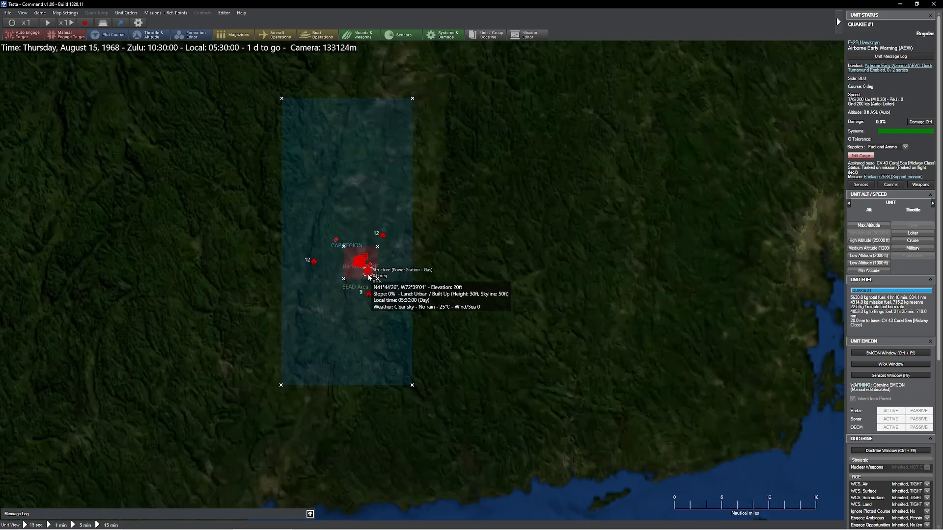
mouse_move(356, 262)
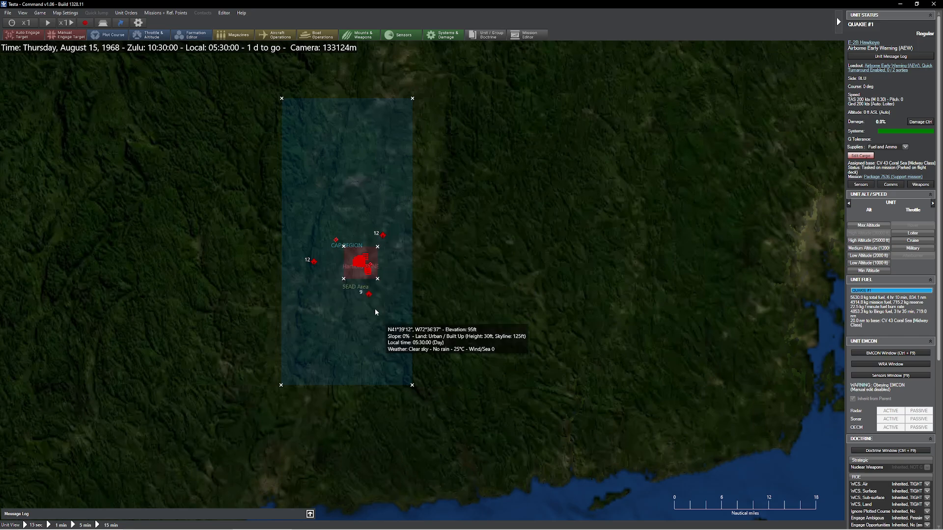
- Open the areas and reference points manager from the mission options, then close it
scroll("down", 3)
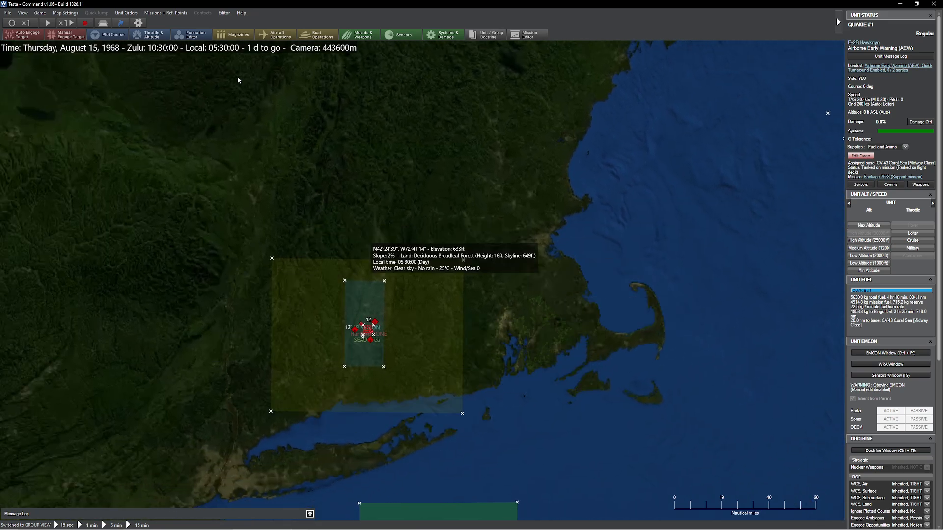
left_click(165, 12)
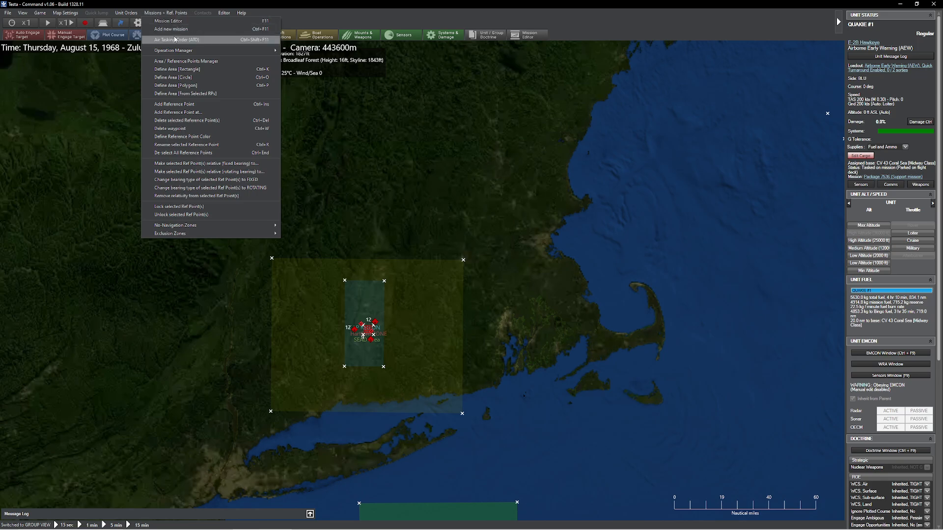
left_click(187, 61)
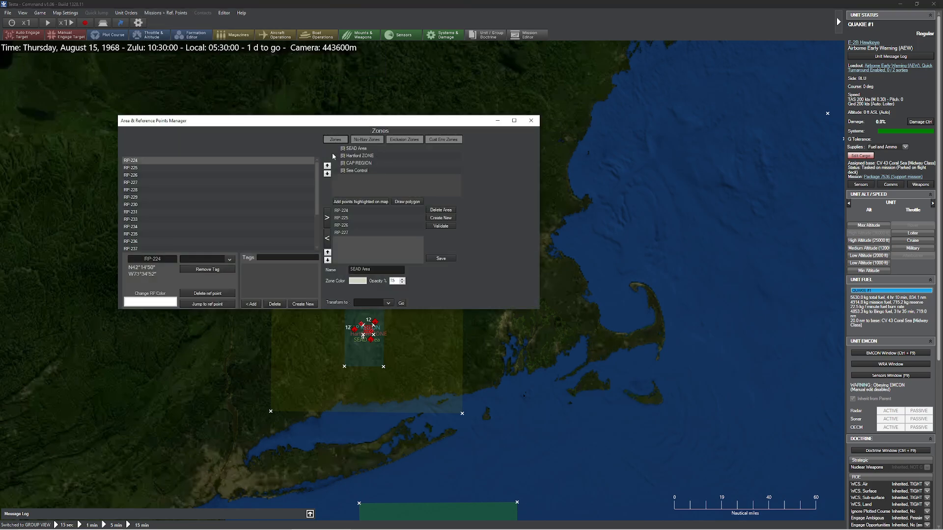
mouse_move(206, 203)
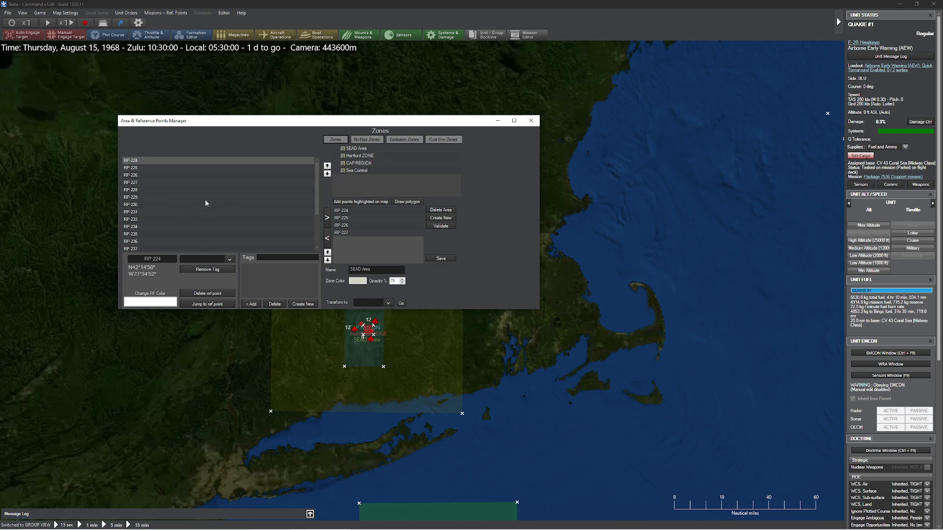
mouse_move(169, 193)
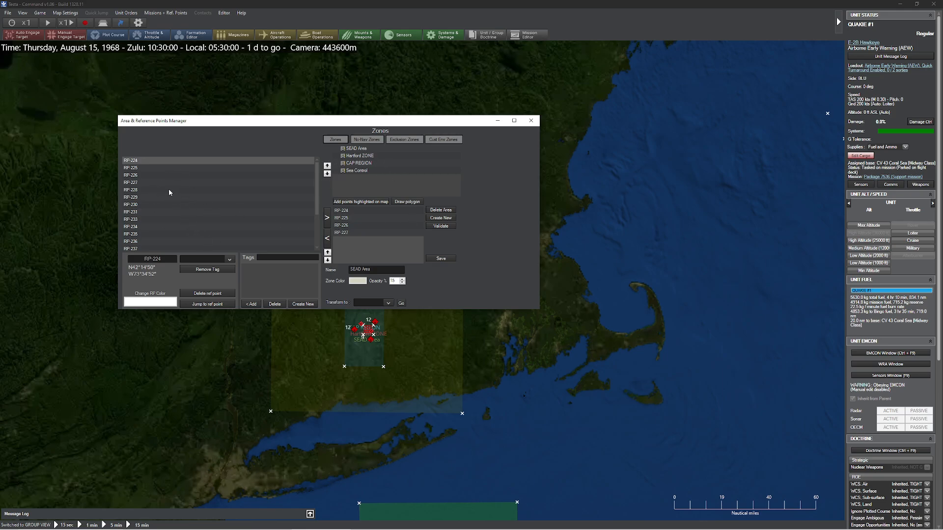
left_click(531, 120)
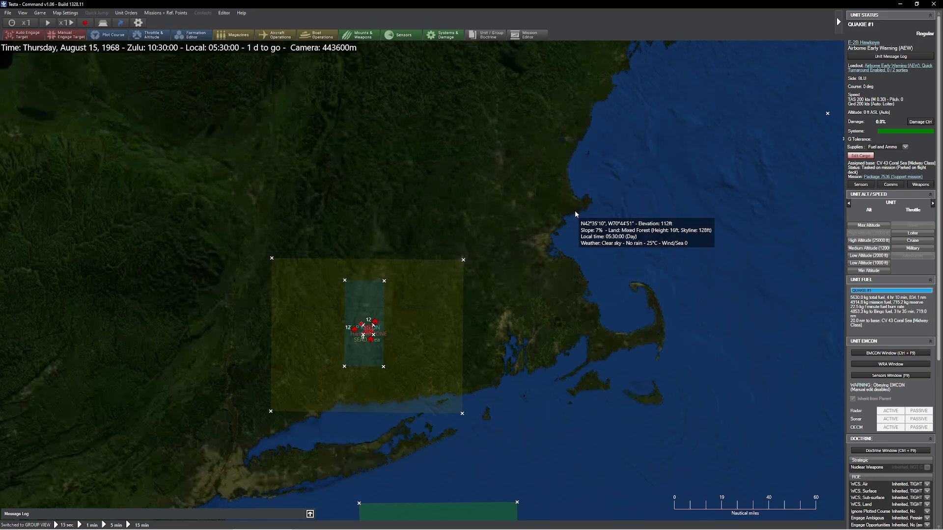
- Expand the AIR FORCE missions and review Packages 7531, 7532 and 7534
scroll("down", 3)
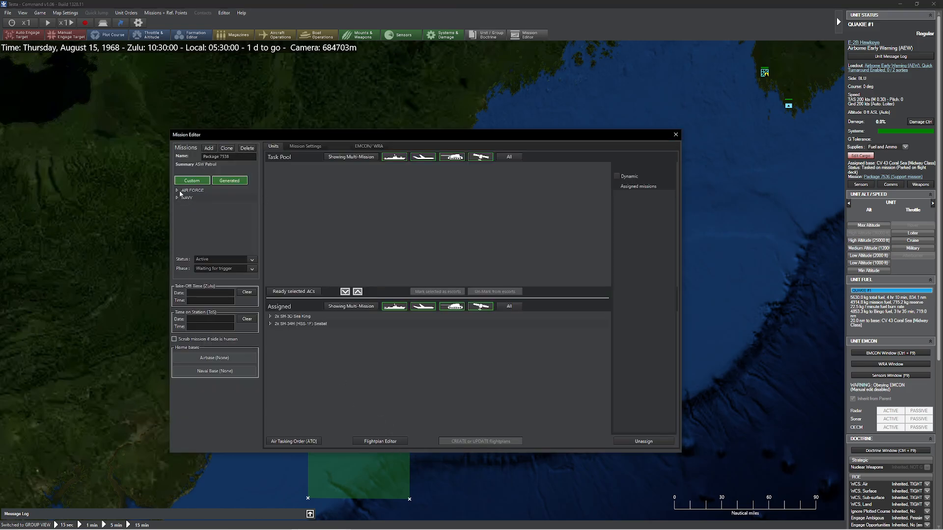
left_click(177, 191)
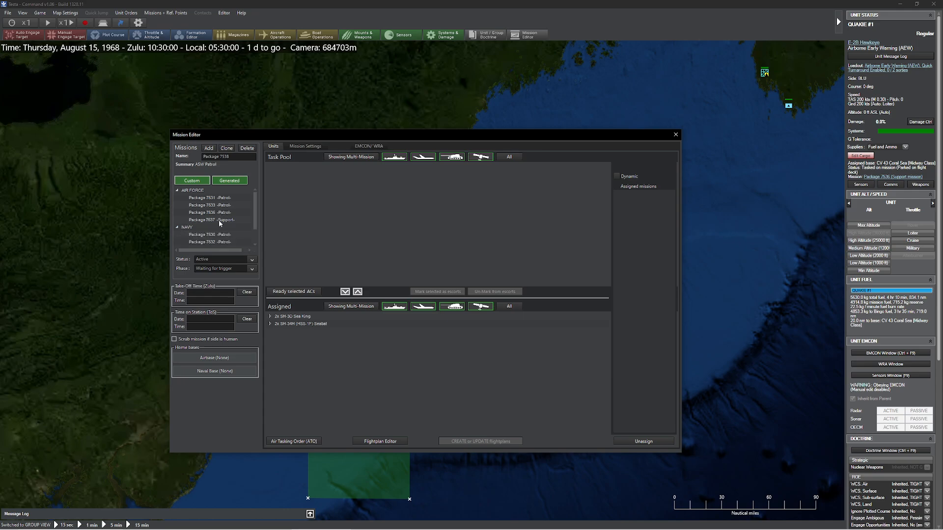
mouse_move(227, 211)
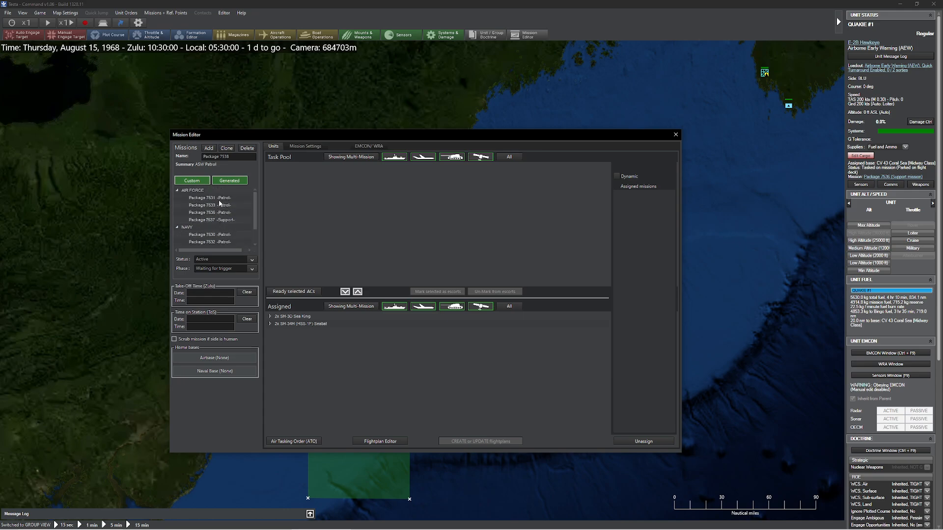
left_click(210, 198)
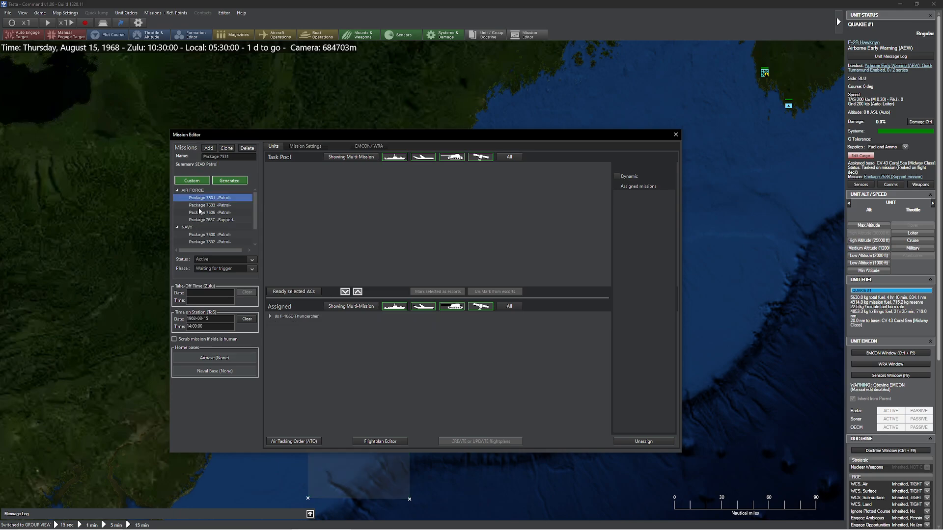
mouse_move(201, 201)
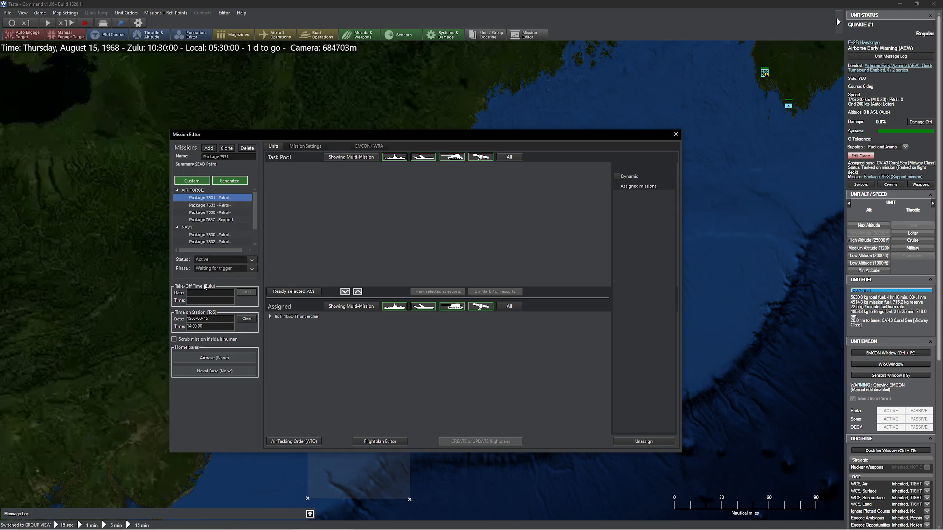
left_click(211, 229)
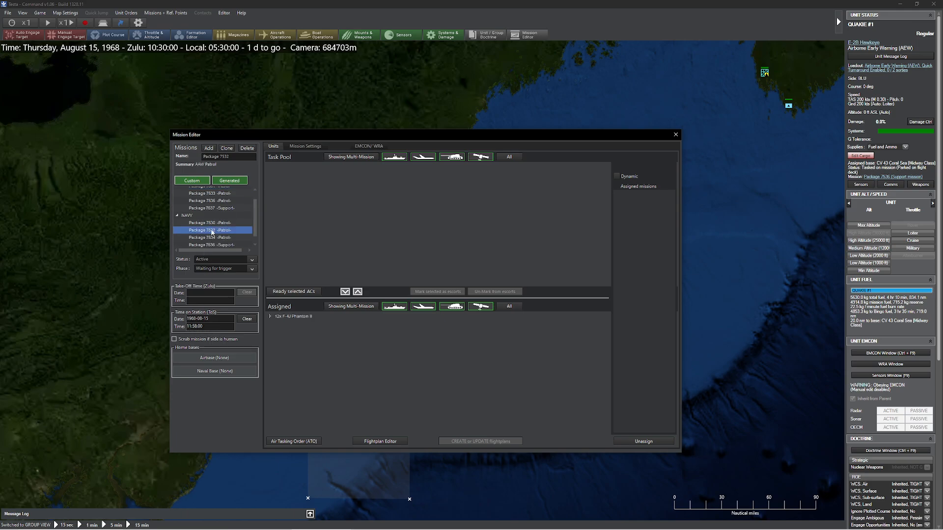
left_click(210, 238)
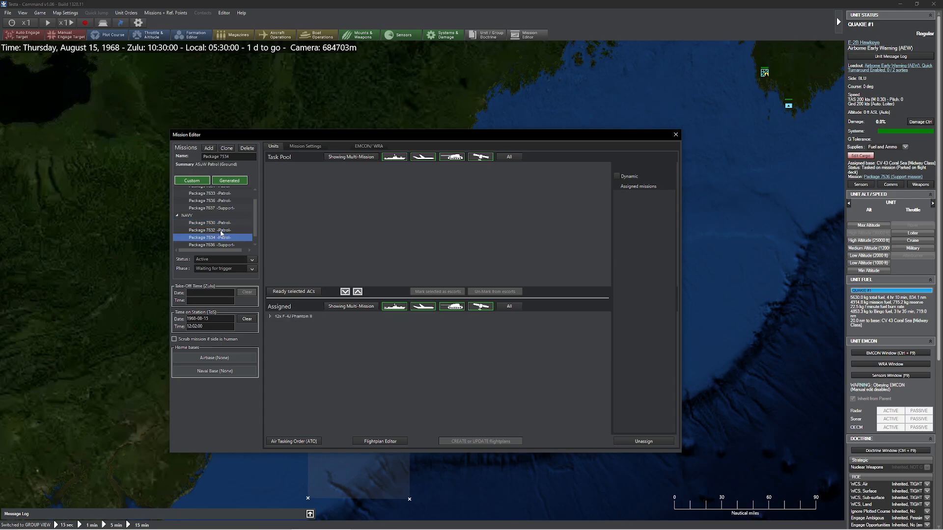
mouse_move(674, 134)
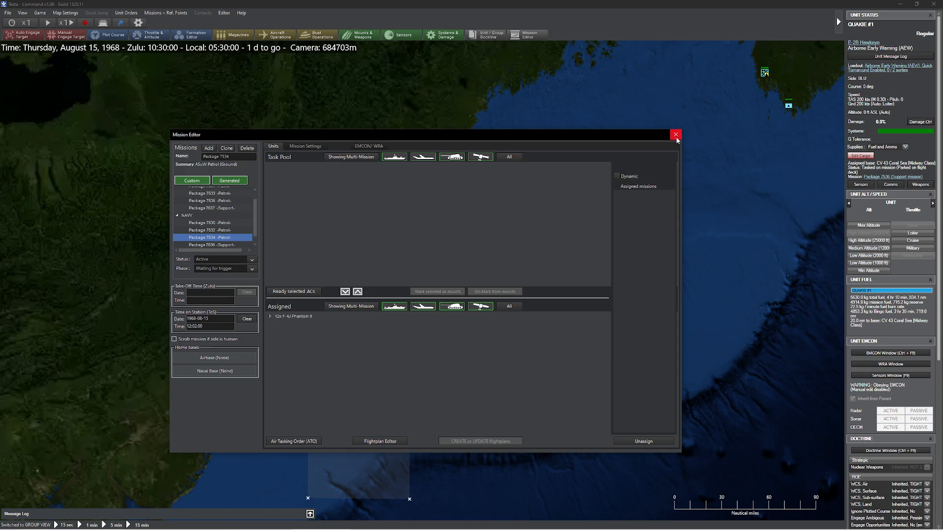
- Close the Mission Editor and show ATO flights for all missions and packages included in the ATO
left_click(674, 134)
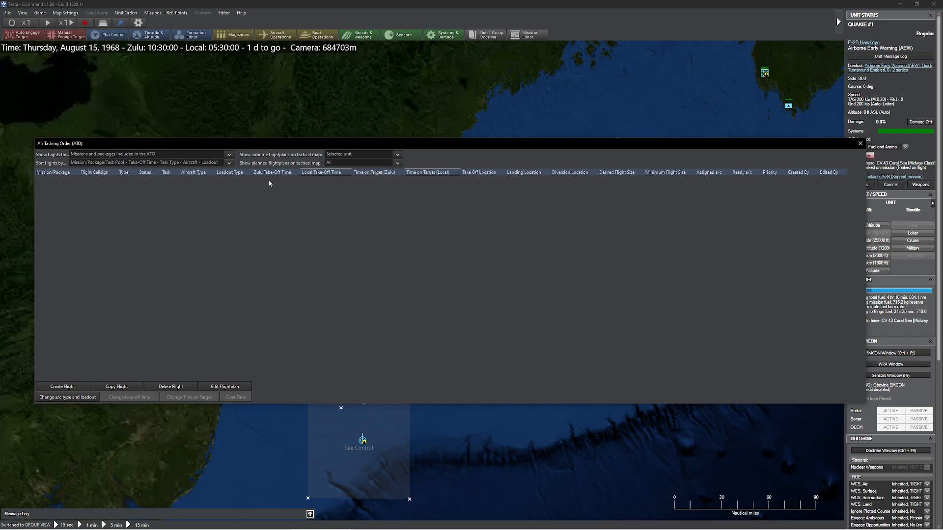
mouse_move(259, 259)
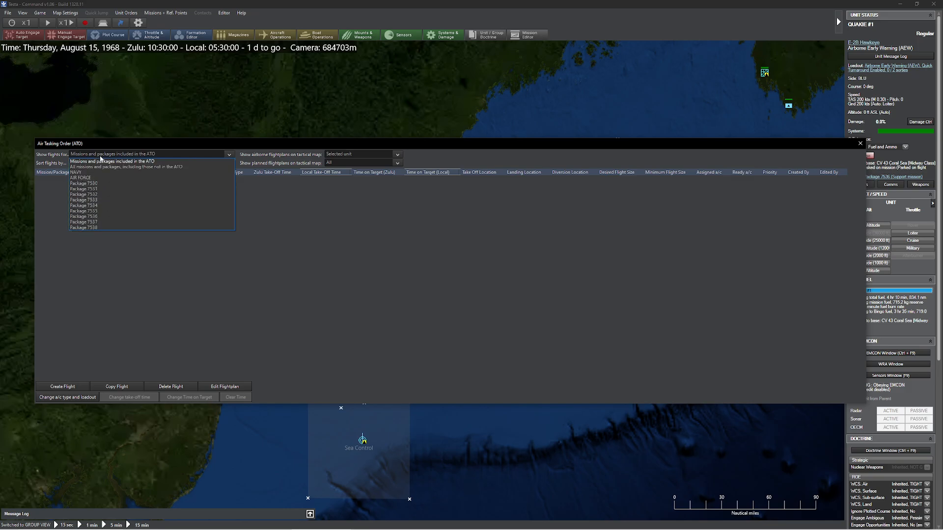
mouse_move(98, 157)
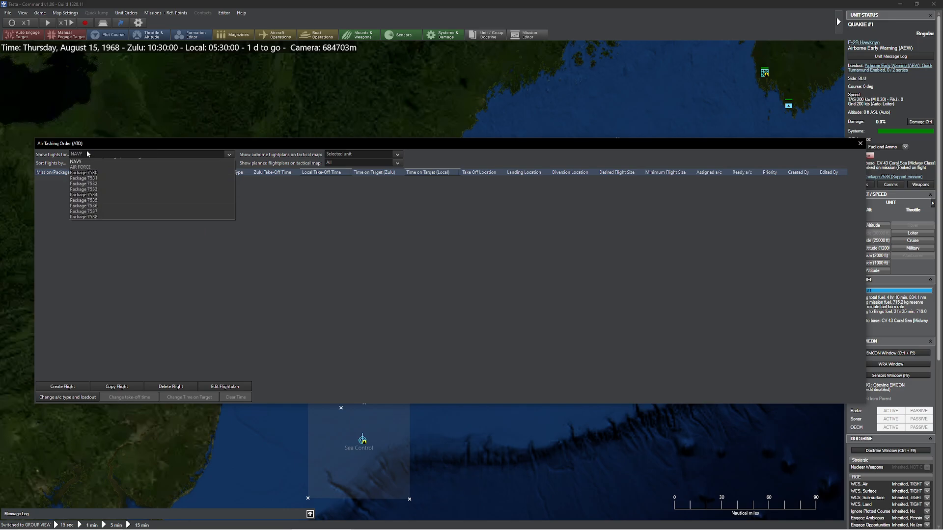
left_click(79, 171)
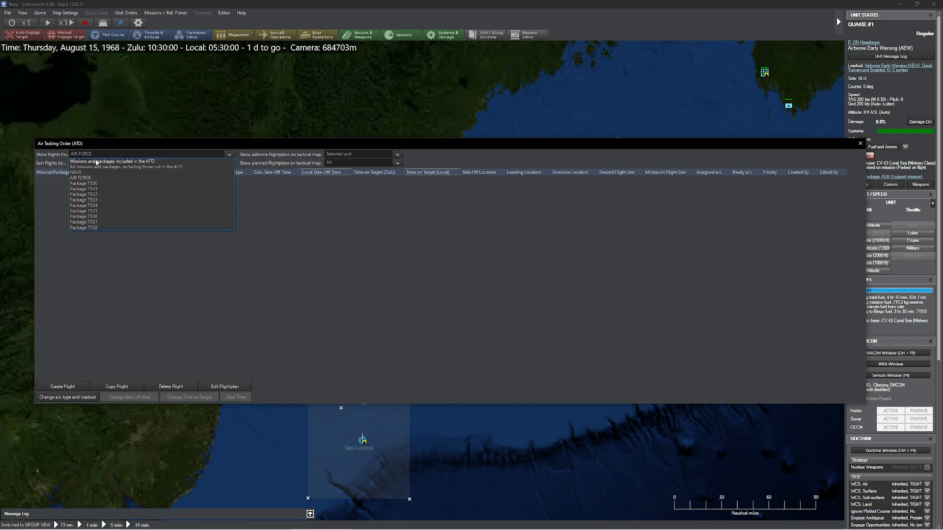
left_click(112, 166)
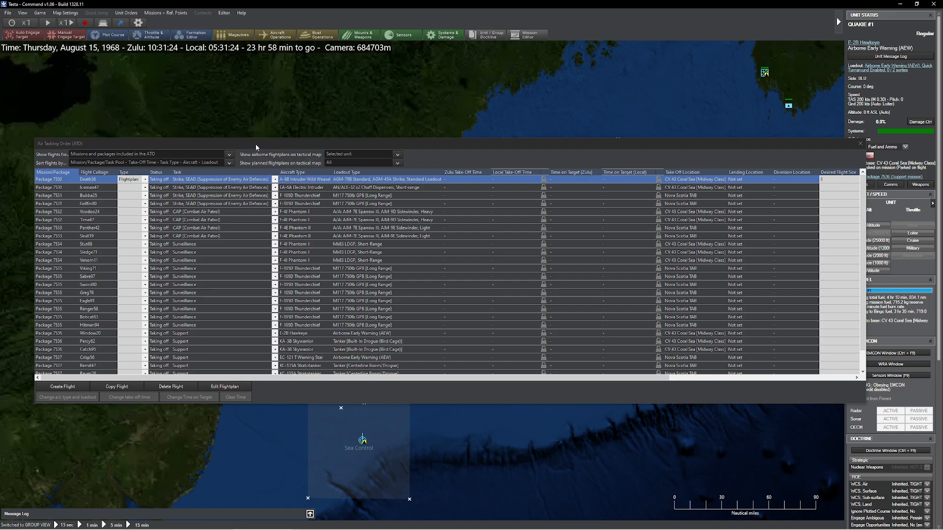
mouse_move(371, 245)
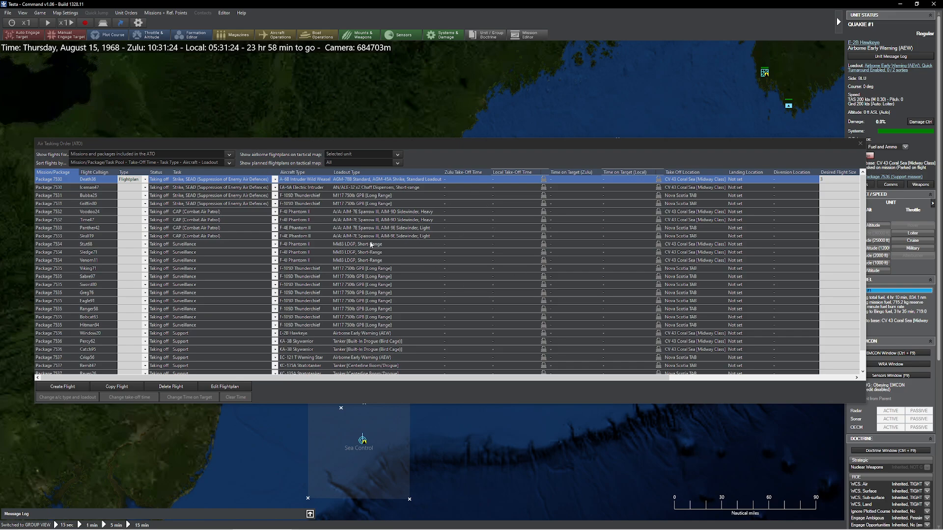
mouse_move(615, 228)
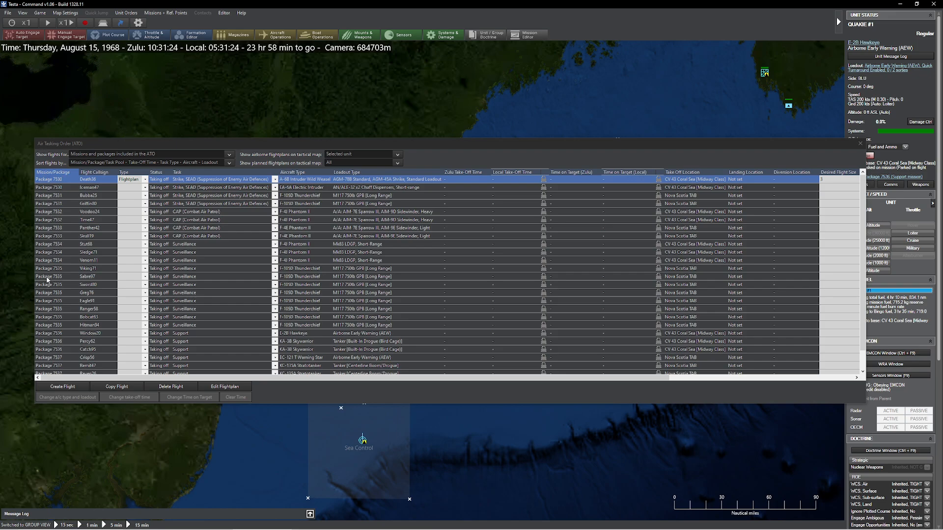
mouse_move(47, 273)
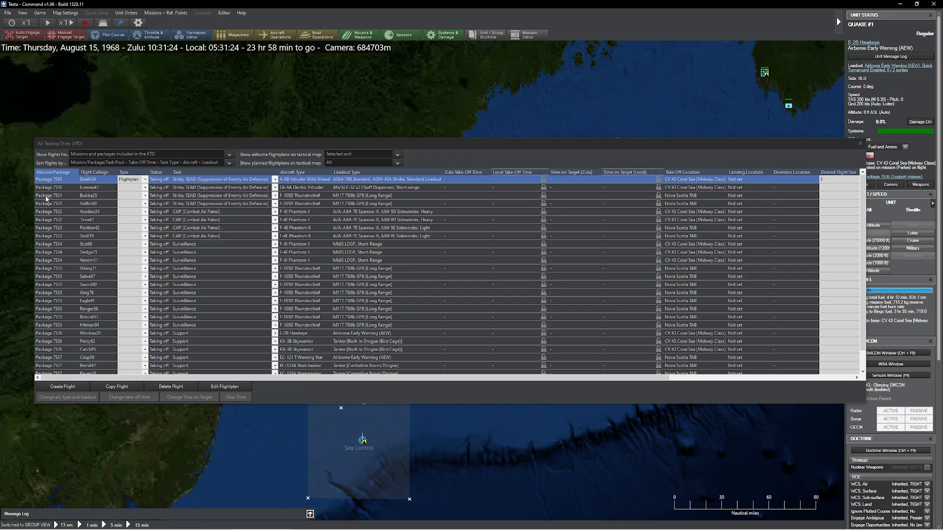
mouse_move(93, 234)
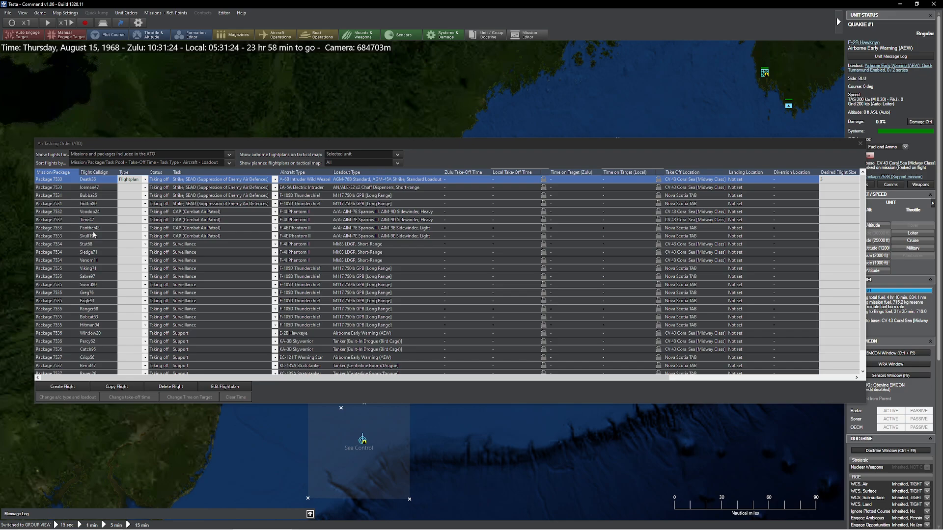
left_click(91, 195)
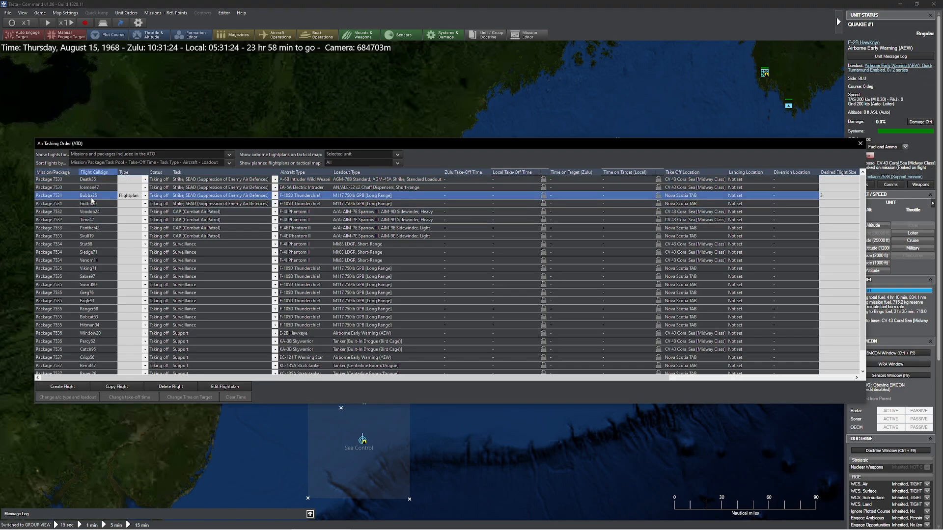
left_click(91, 179)
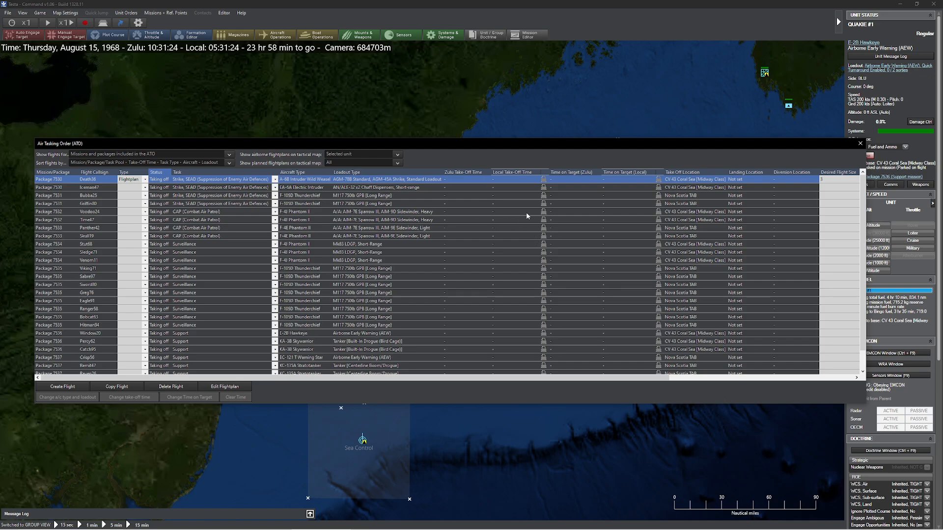
mouse_move(512, 197)
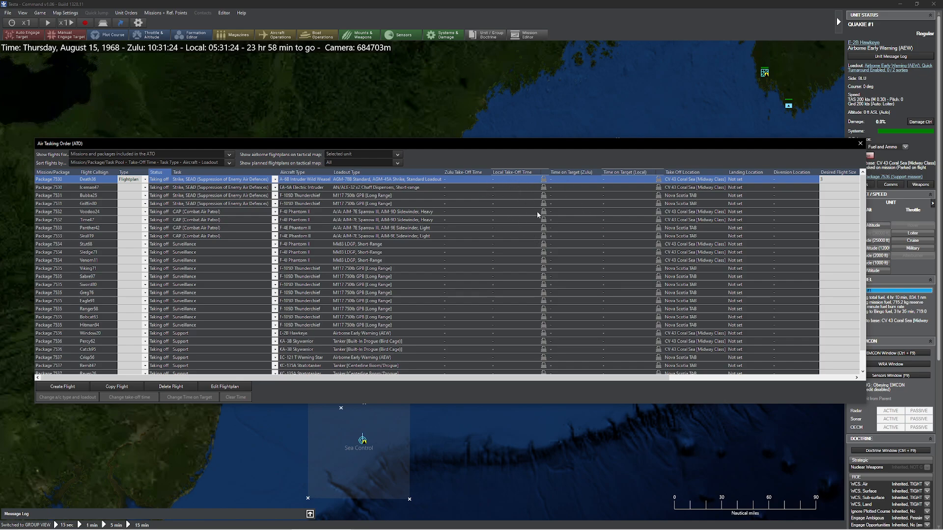
mouse_move(576, 221)
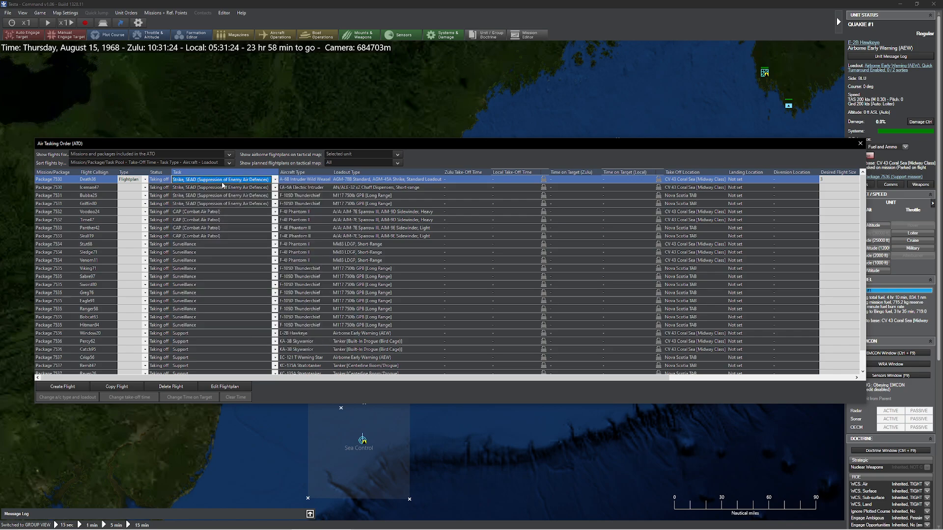
mouse_move(218, 209)
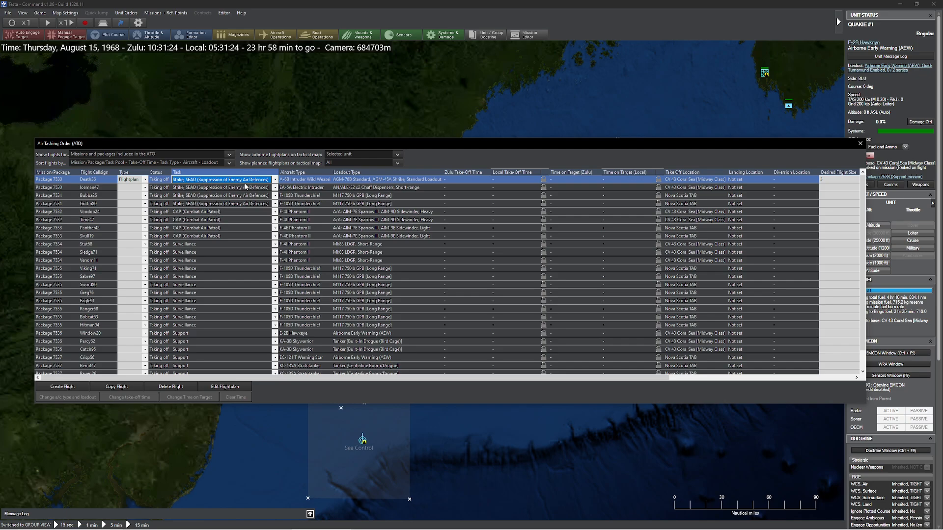
- Re-task Package 7532's four F-4 flights, starting with Death36, from CAP to TARCAP
left_click(274, 179)
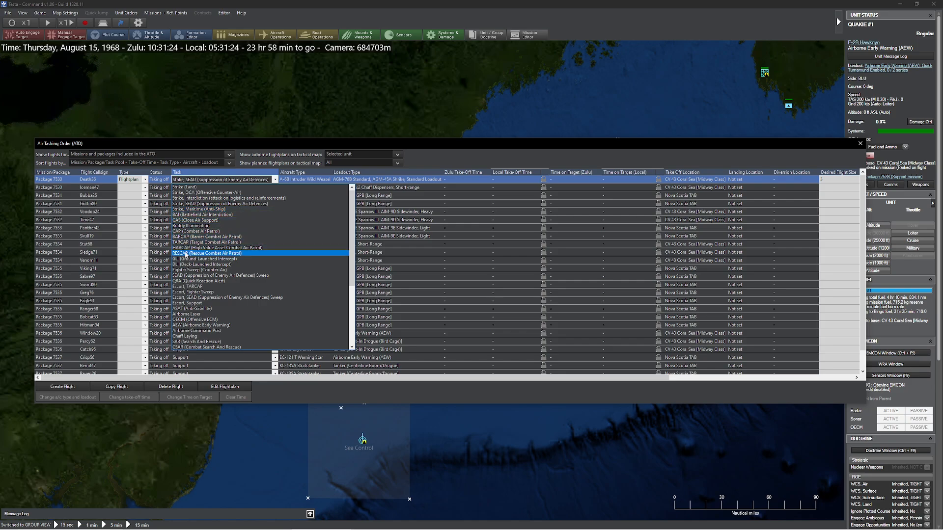
left_click(207, 236)
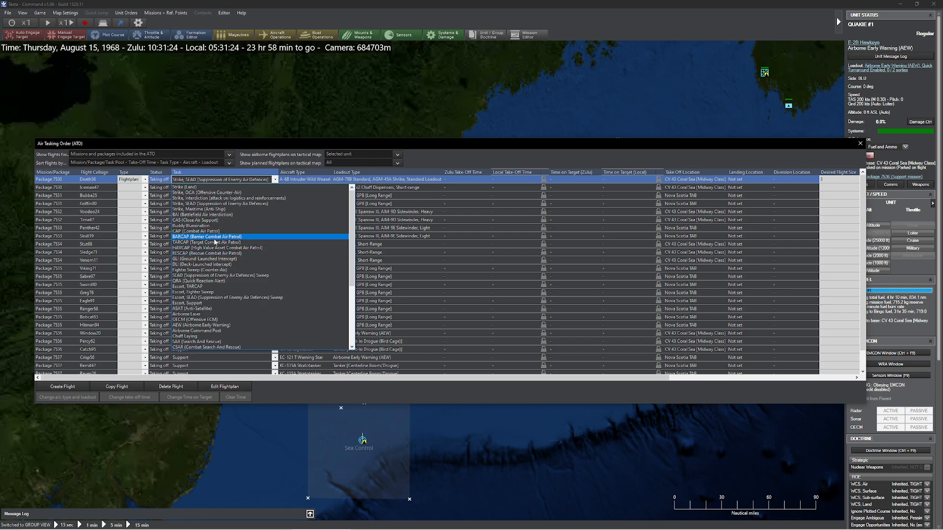
left_click(207, 253)
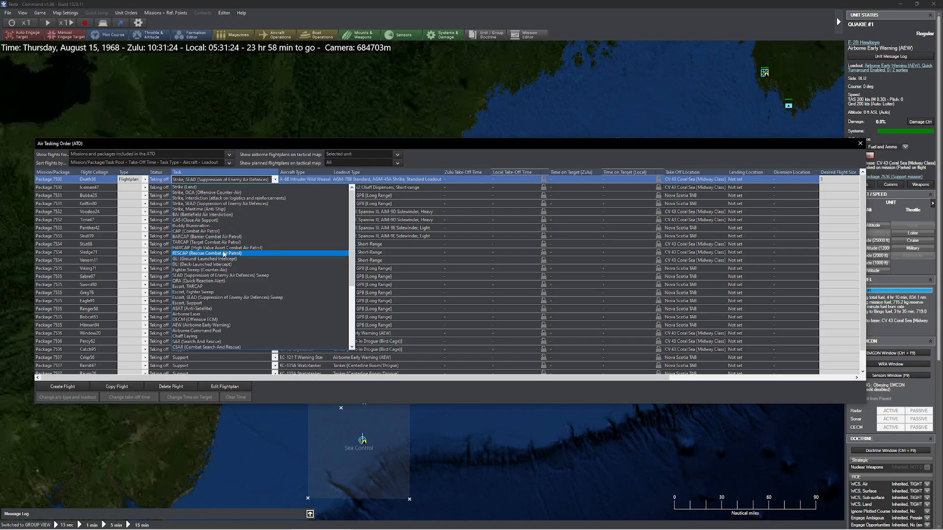
left_click(206, 236)
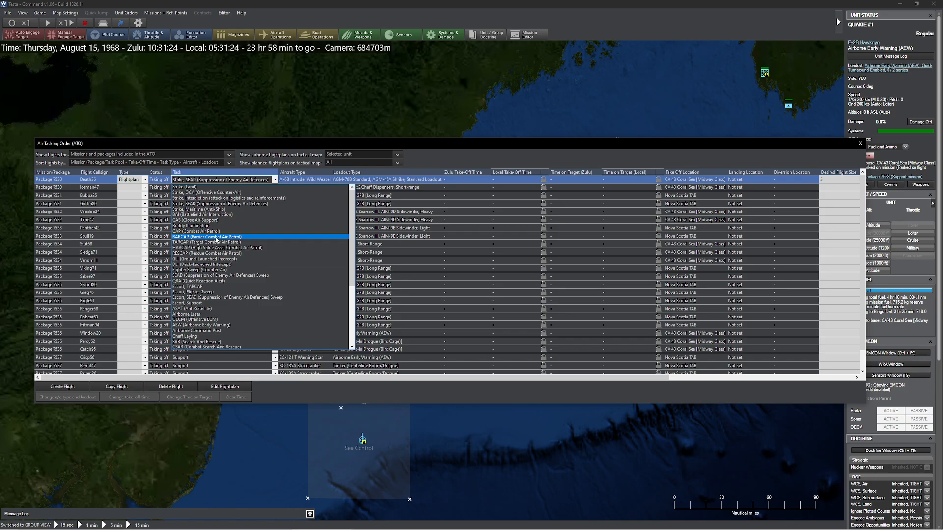
mouse_move(228, 240)
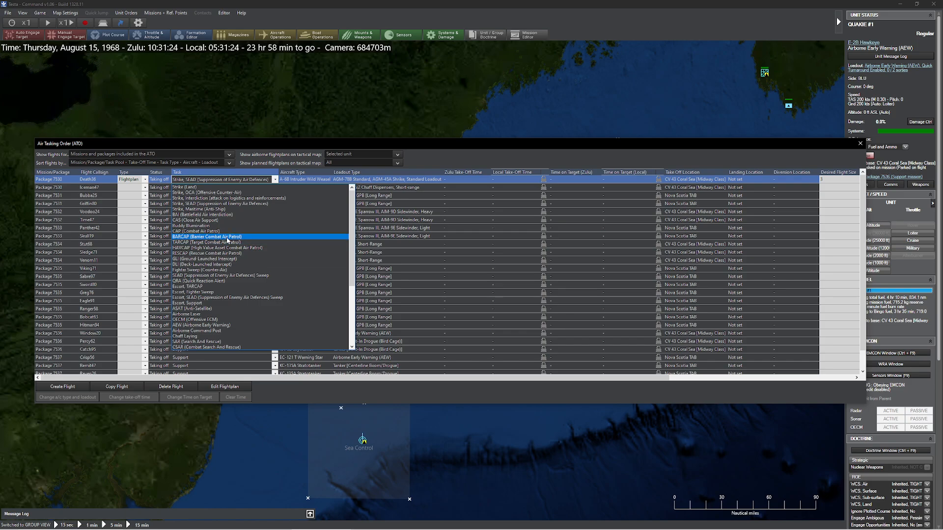
left_click(206, 242)
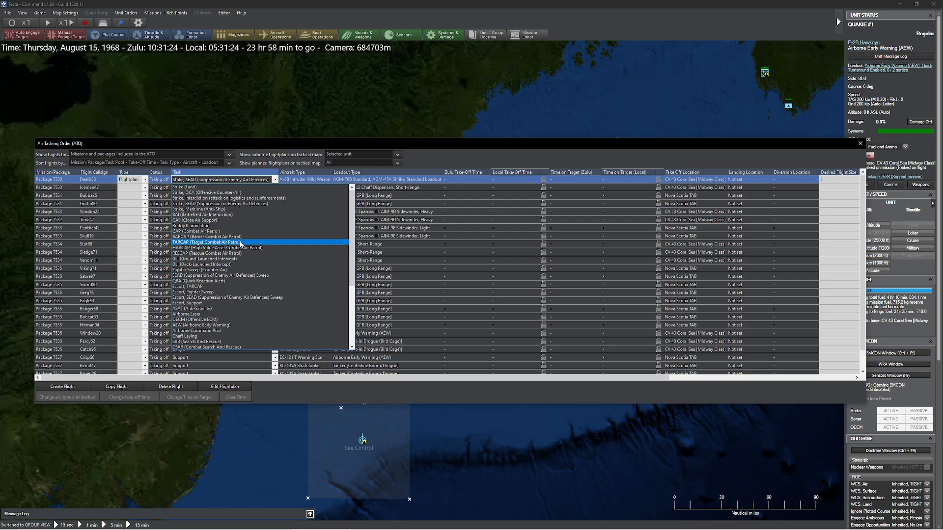
left_click(207, 236)
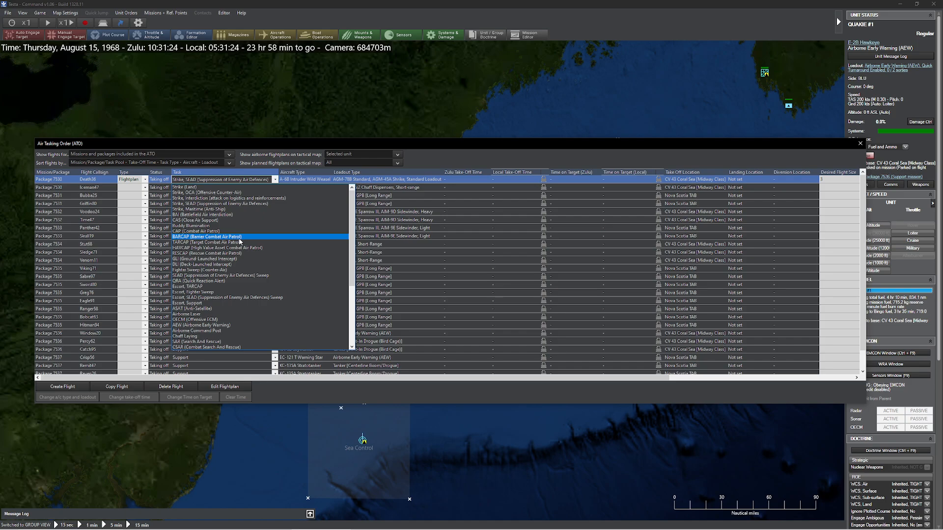
left_click(208, 243)
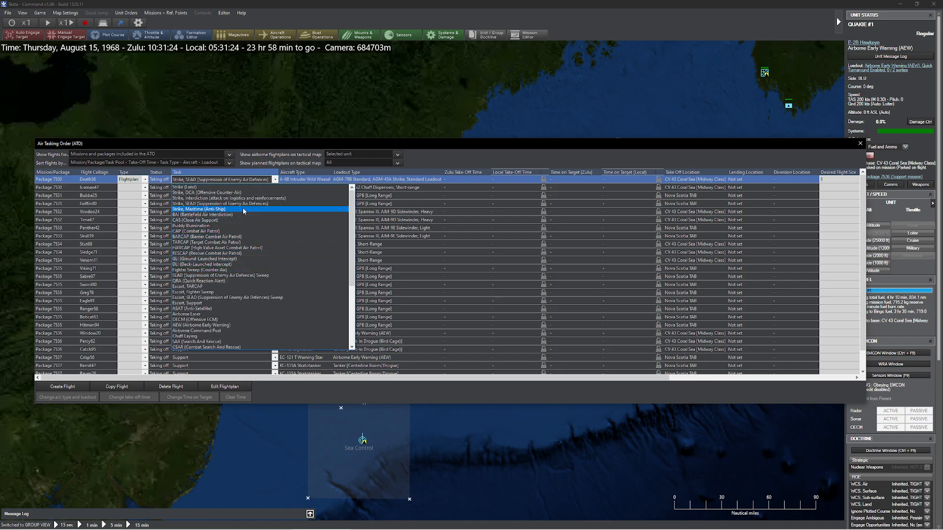
left_click(198, 225)
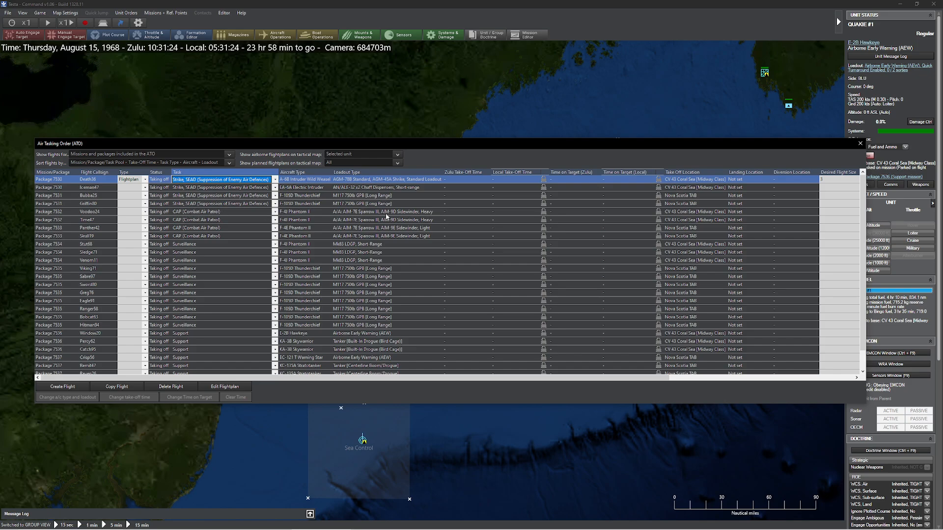
left_click(274, 211)
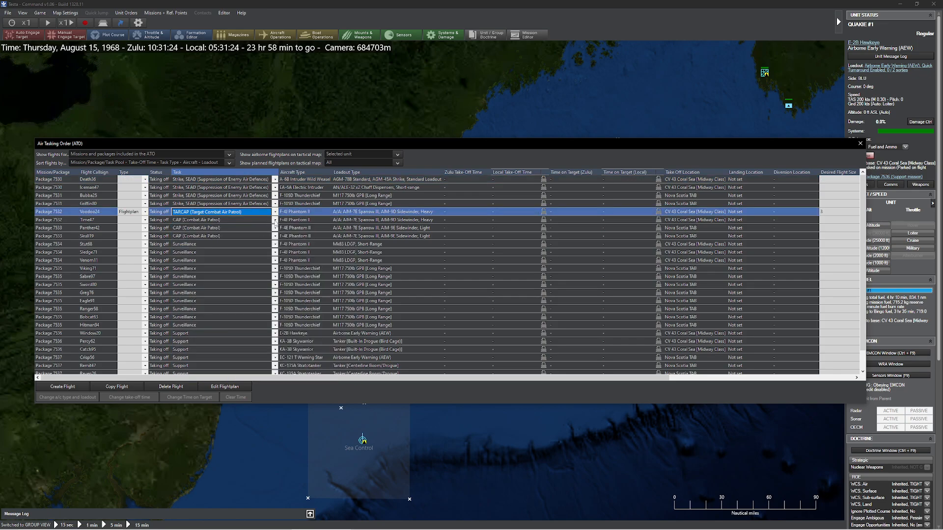
left_click(91, 228)
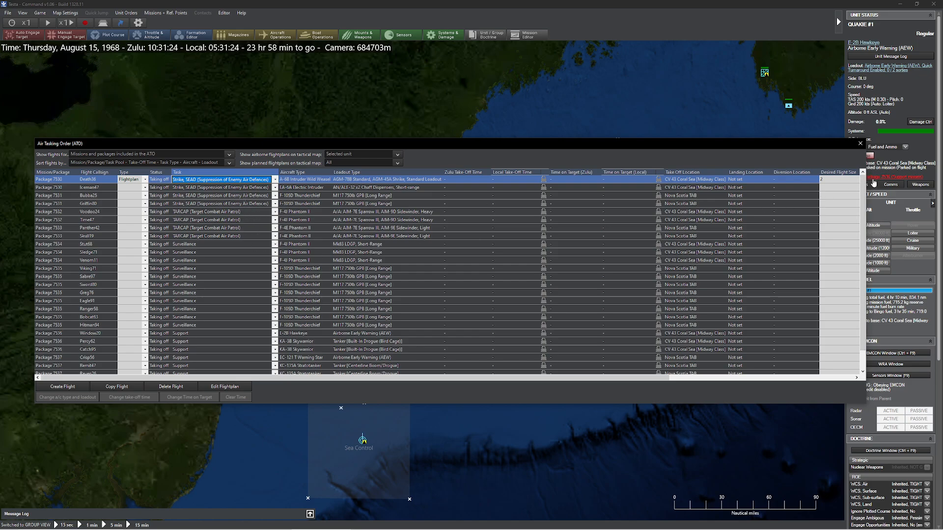
scroll("down", 3)
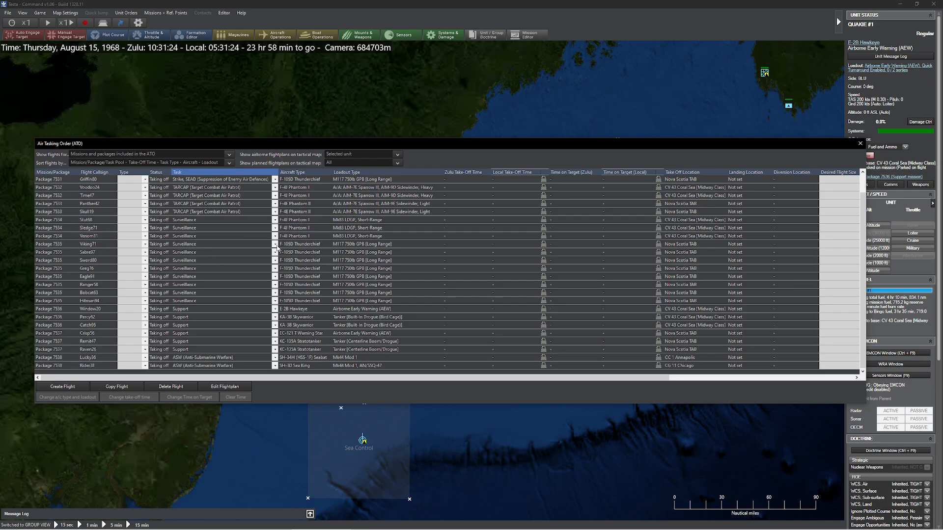
mouse_move(220, 288)
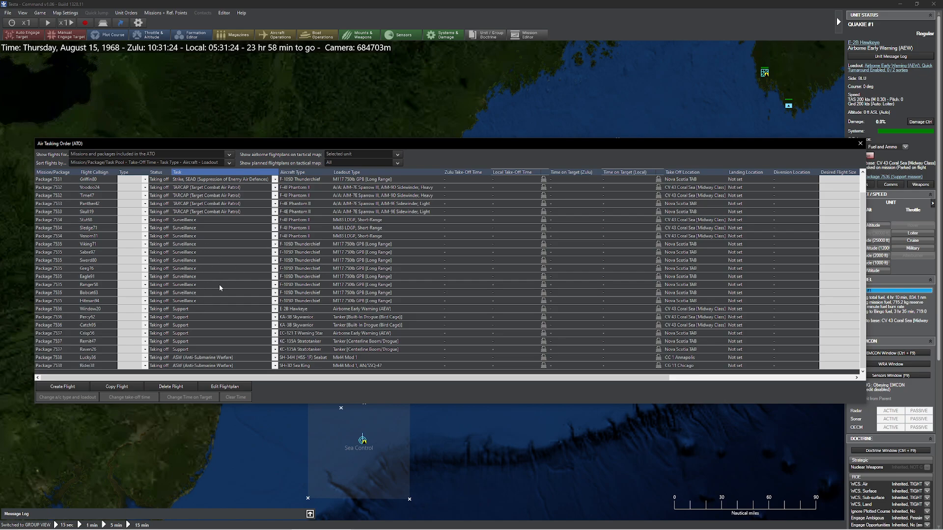
mouse_move(279, 320)
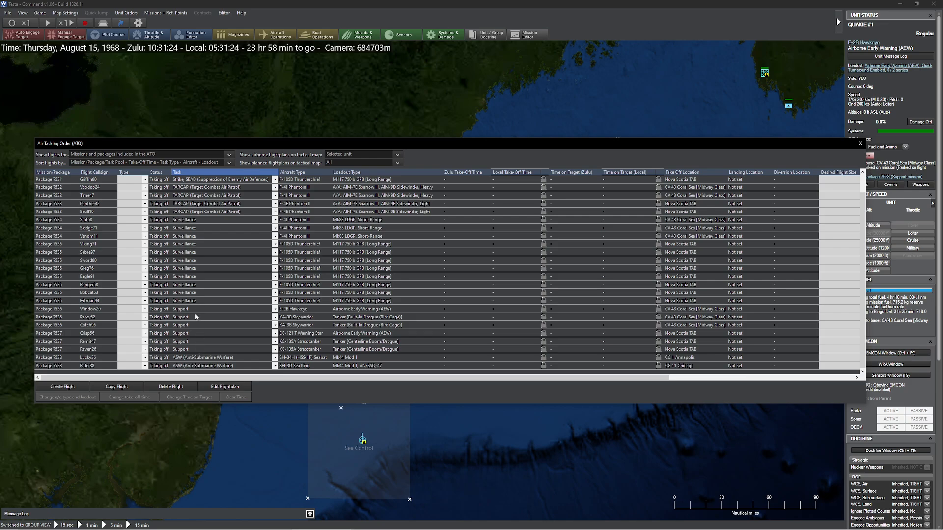
mouse_move(271, 220)
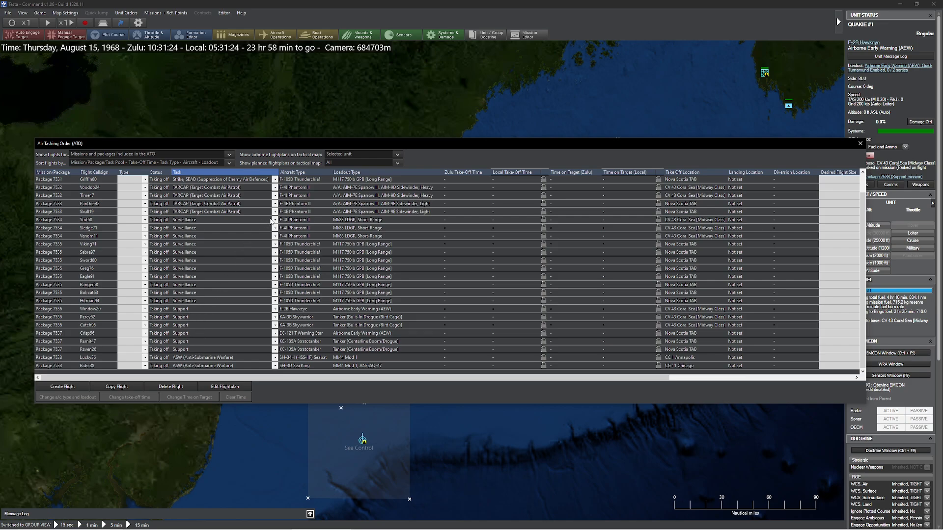
mouse_move(591, 212)
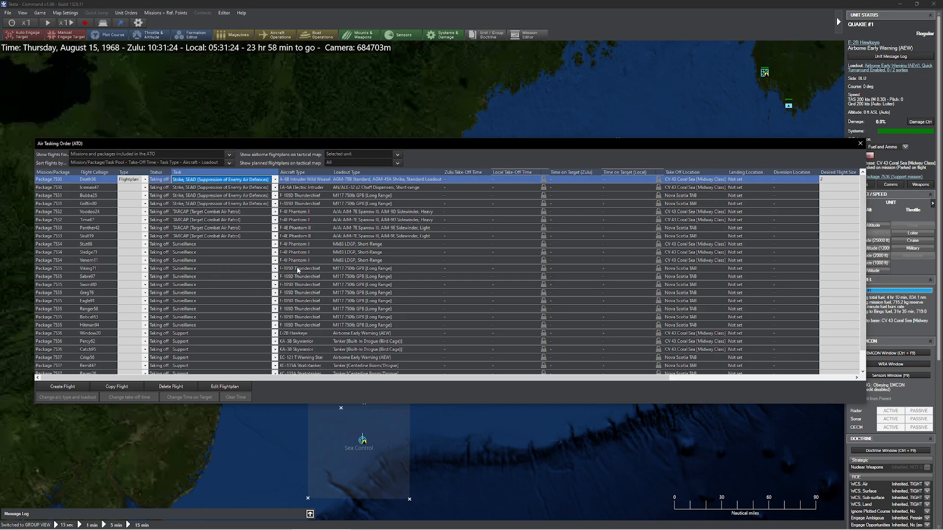
mouse_move(261, 222)
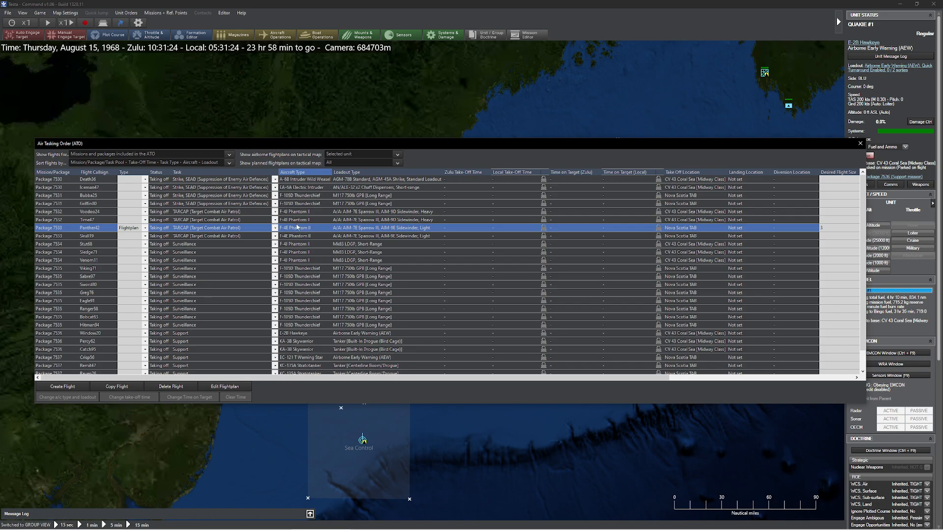
mouse_move(300, 233)
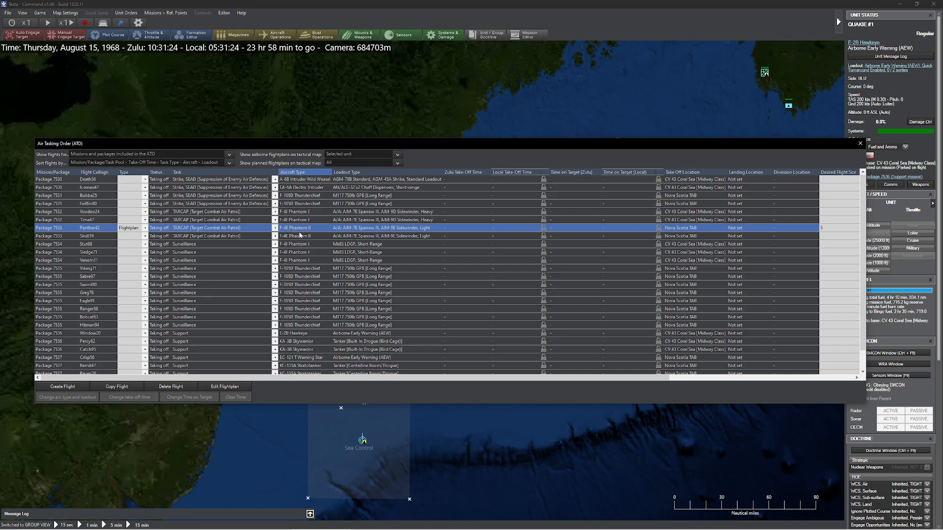
mouse_move(391, 261)
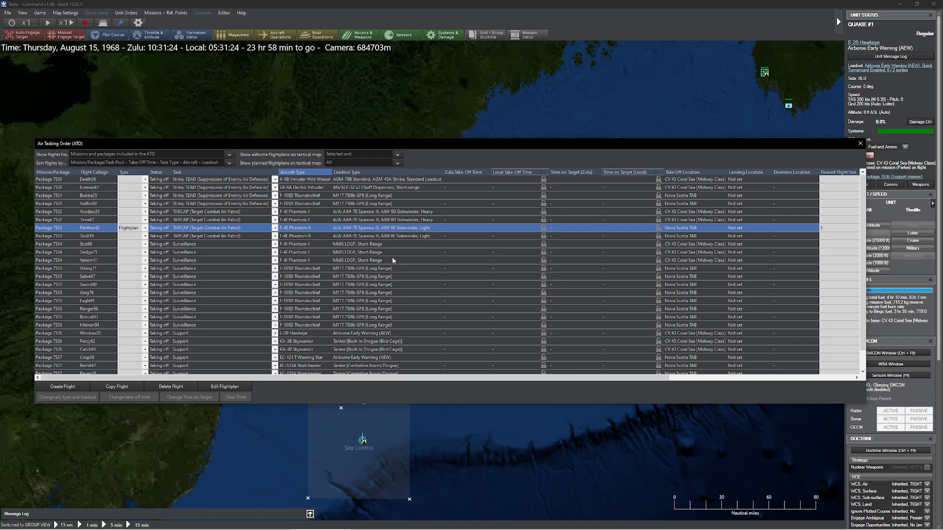
mouse_move(468, 200)
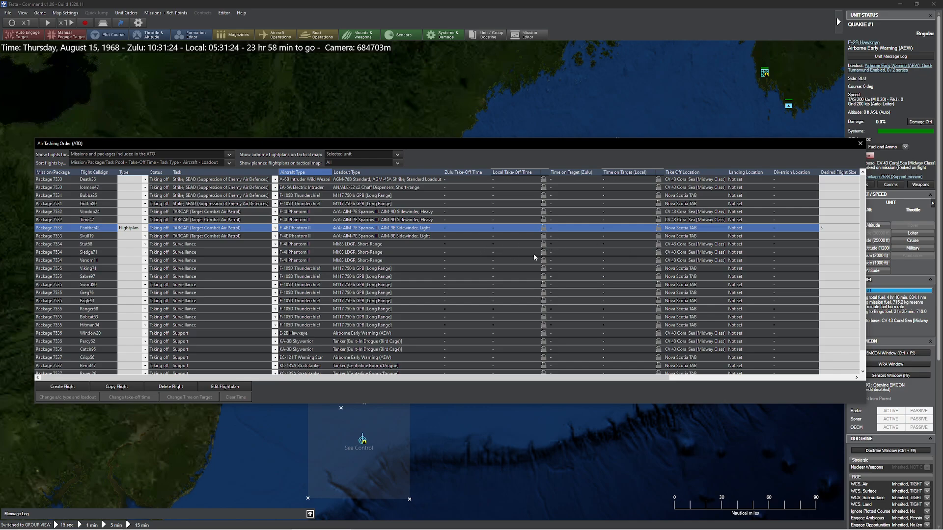
mouse_move(542, 222)
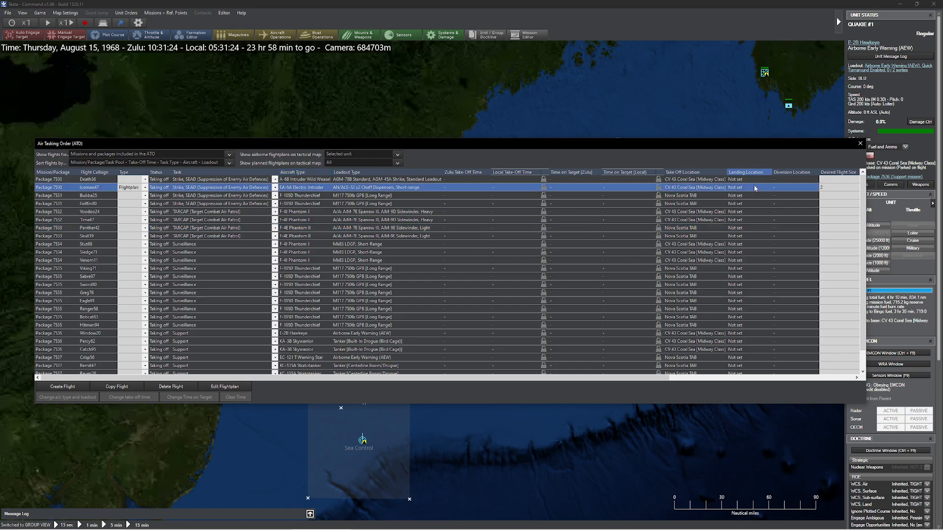
- Reselect the Death36 flight and re-sort the ATO flight list by another column
left_click(87, 179)
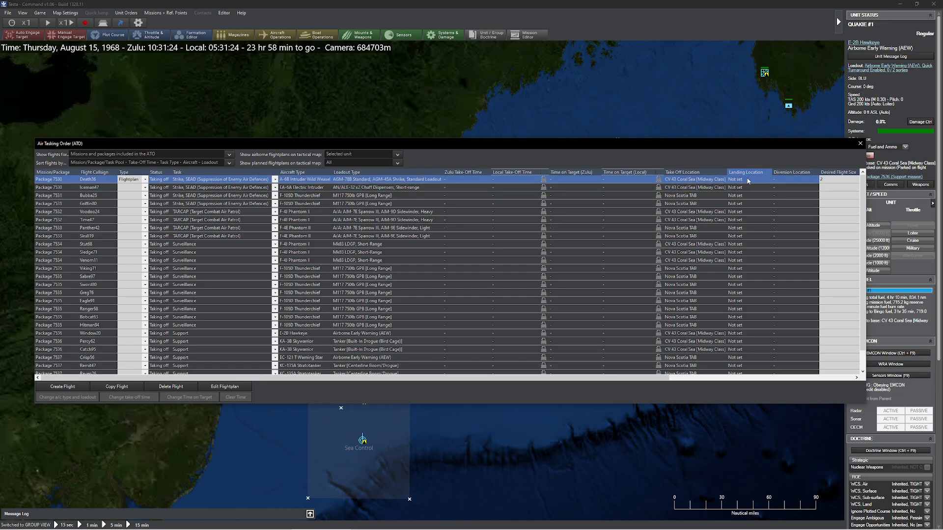
mouse_move(752, 206)
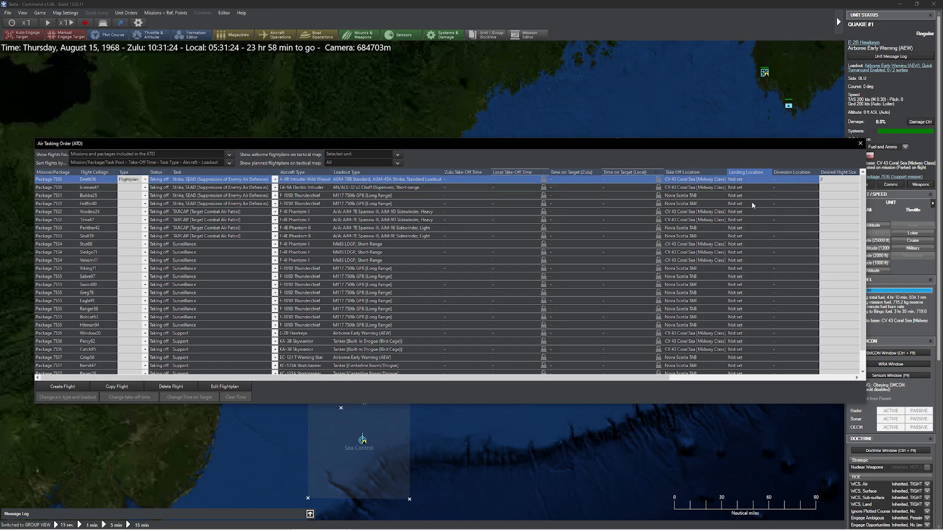
mouse_move(602, 211)
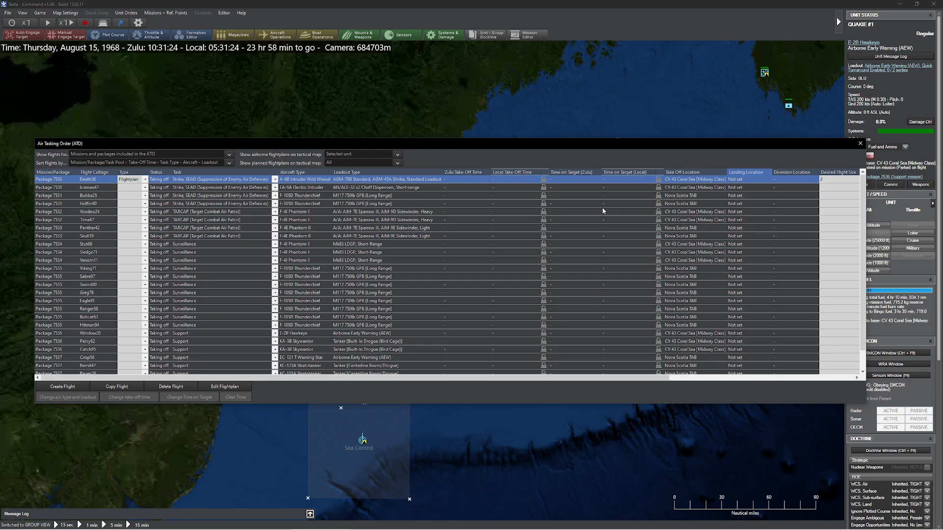
mouse_move(723, 255)
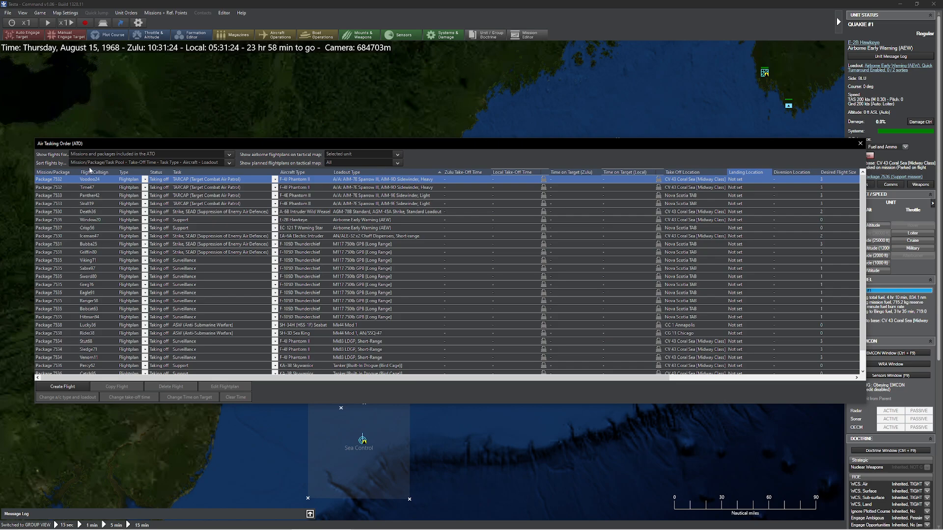
left_click(93, 172)
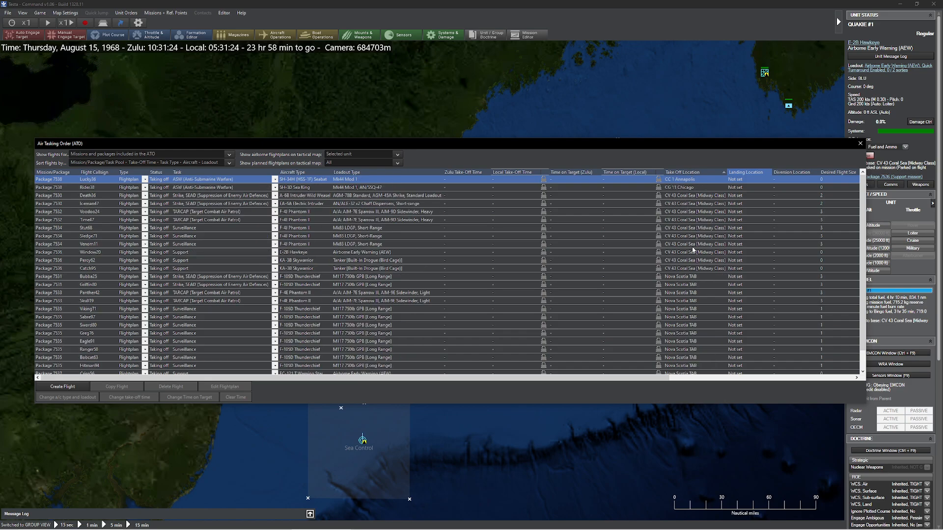
mouse_move(685, 291)
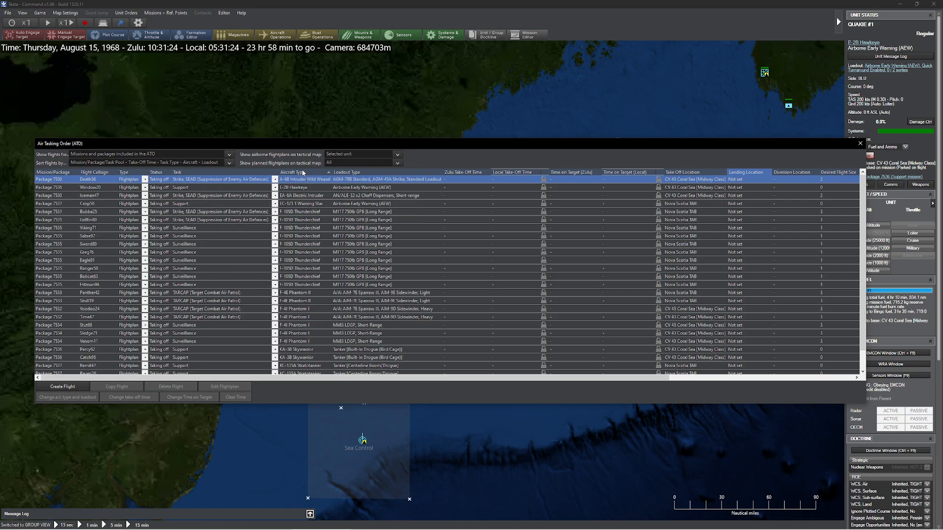
mouse_move(423, 189)
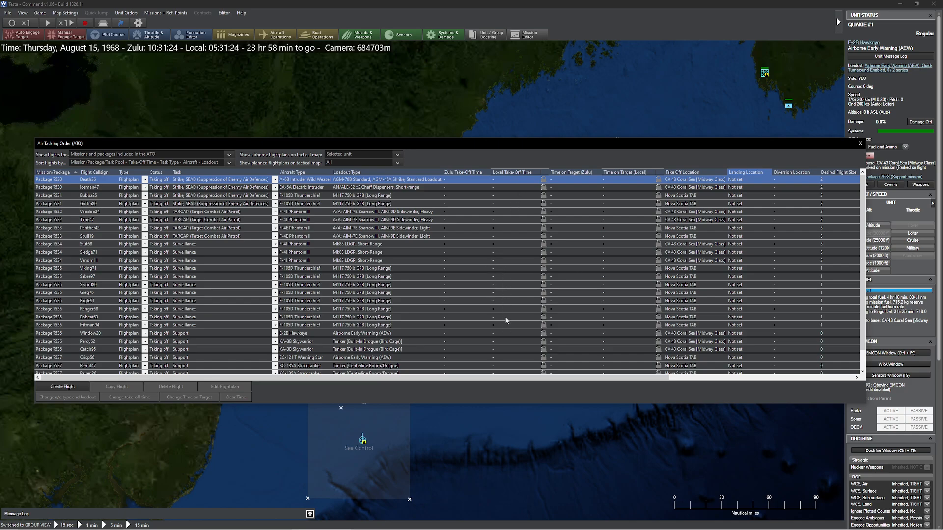
mouse_move(166, 126)
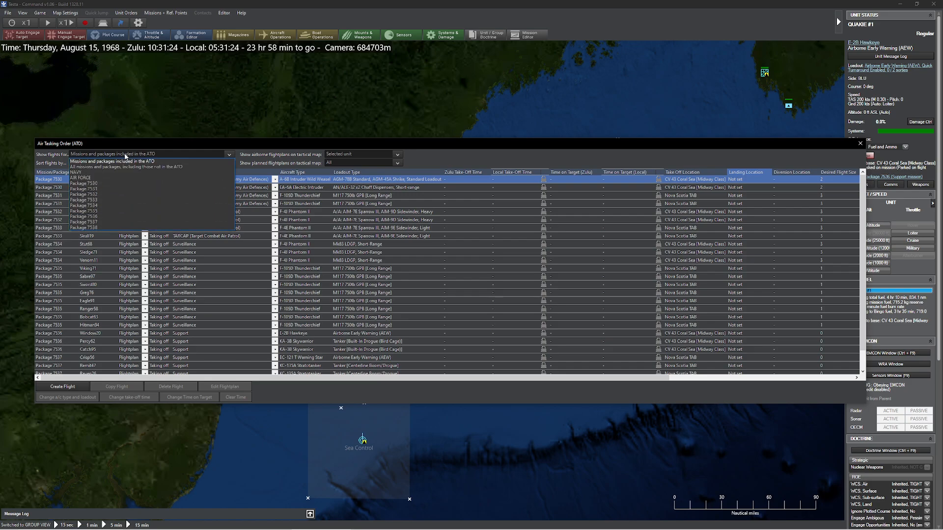
- Filter the ATO to AIR FORCE, then NAVY, then Package 7537, then all packages
left_click(126, 167)
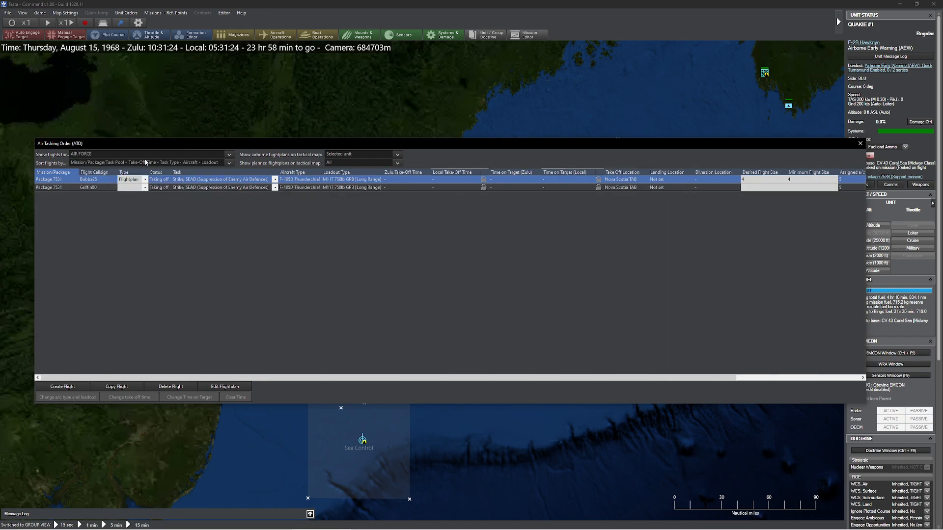
mouse_move(129, 157)
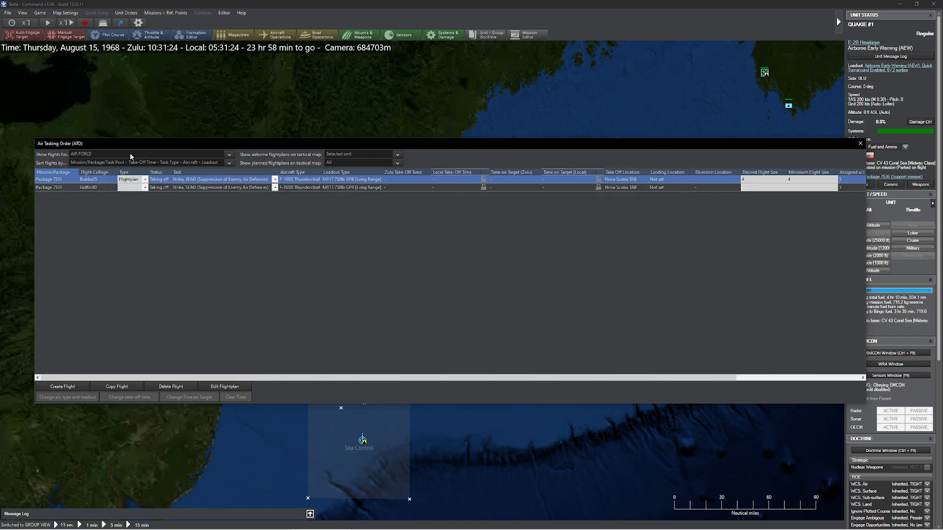
left_click(228, 154)
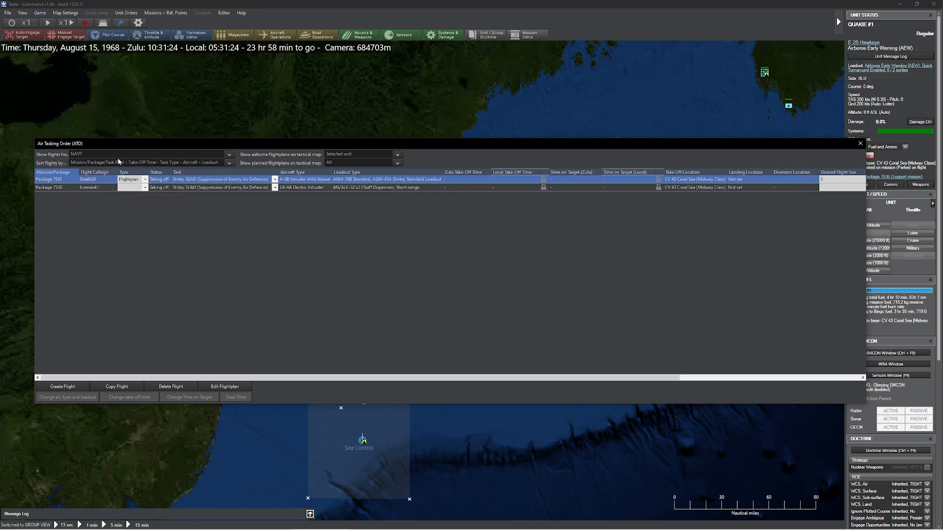
mouse_move(123, 160)
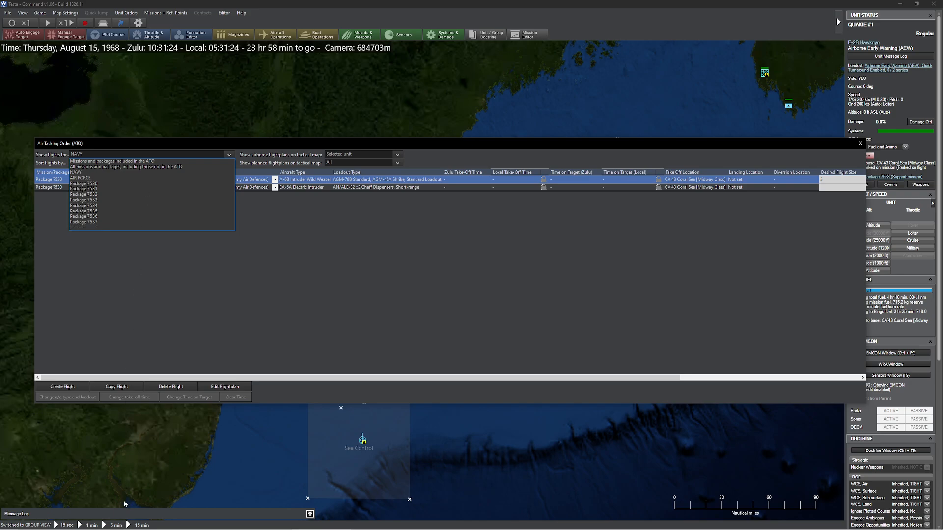
left_click(83, 222)
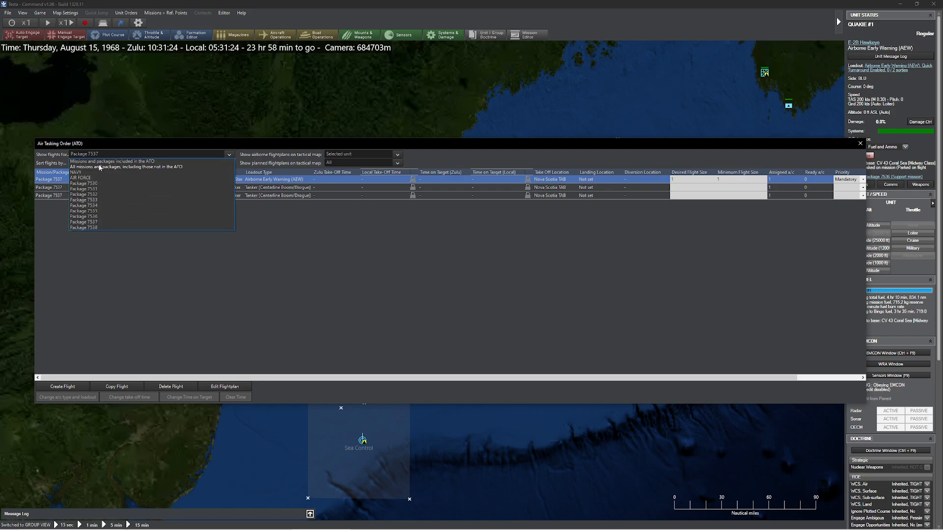
left_click(120, 161)
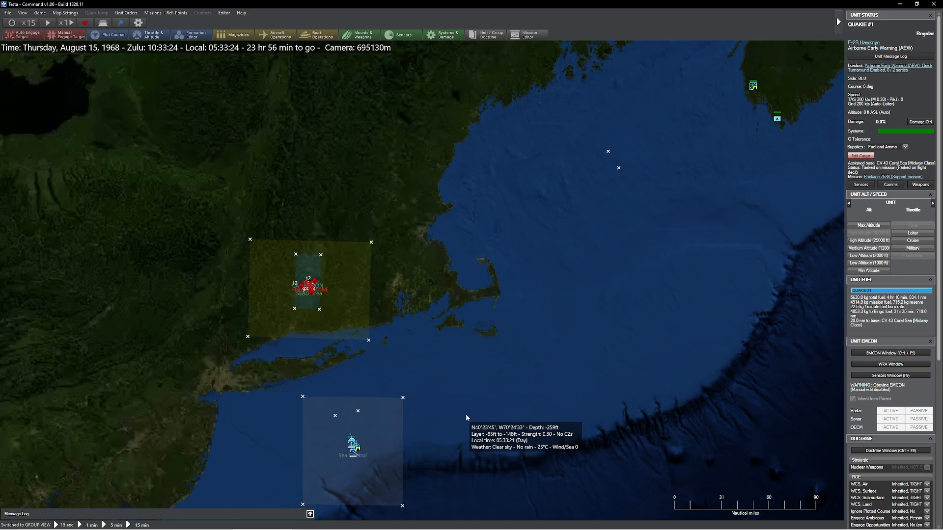
left_click(165, 12)
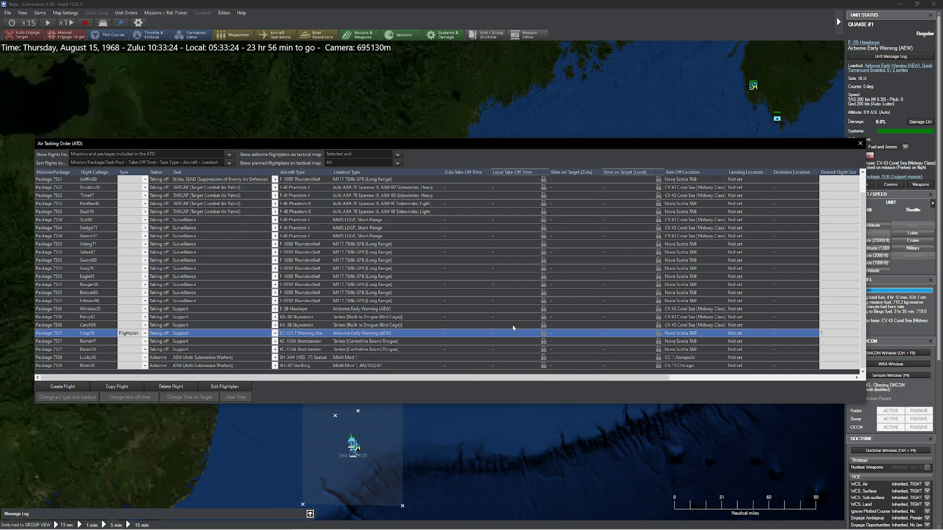
mouse_move(137, 155)
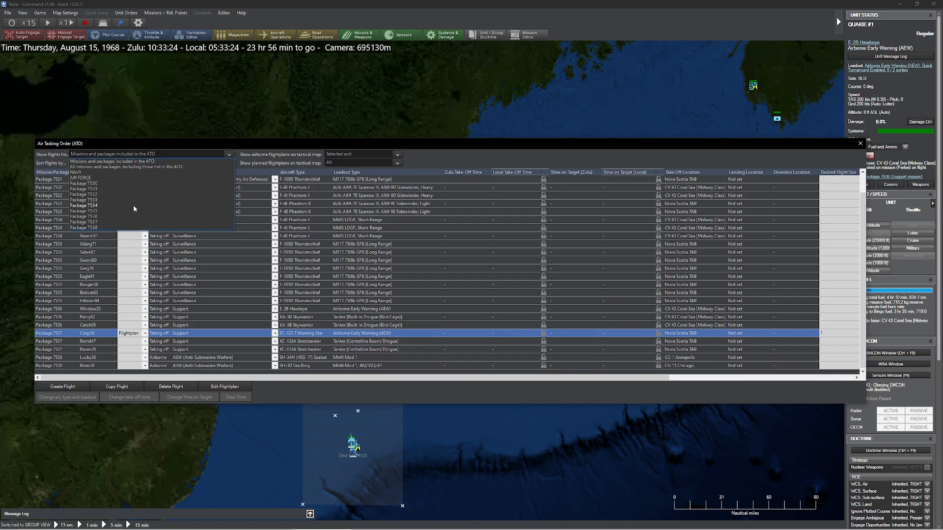
left_click(81, 227)
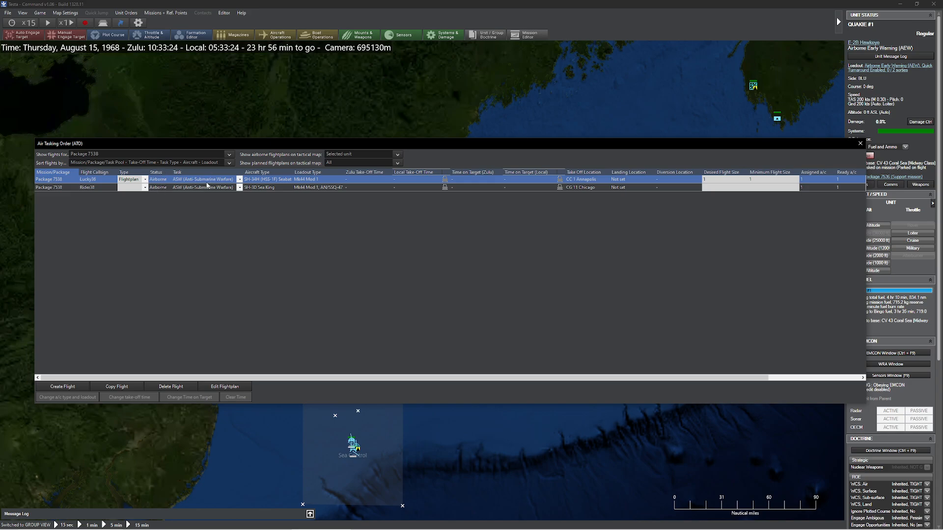
mouse_move(552, 193)
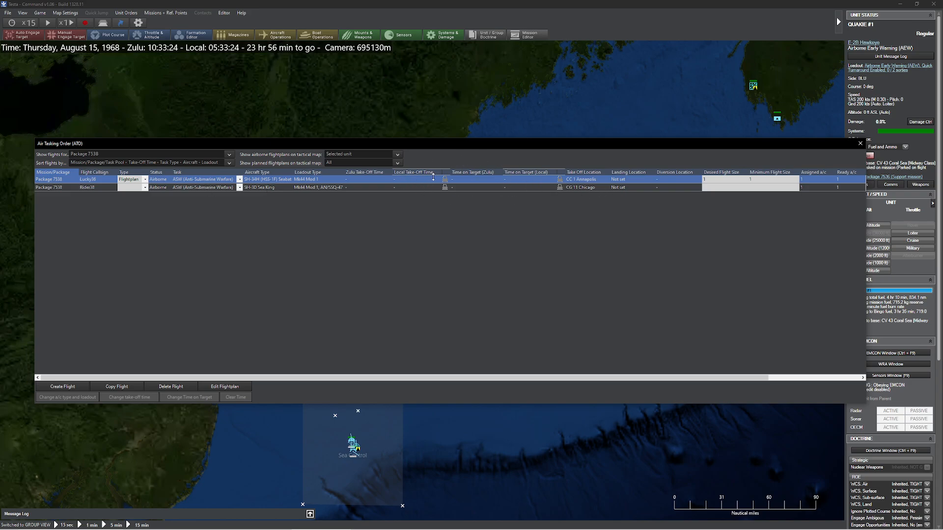
mouse_move(472, 200)
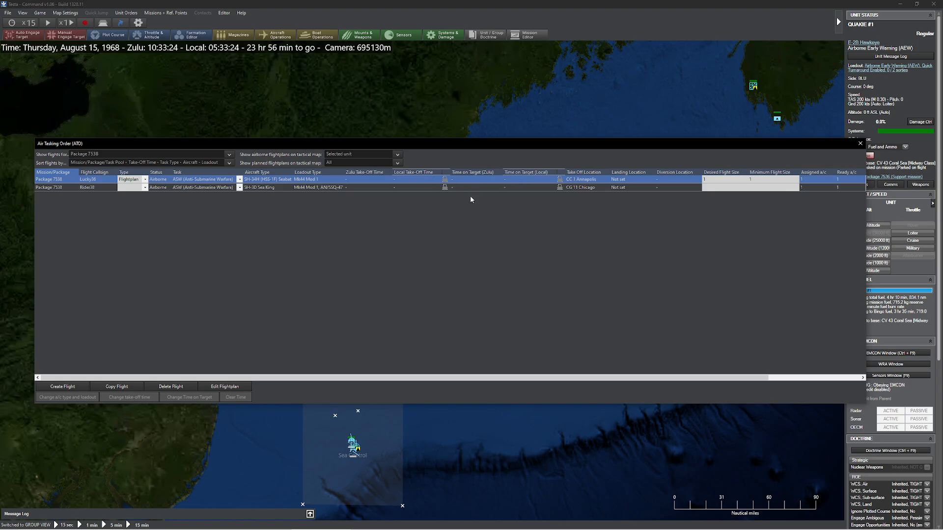
mouse_move(463, 214)
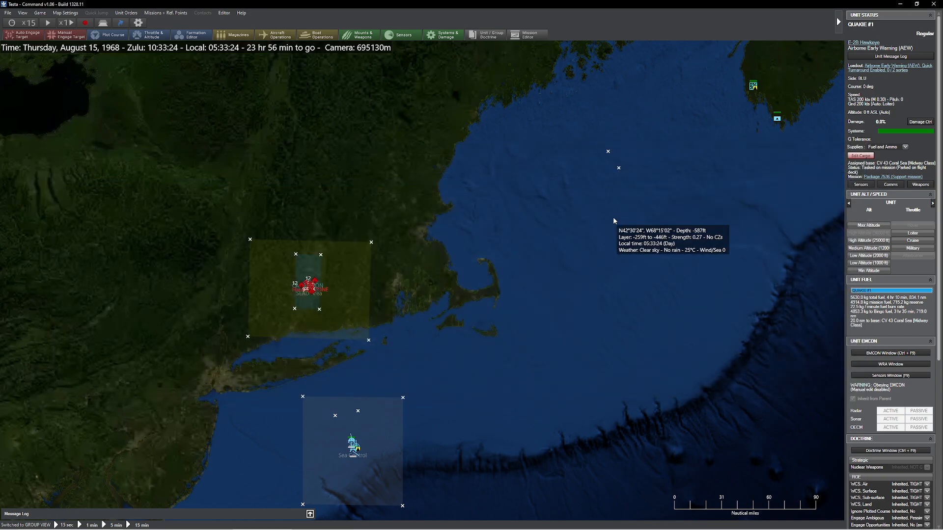
- Check Package 7535's assigned flights under NAVY in the Mission Editor, then close the editor
left_click(525, 32)
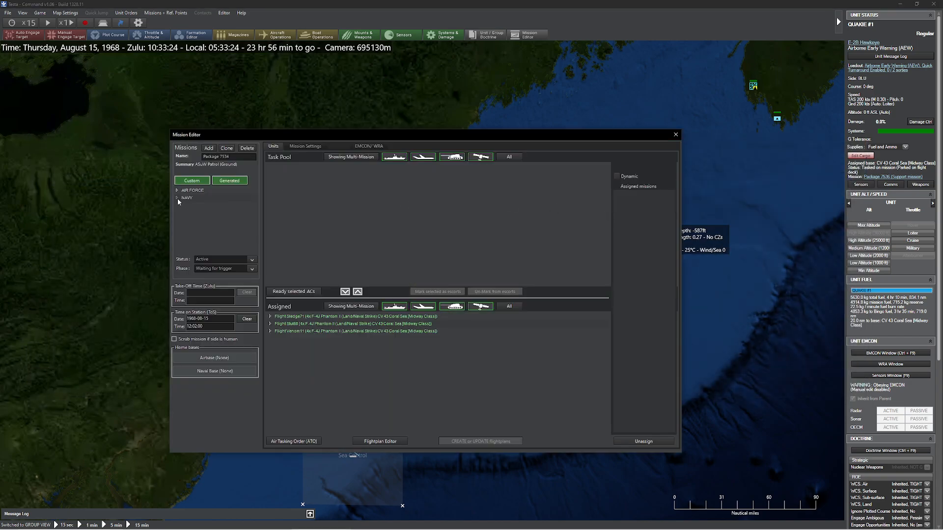
left_click(178, 198)
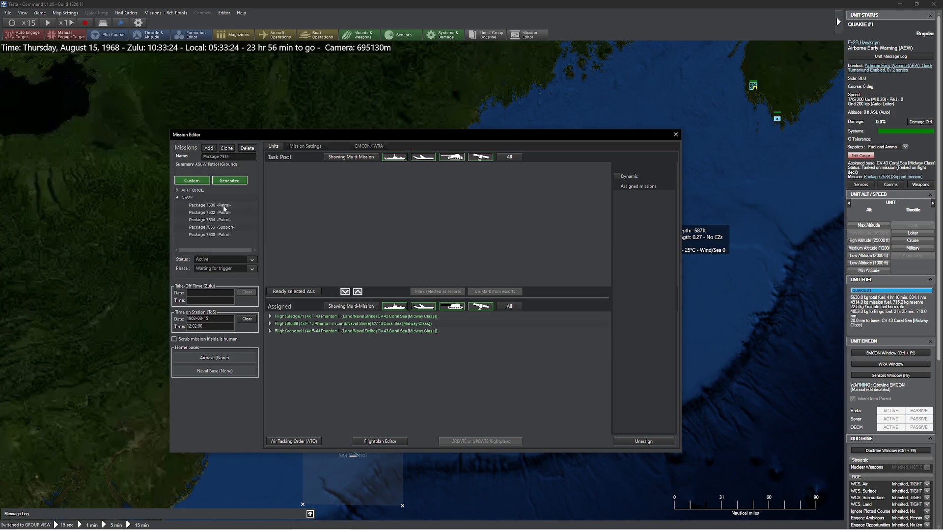
left_click(209, 193)
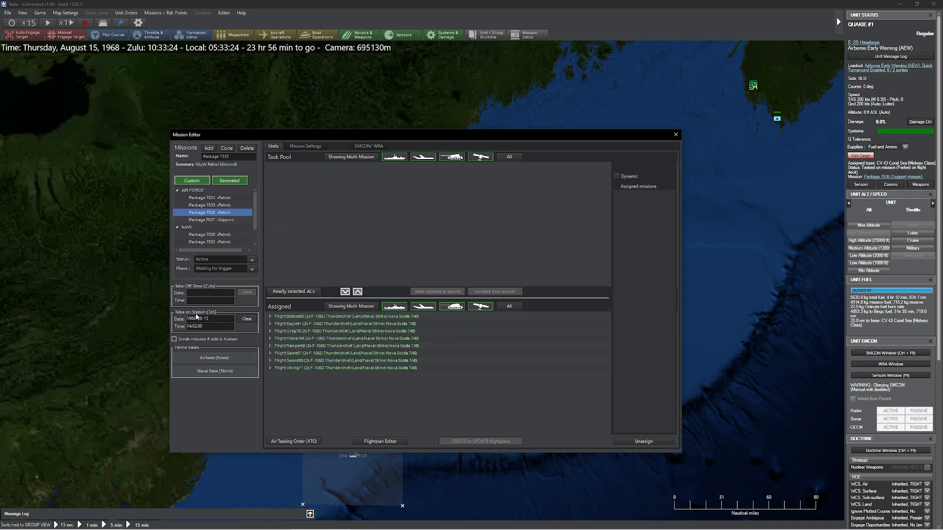
left_click(675, 134)
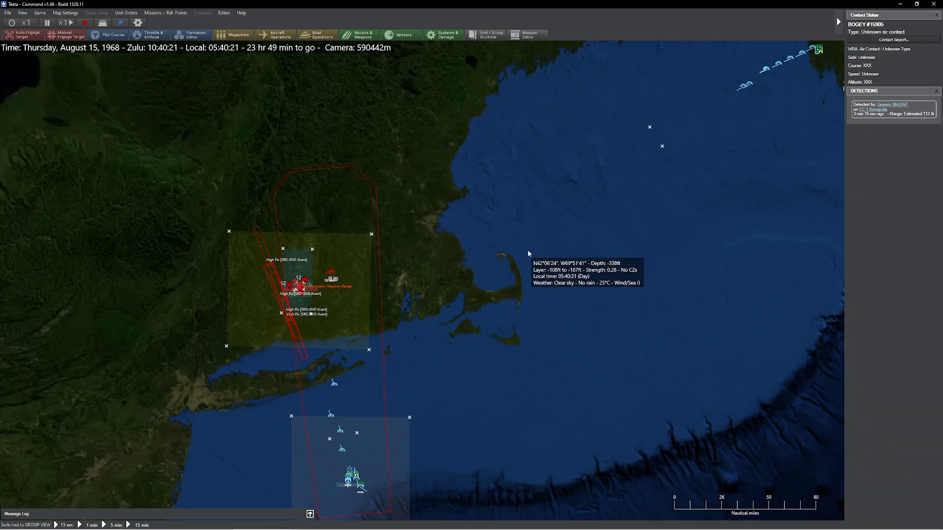
- Reopen the ATO listing every package, and review Package 7530's patrol settings and assigned units
left_click(165, 13)
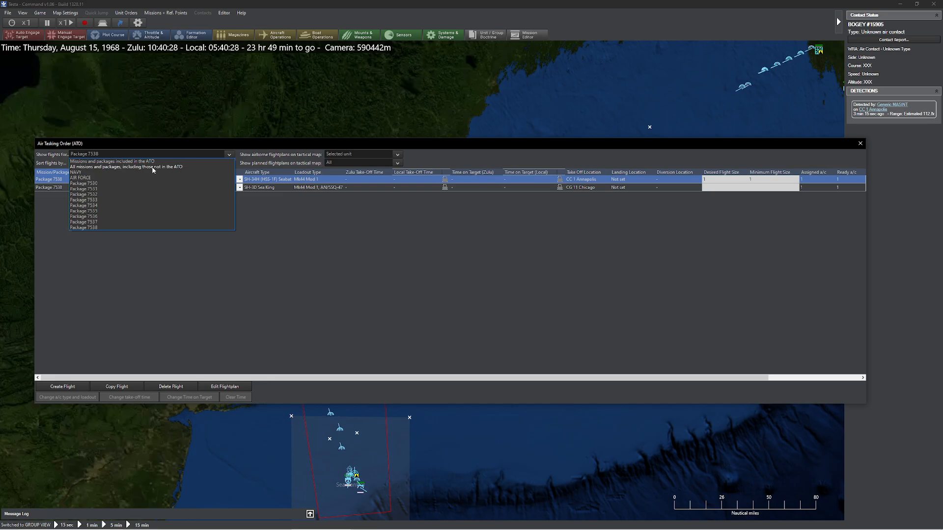
left_click(111, 161)
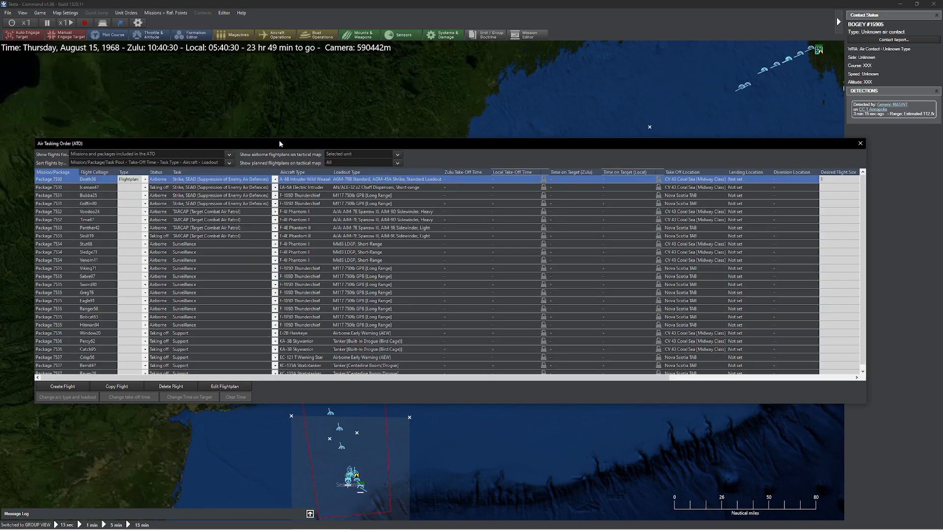
mouse_move(461, 106)
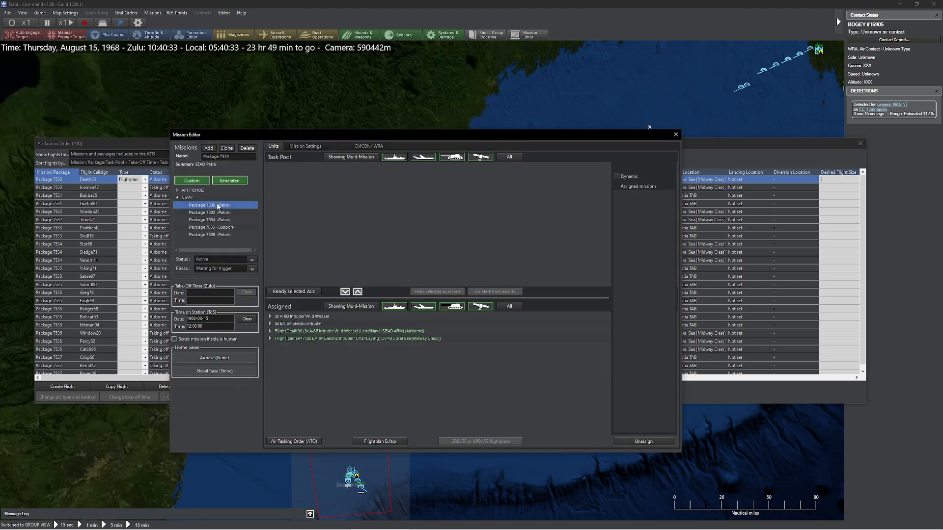
mouse_move(244, 233)
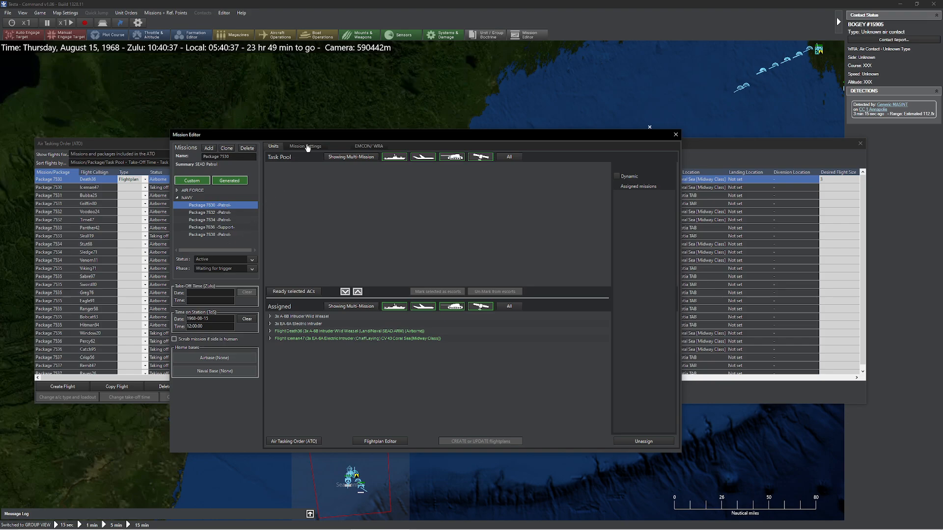
left_click(305, 146)
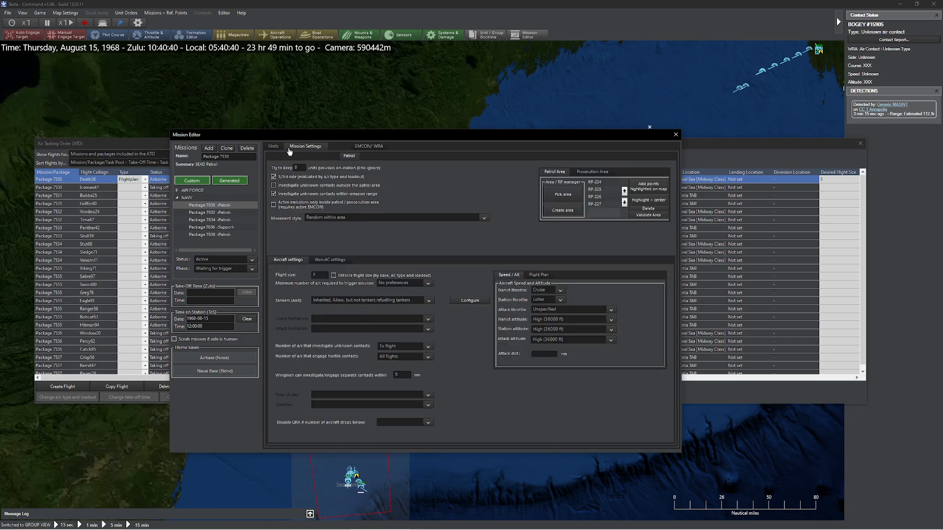
left_click(273, 146)
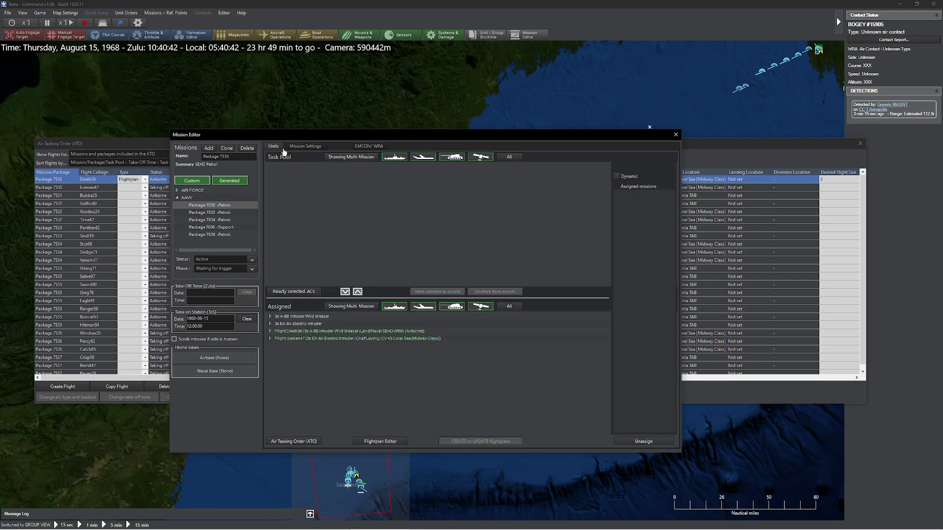
left_click(187, 198)
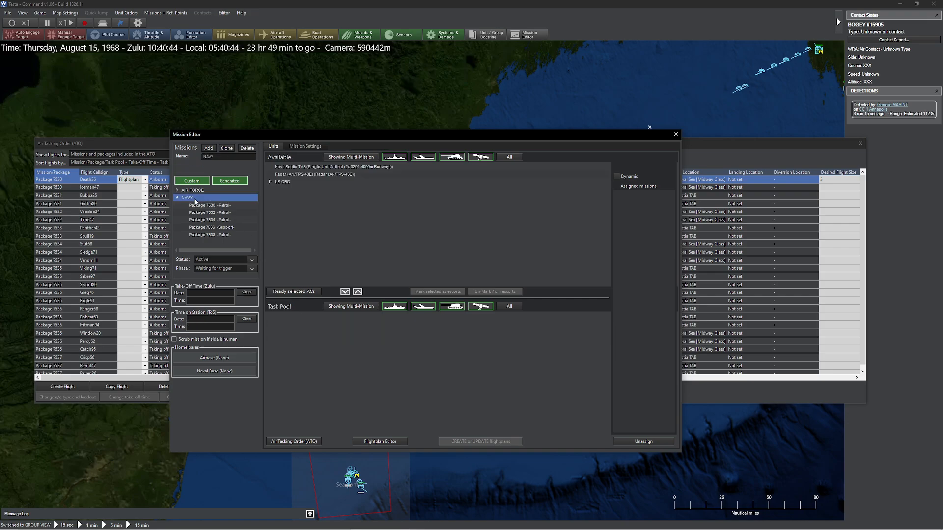
mouse_move(474, 156)
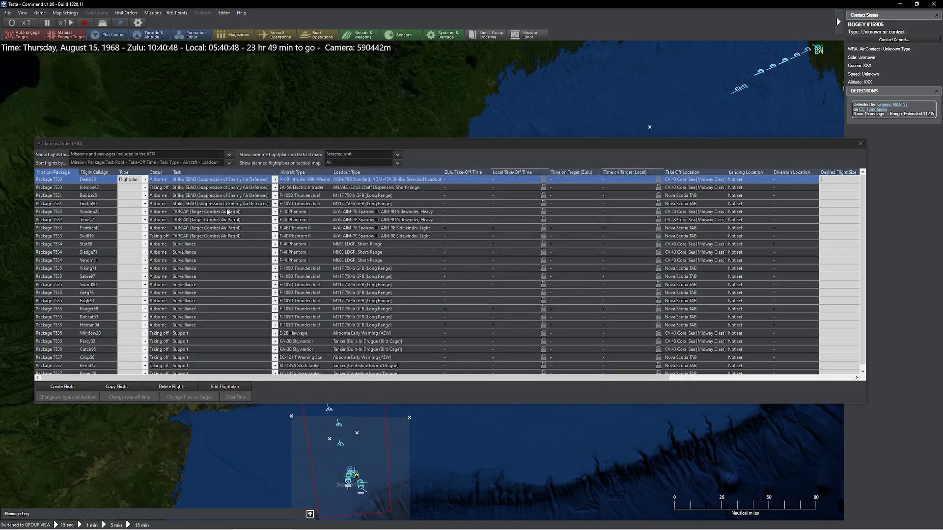
mouse_move(495, 252)
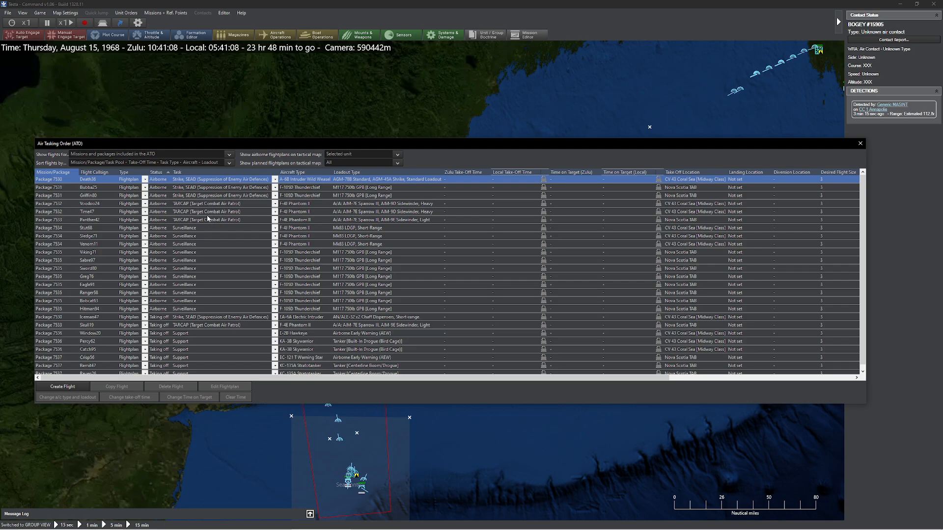
- Close the ATO and ready Nova Scotia TAB's B-52Ds with the M117 GPB loadout
left_click(859, 143)
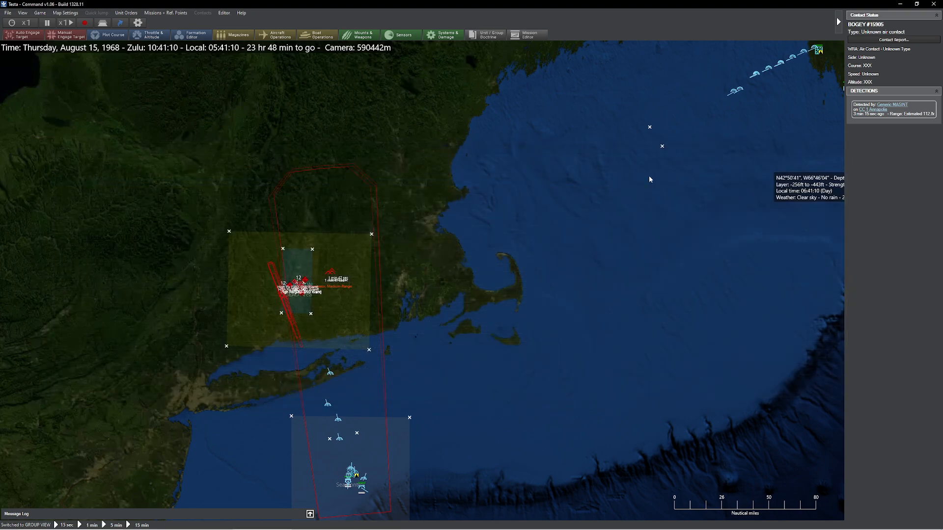
scroll("down", 3)
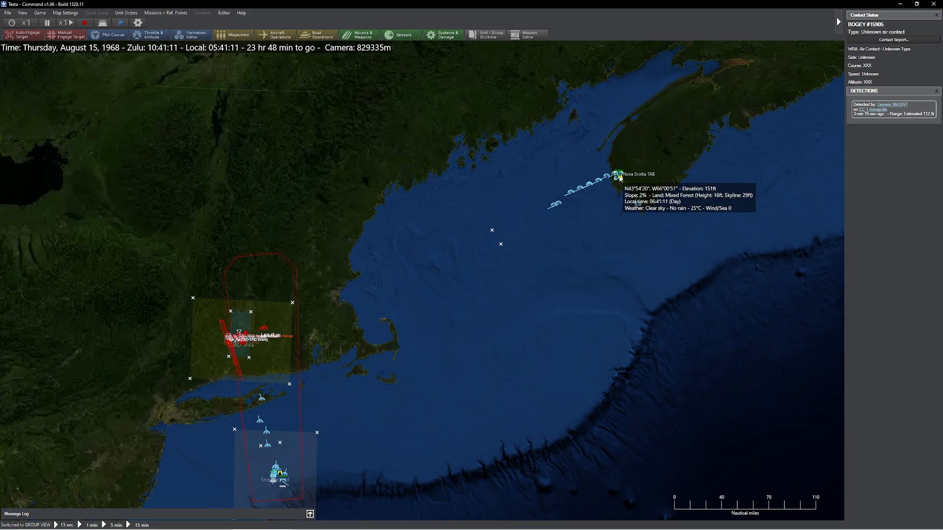
left_click(618, 175)
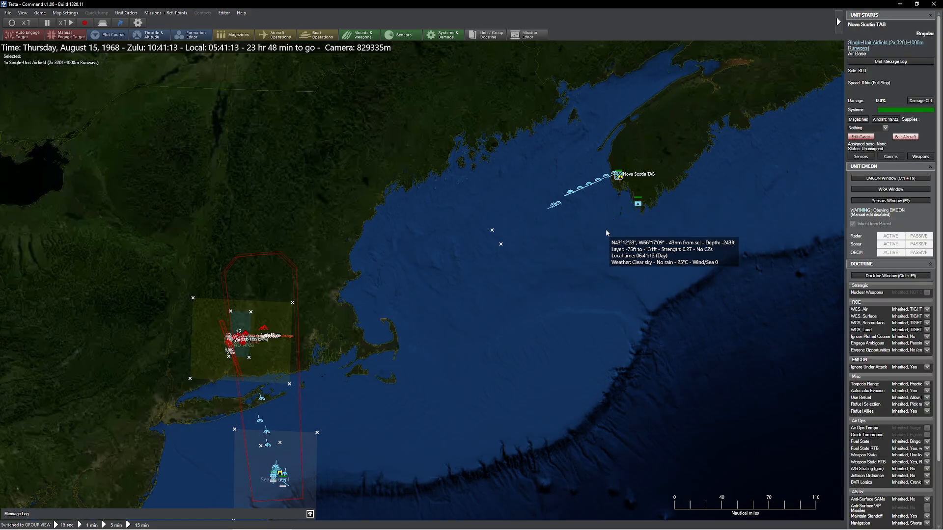
type("B")
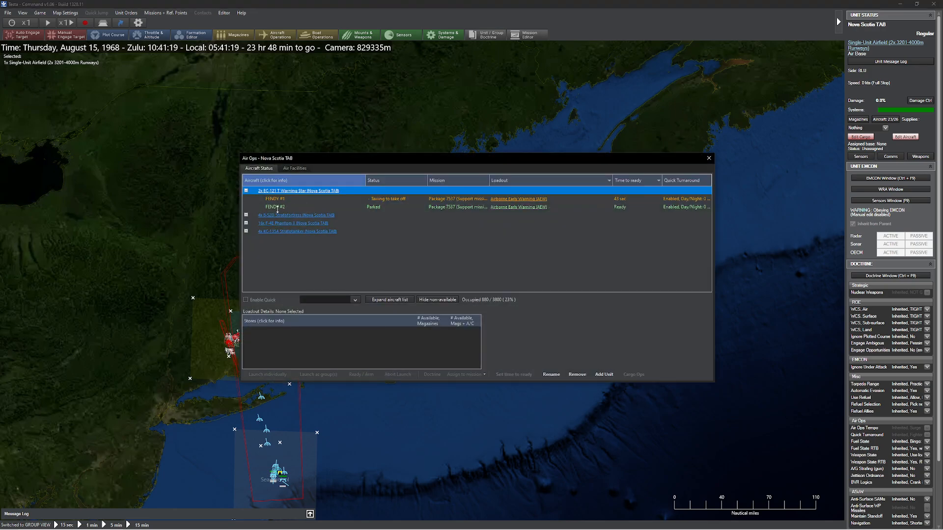
left_click(246, 215)
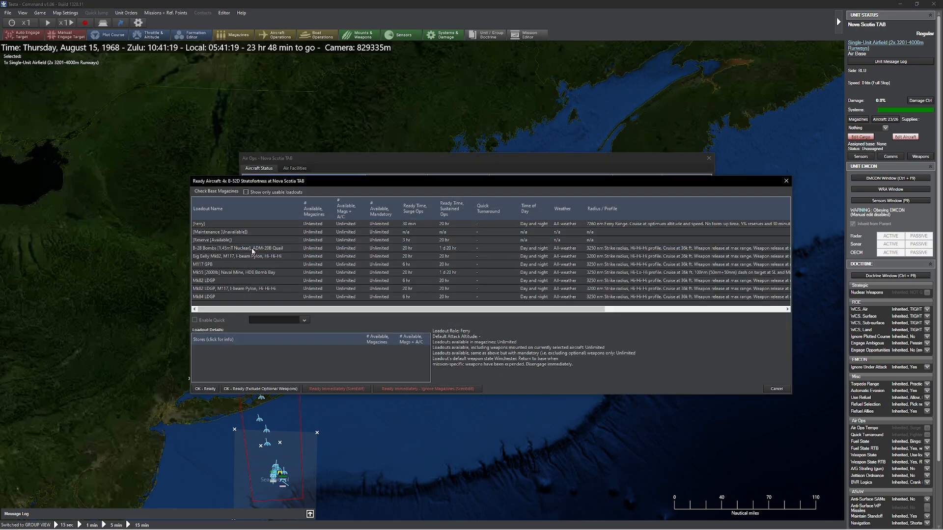
left_click(240, 248)
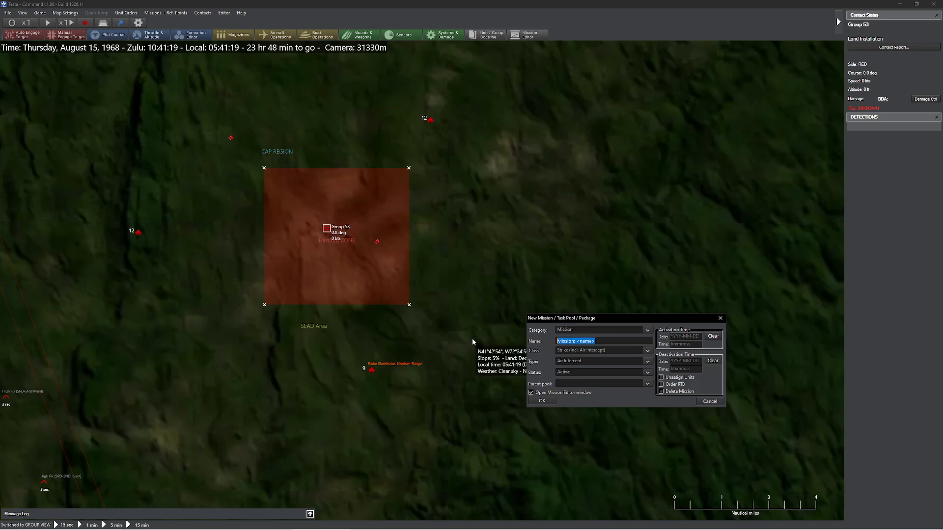
- Create the StrikeThis Land Strike mission and enter a 12:30:00 time on target
type("StrikeThis")
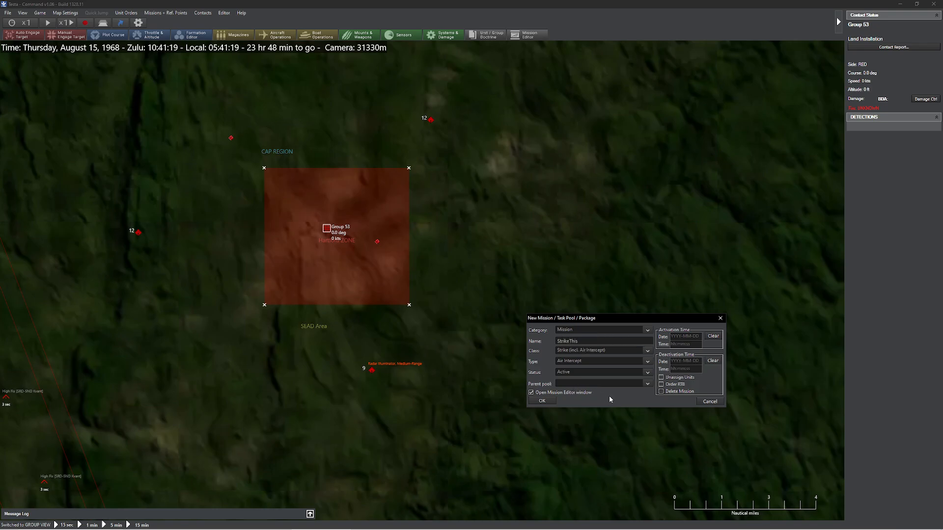
left_click(601, 360)
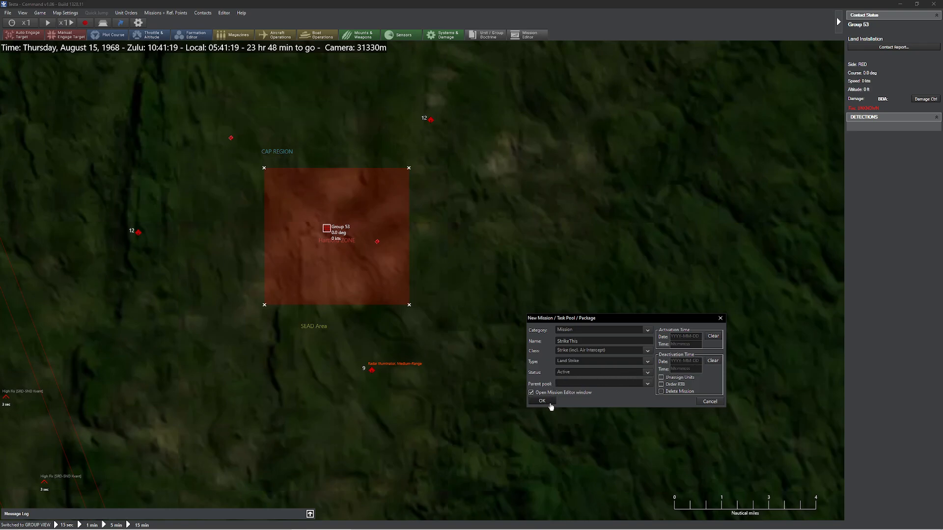
left_click(541, 401)
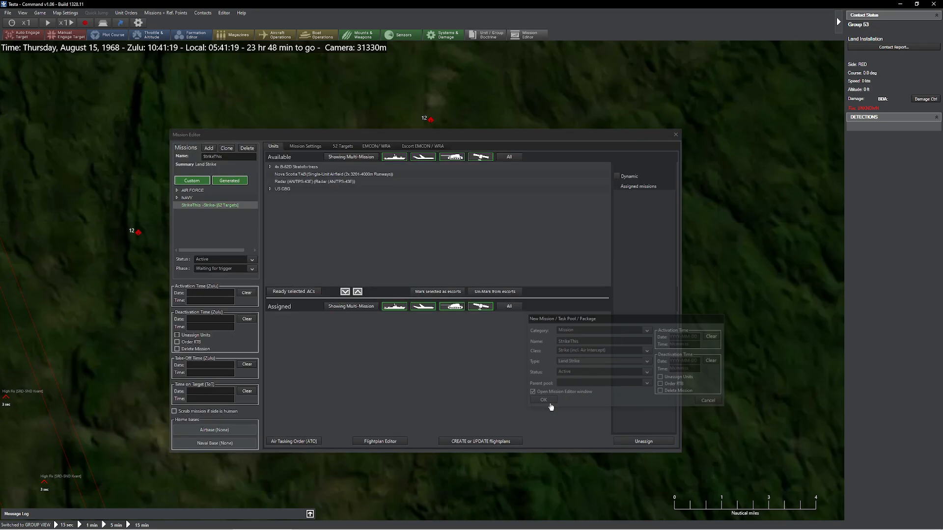
left_click(542, 399)
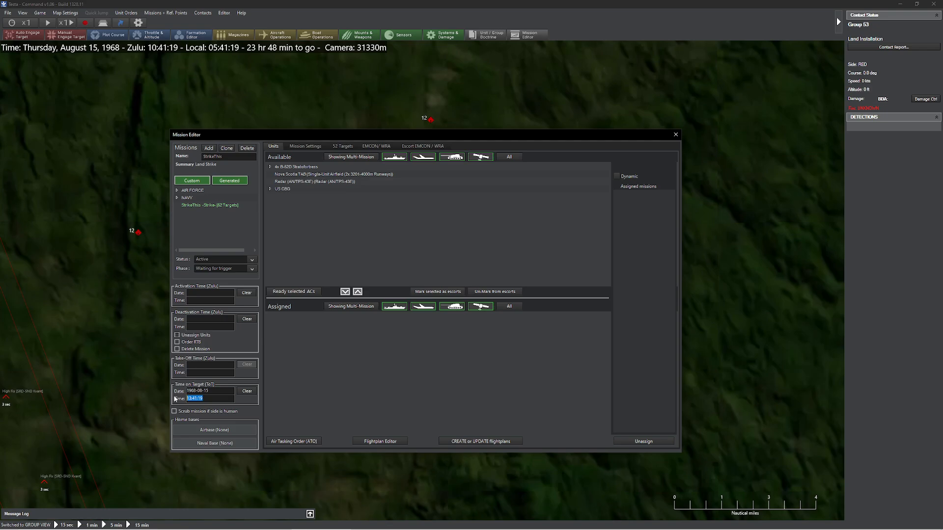
type("12:30:00")
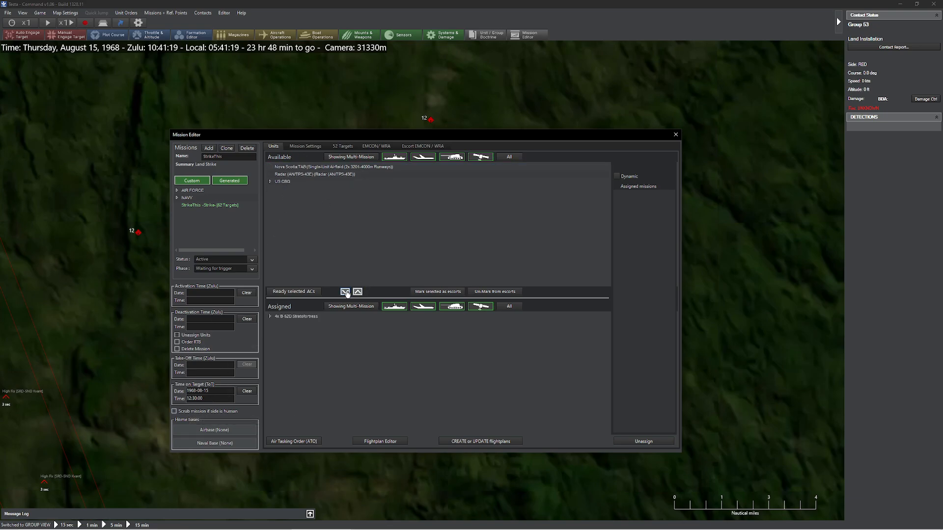
- Remove the four-lane bridge targets and make StrikeThis focus only on strike targets
left_click(305, 146)
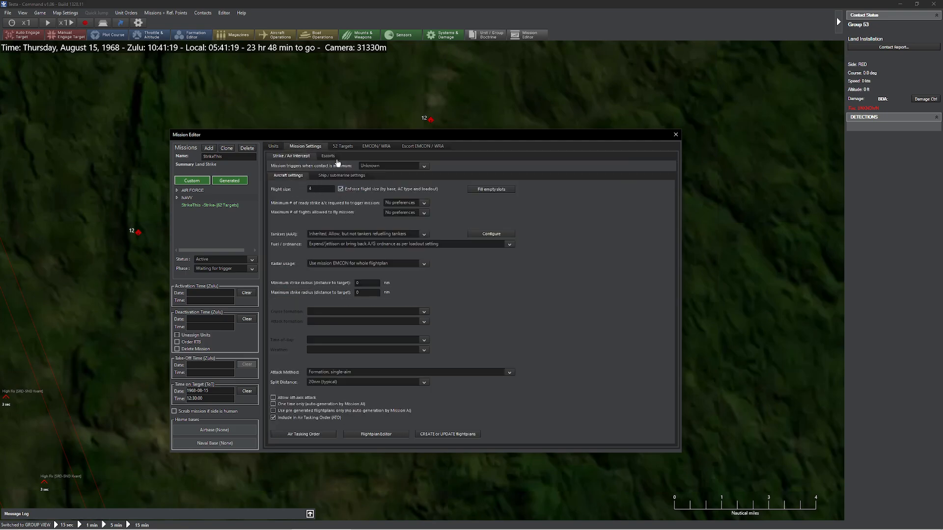
left_click(342, 145)
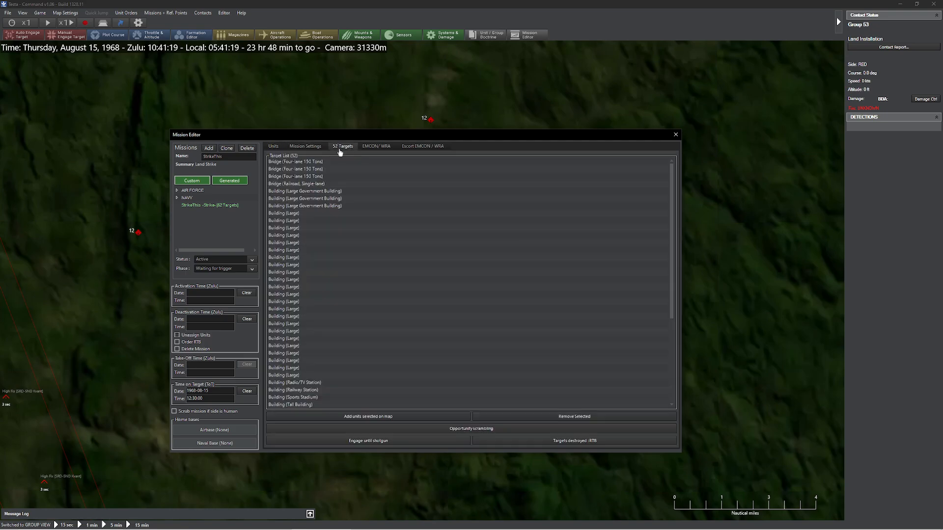
left_click(294, 162)
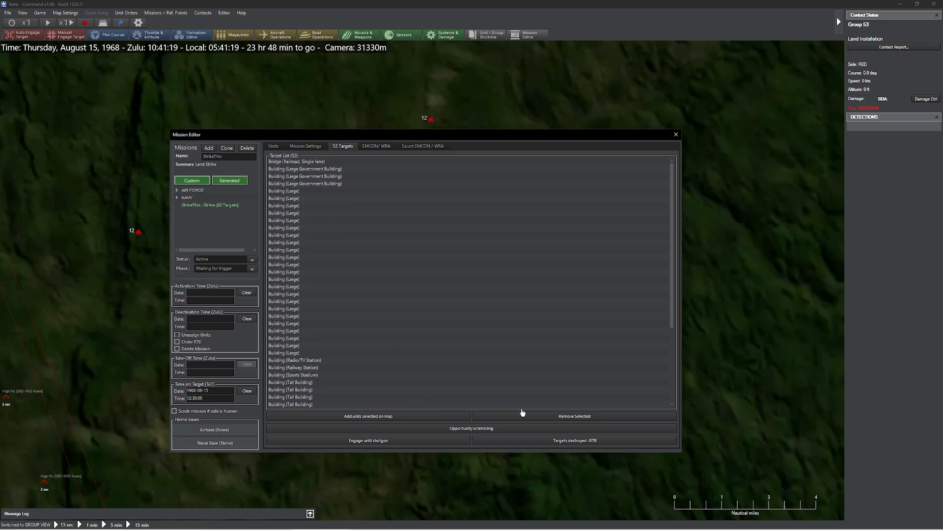
mouse_move(365, 251)
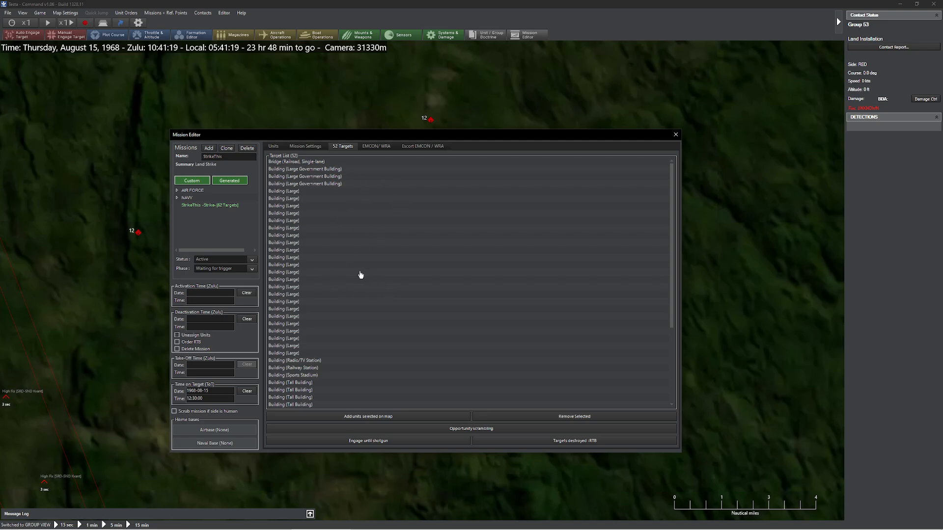
mouse_move(367, 193)
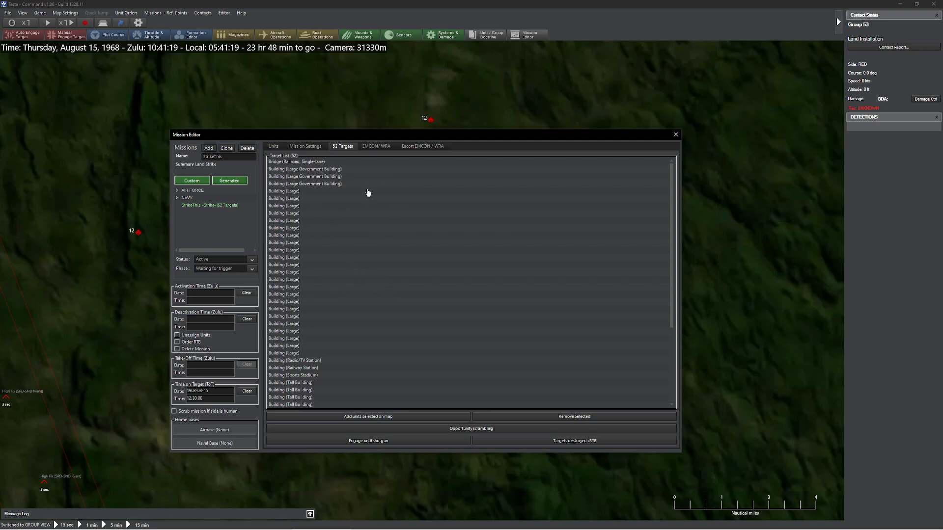
left_click(312, 272)
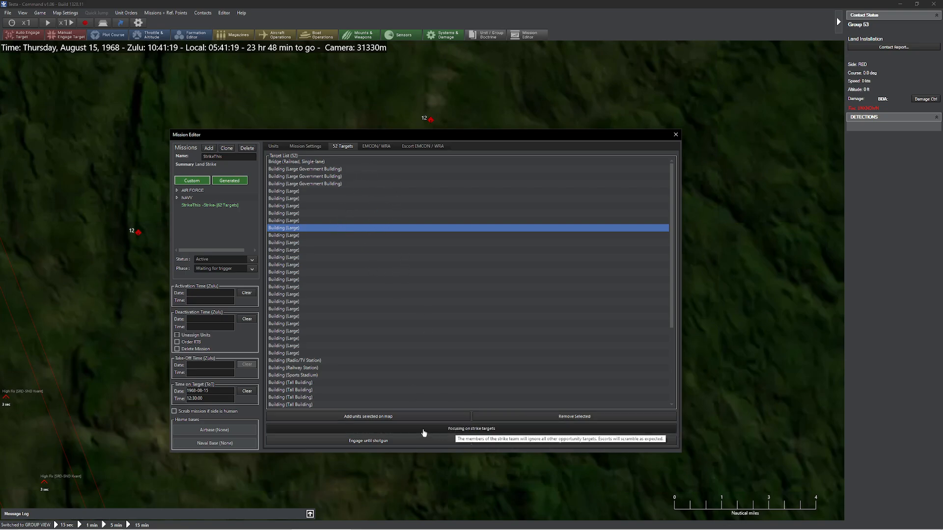
- Set StrikeThis's offensive jamming (OECM) to Active in the EMCON settings
left_click(375, 145)
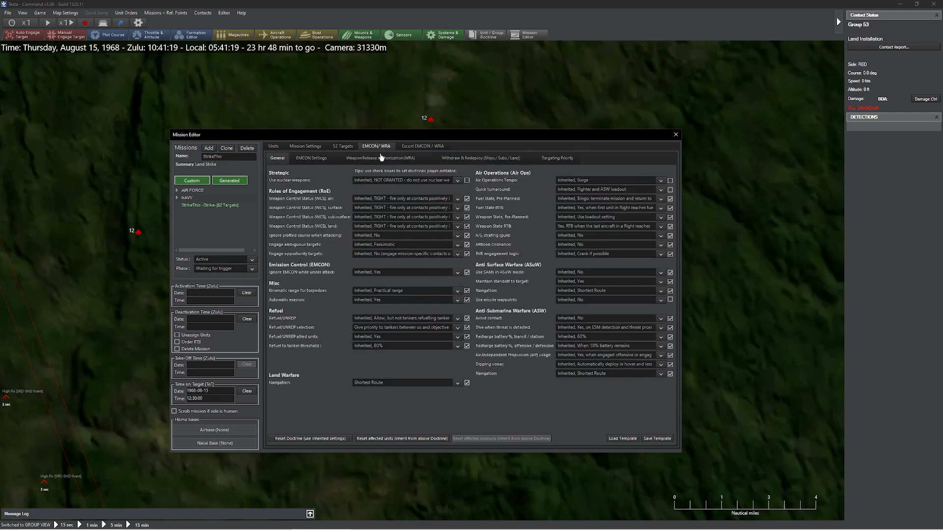
left_click(311, 158)
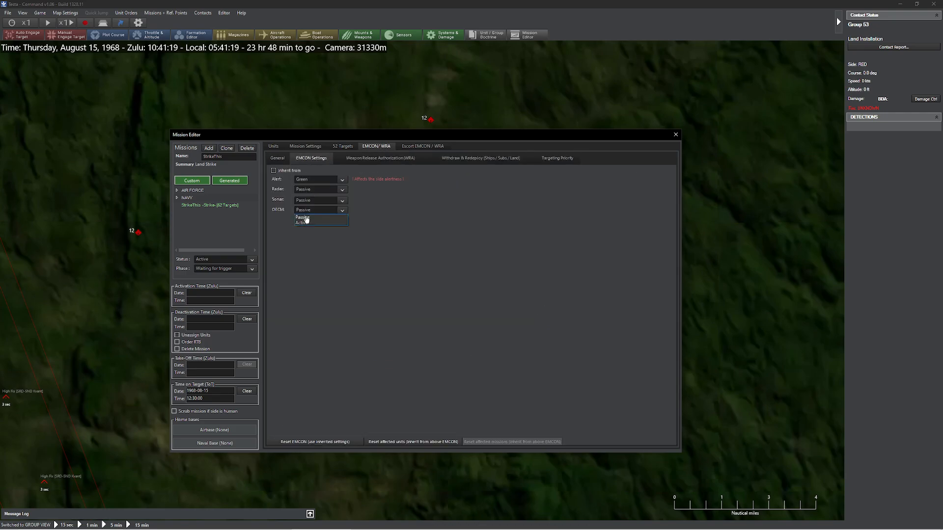
left_click(300, 222)
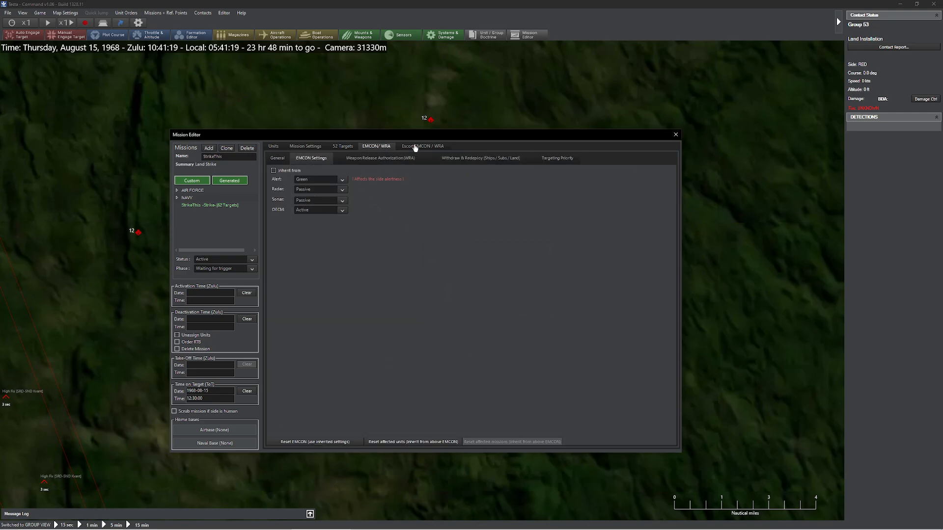
- Review the assigned units, escort doctrine and escort targeting priorities
left_click(273, 146)
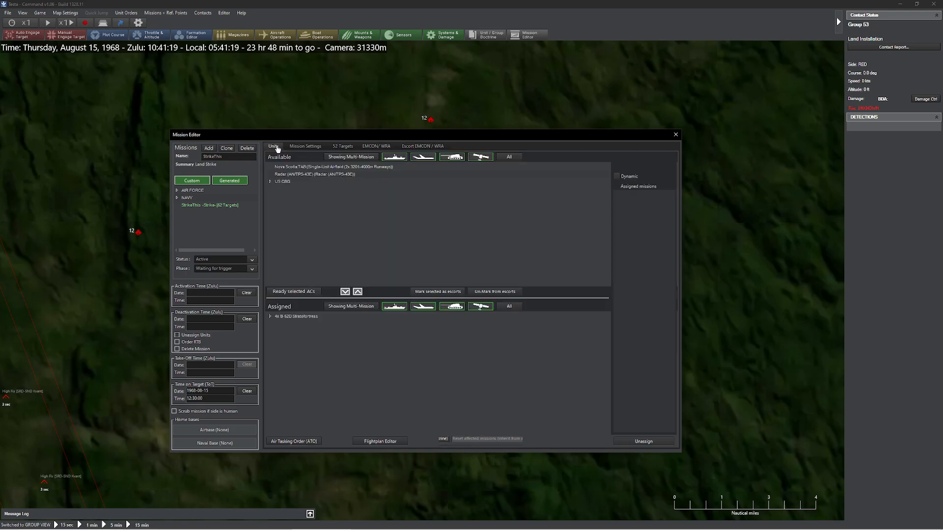
left_click(422, 146)
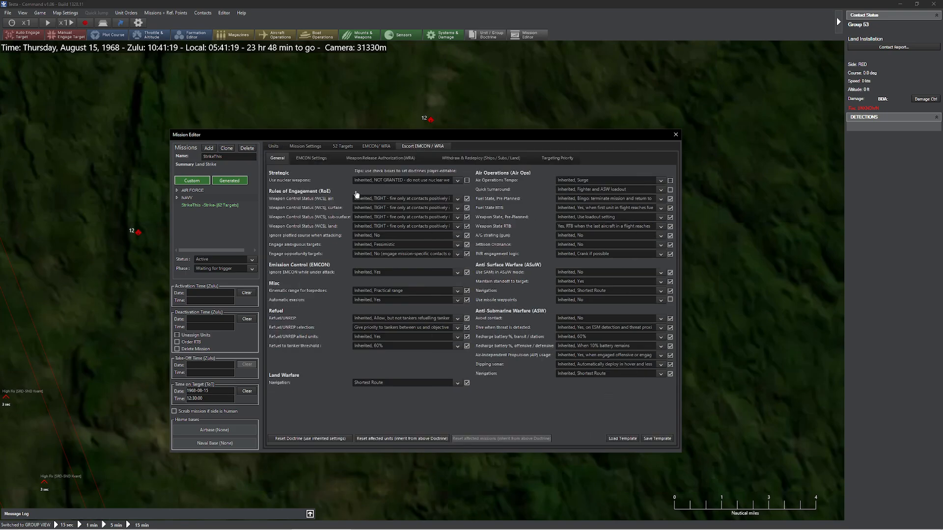
left_click(555, 158)
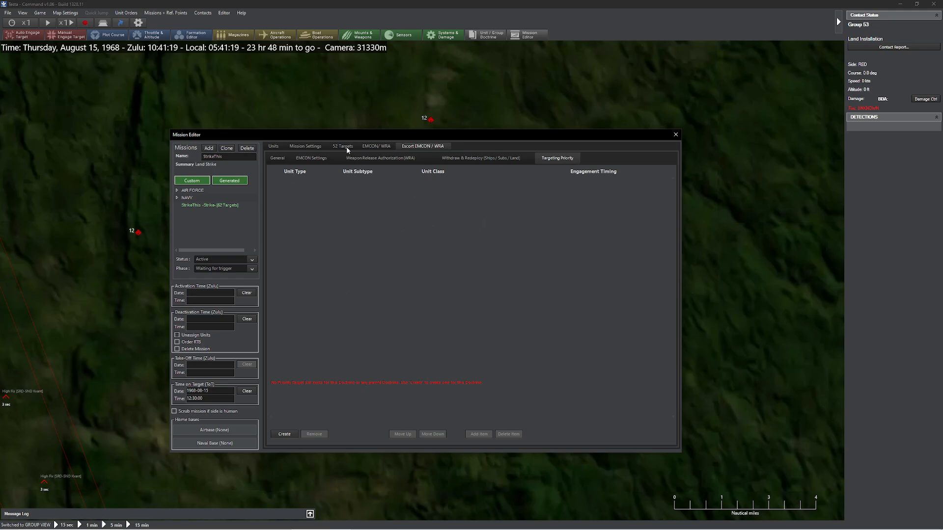
left_click(273, 146)
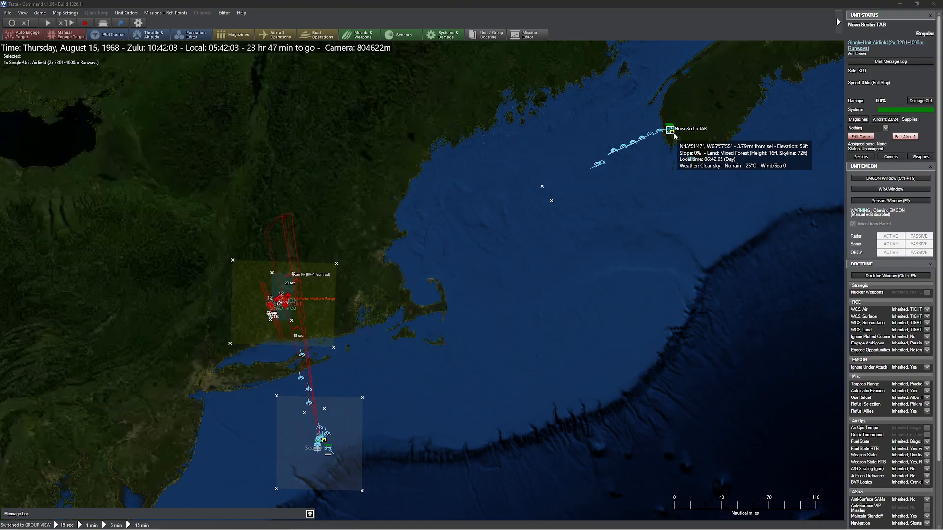
- Reopen the StrikeThis mission details to confirm Dusty34's four M117-armed B-52Ds
left_click(526, 34)
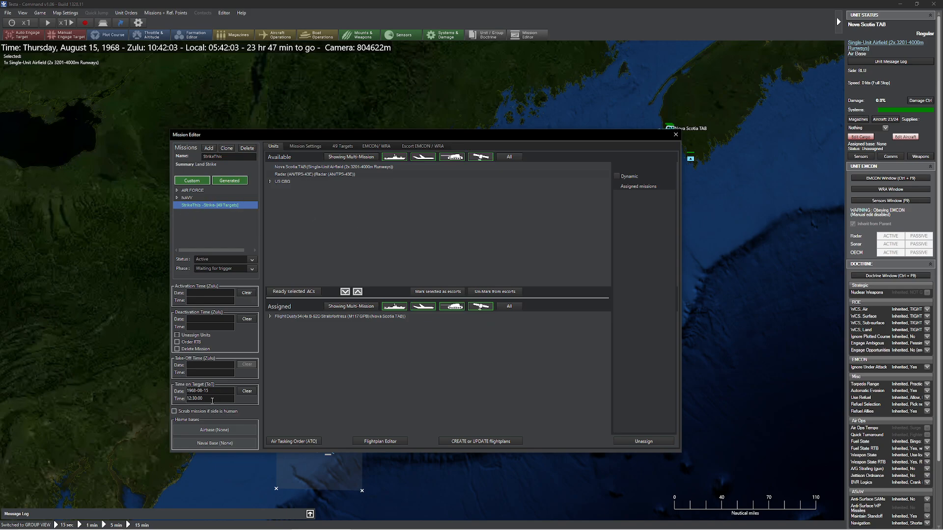
mouse_move(675, 137)
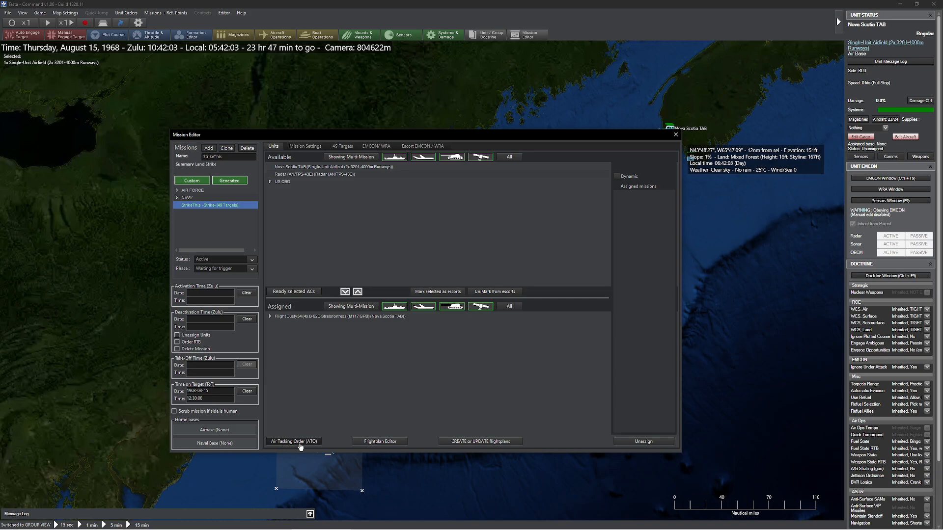
left_click(293, 441)
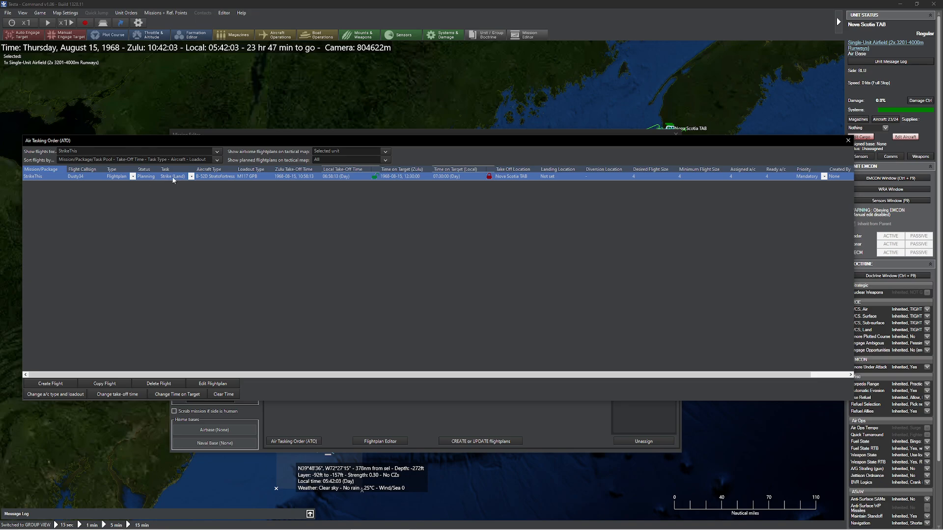
mouse_move(244, 181)
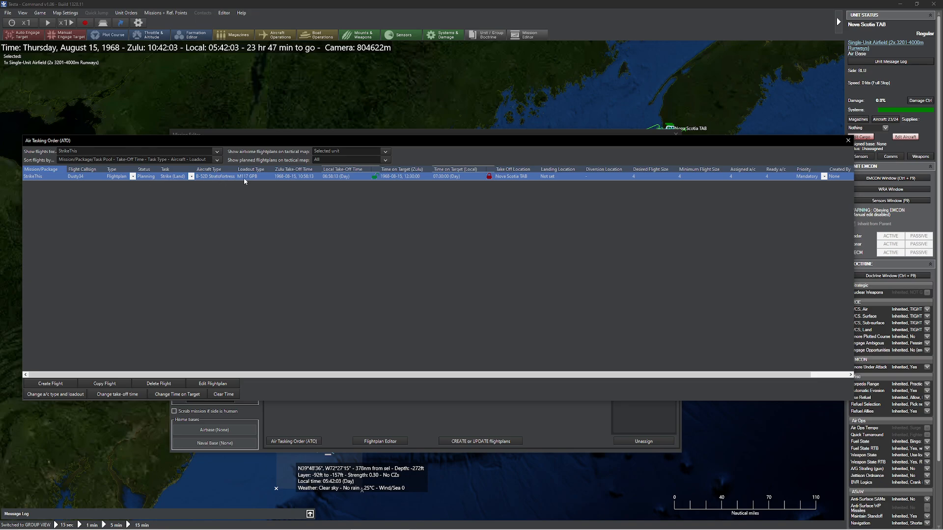
mouse_move(290, 185)
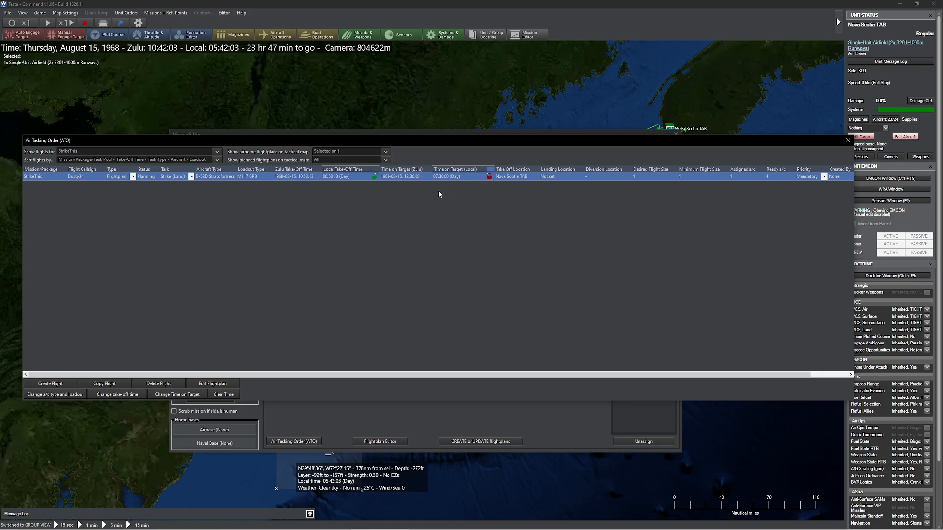
mouse_move(571, 165)
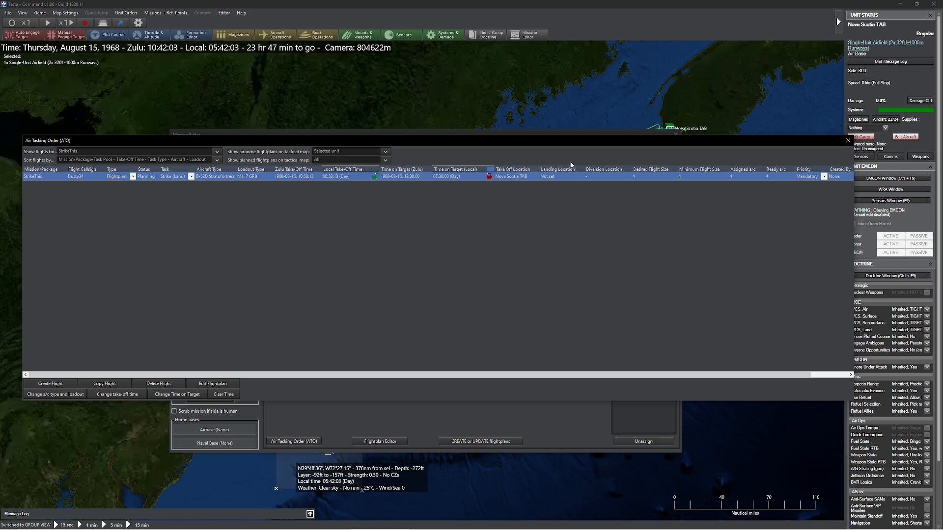
mouse_move(142, 183)
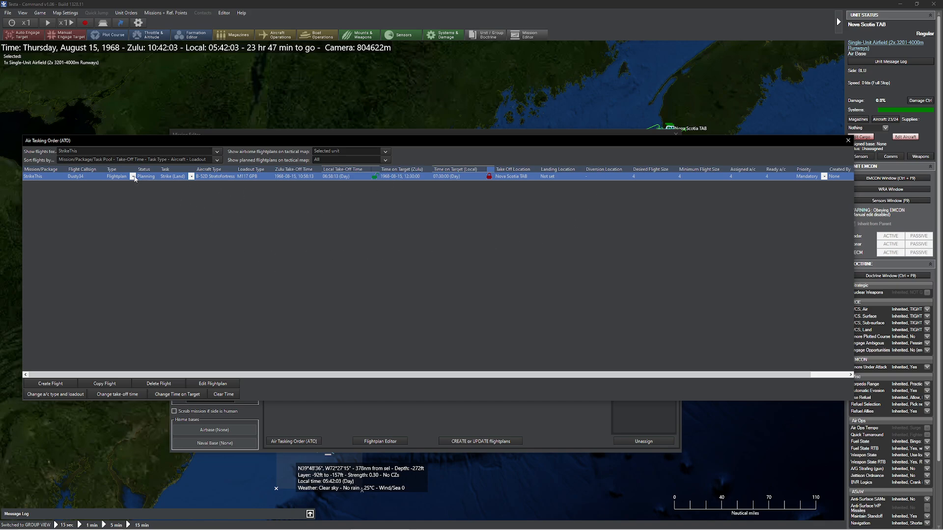
left_click(133, 176)
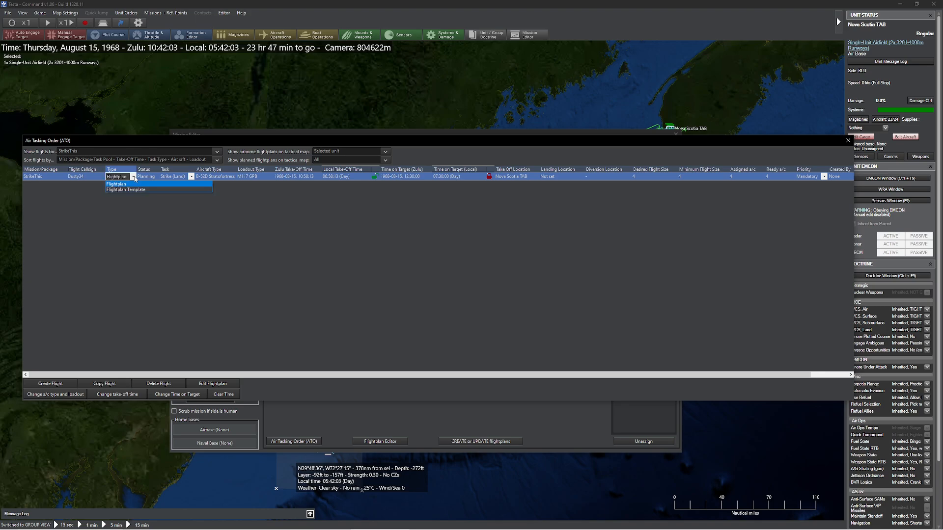
mouse_move(135, 196)
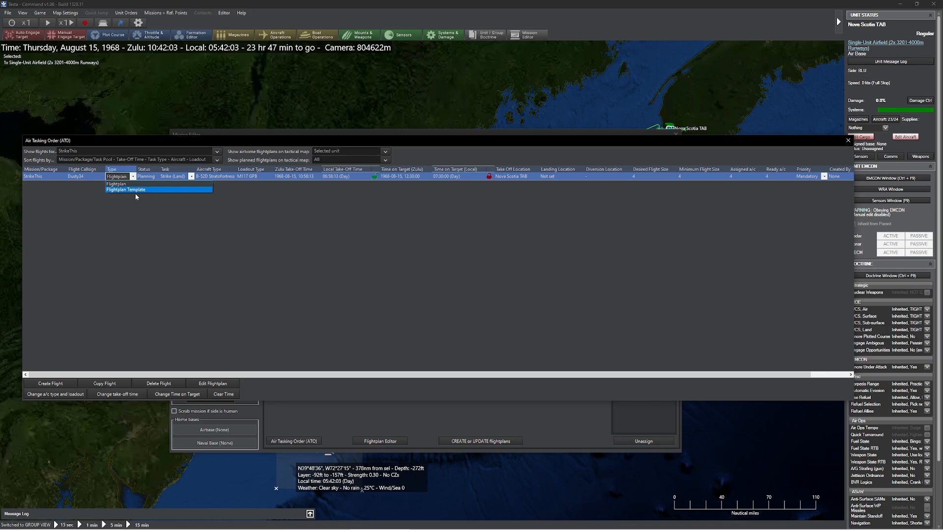
left_click(116, 183)
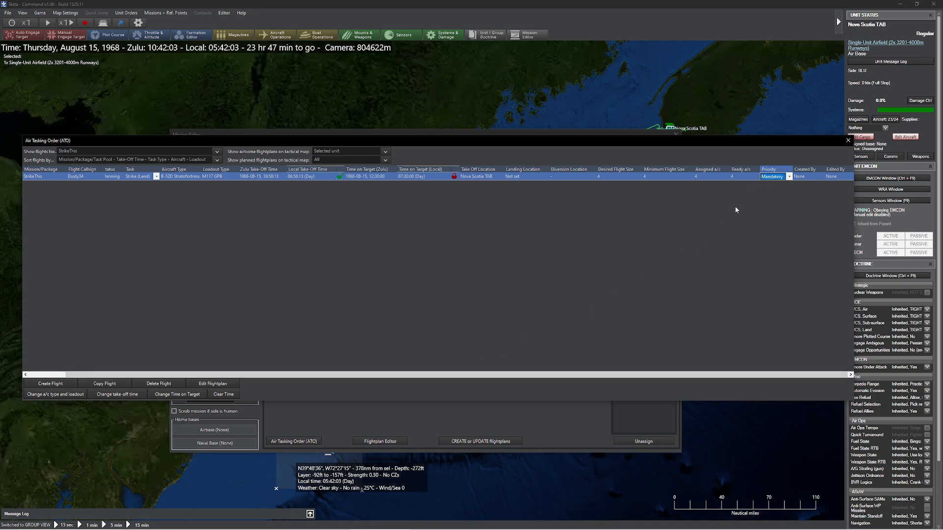
mouse_move(748, 193)
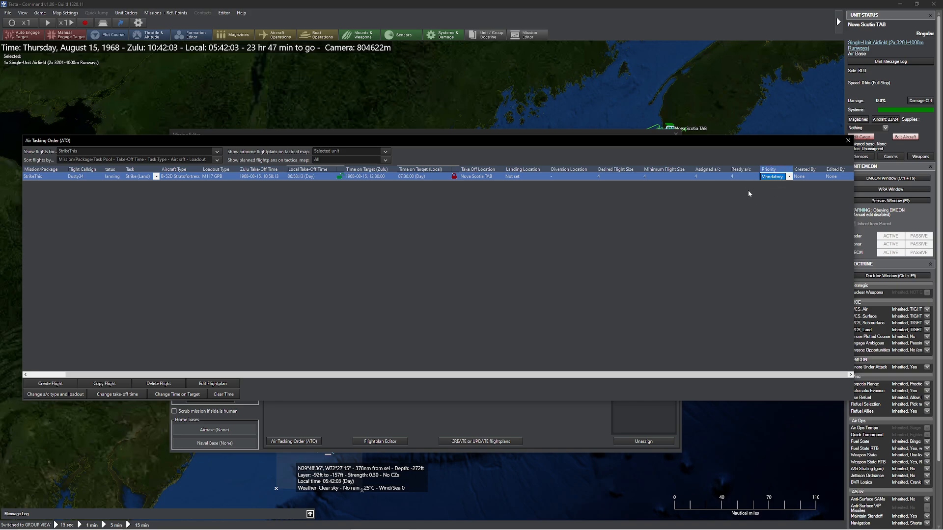
left_click(788, 176)
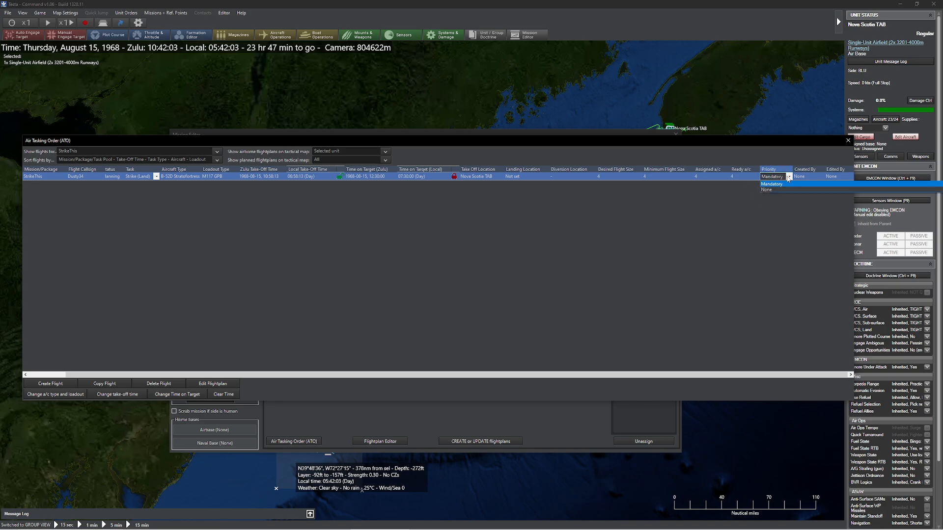
left_click(772, 183)
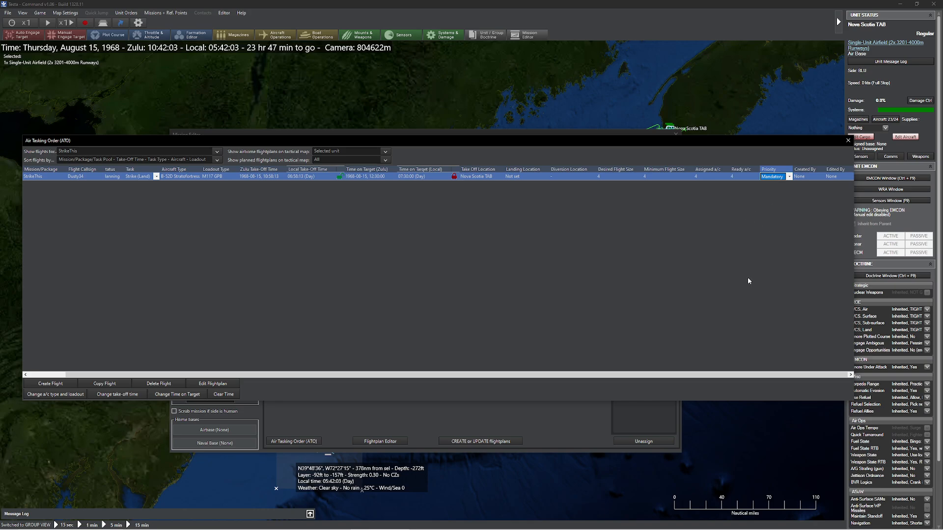
mouse_move(679, 261)
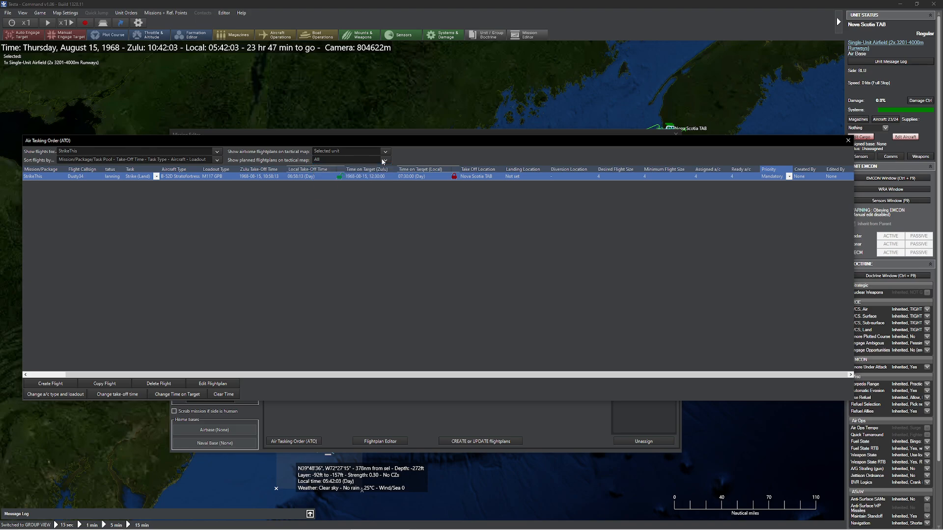
mouse_move(351, 227)
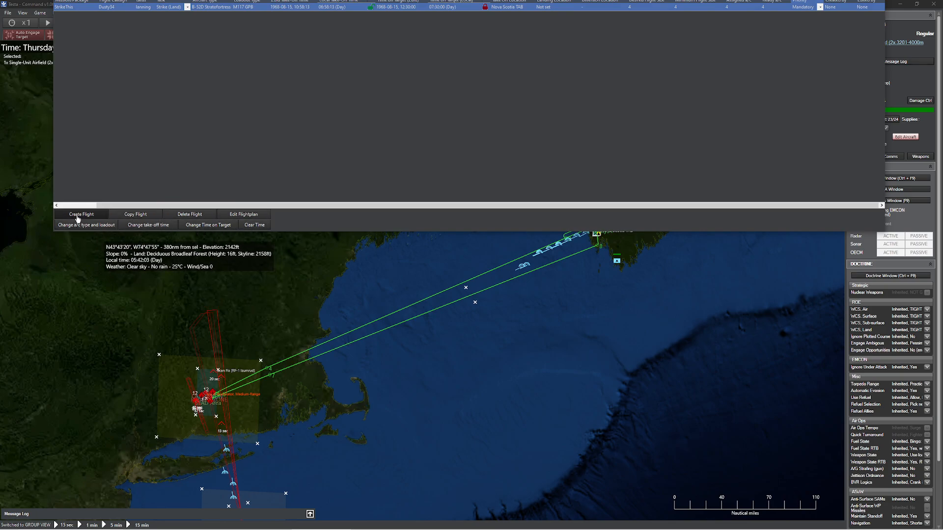
mouse_move(243, 214)
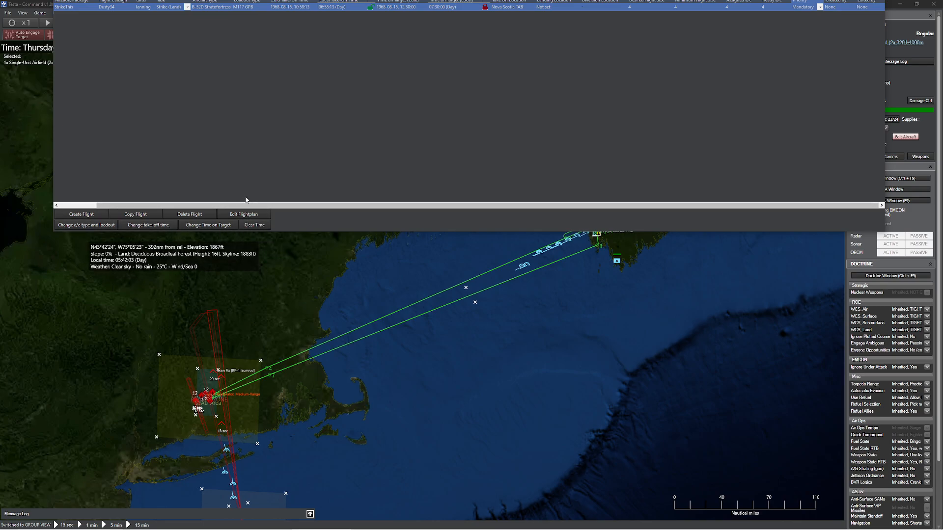
mouse_move(171, 166)
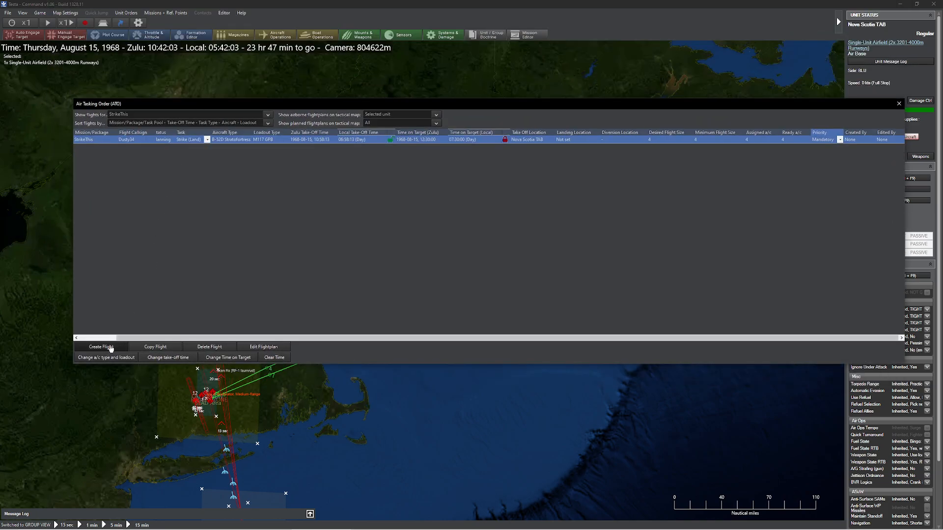
- Create a second flight in the StrikeThis package and select its 'New Flight' row
left_click(100, 346)
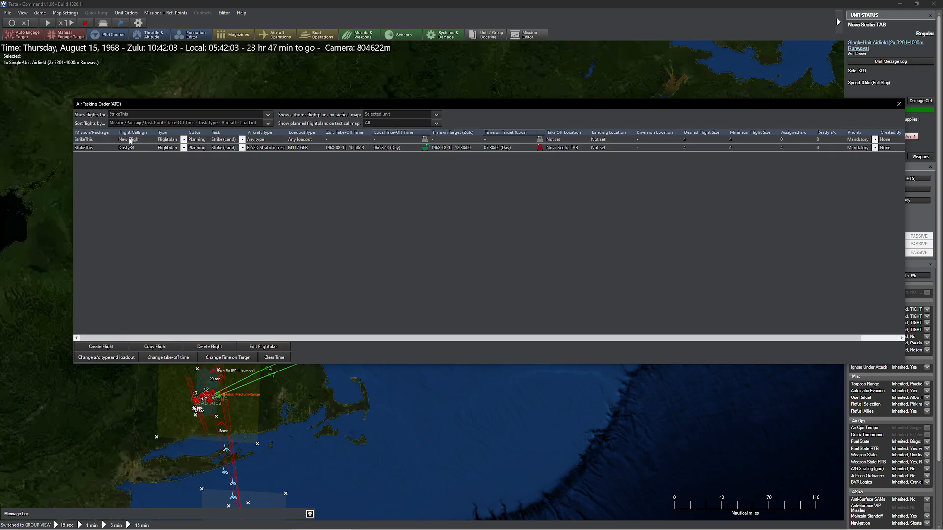
left_click(132, 139)
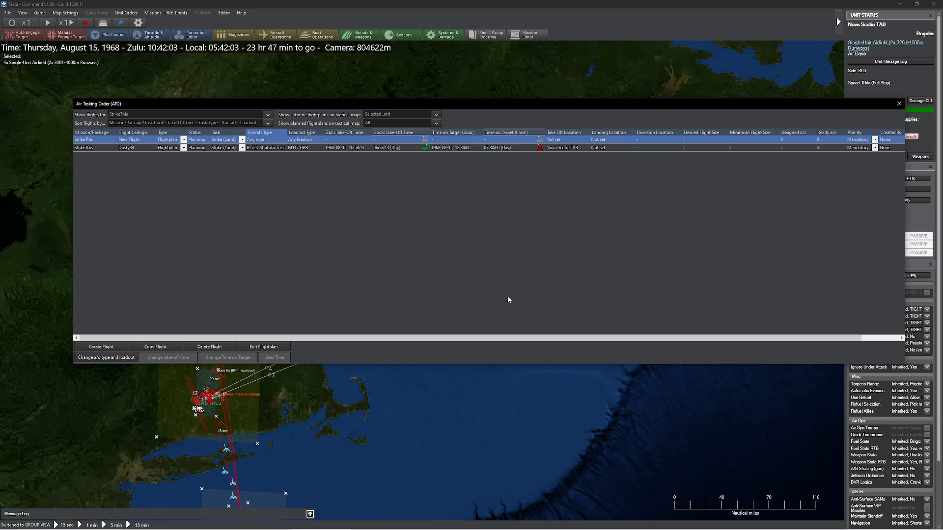
mouse_move(270, 224)
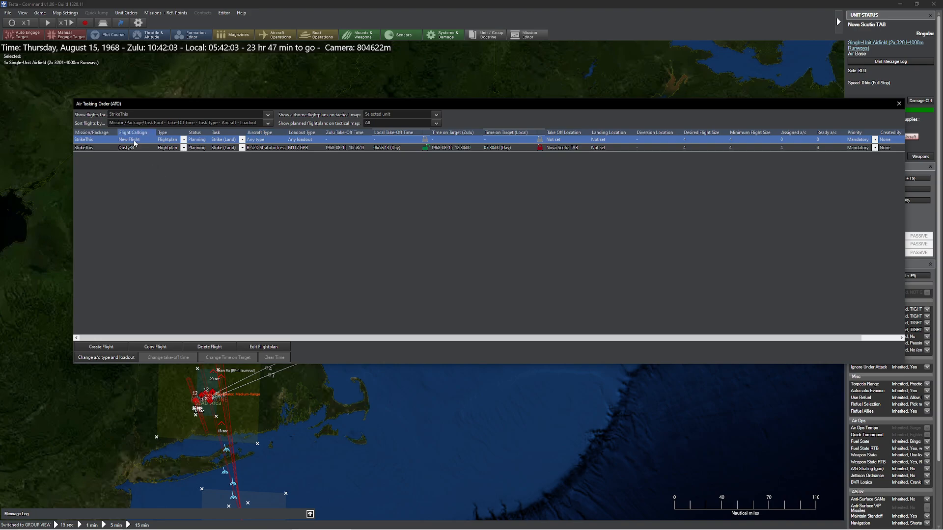
mouse_move(489, 91)
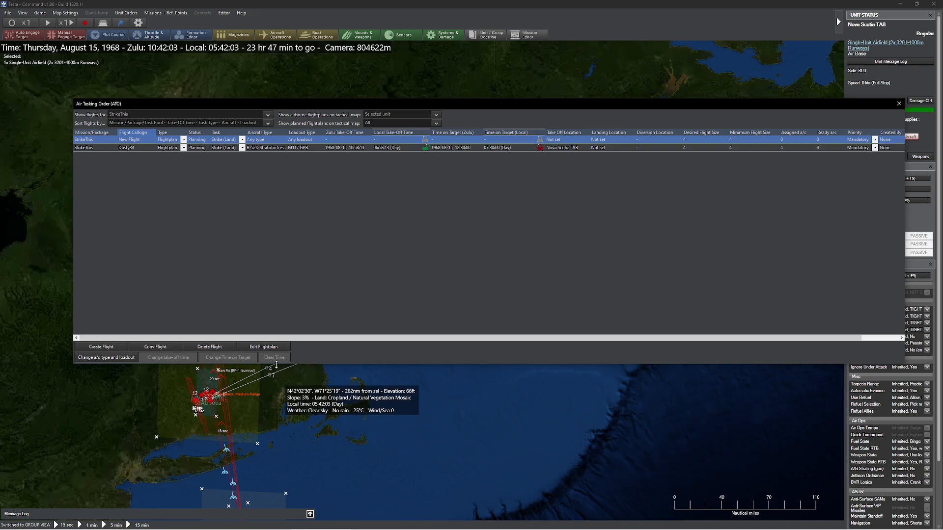
left_click(263, 346)
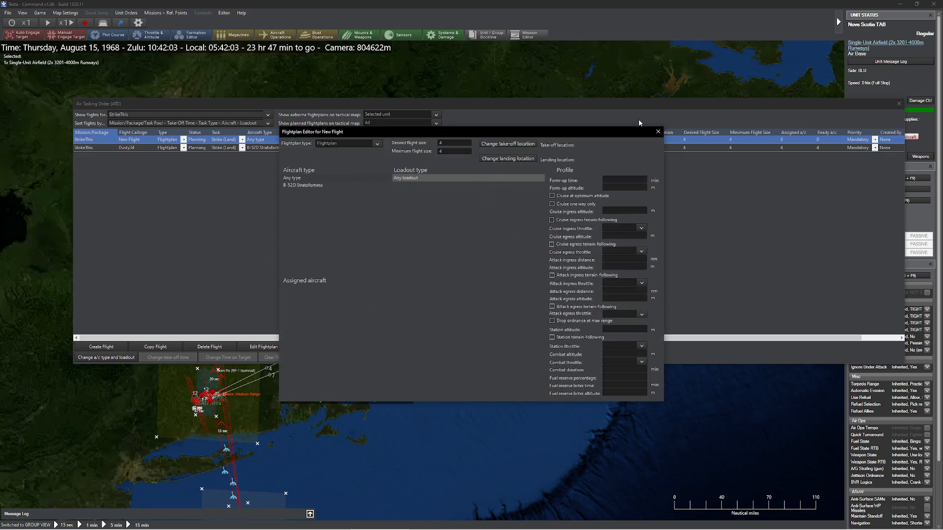
mouse_move(344, 252)
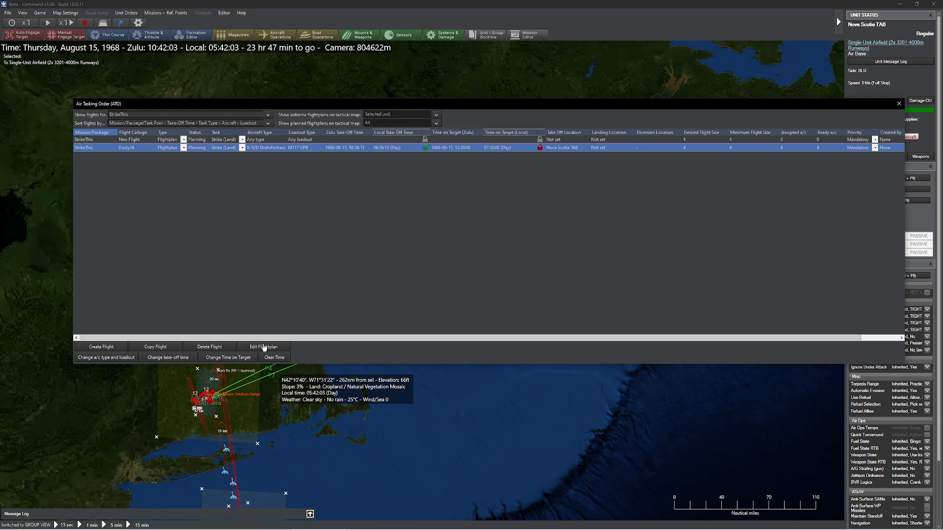
left_click(263, 346)
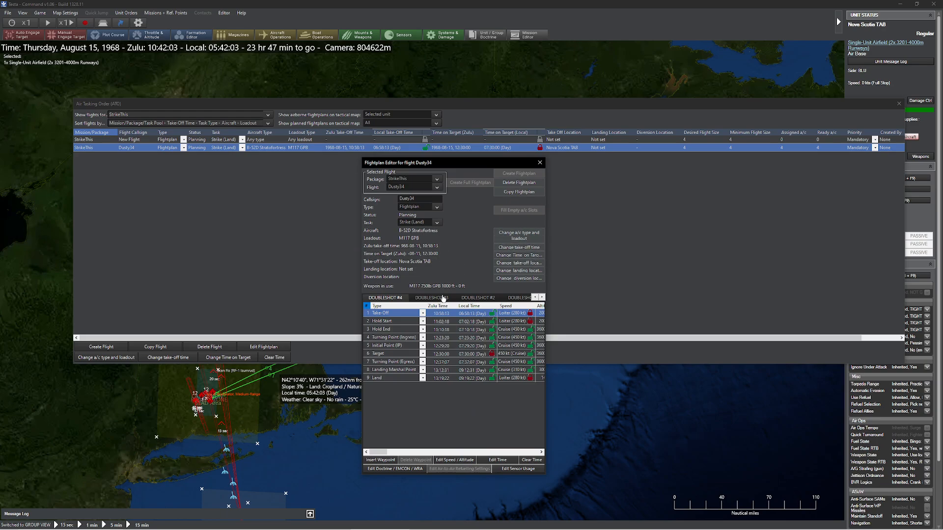
mouse_move(538, 162)
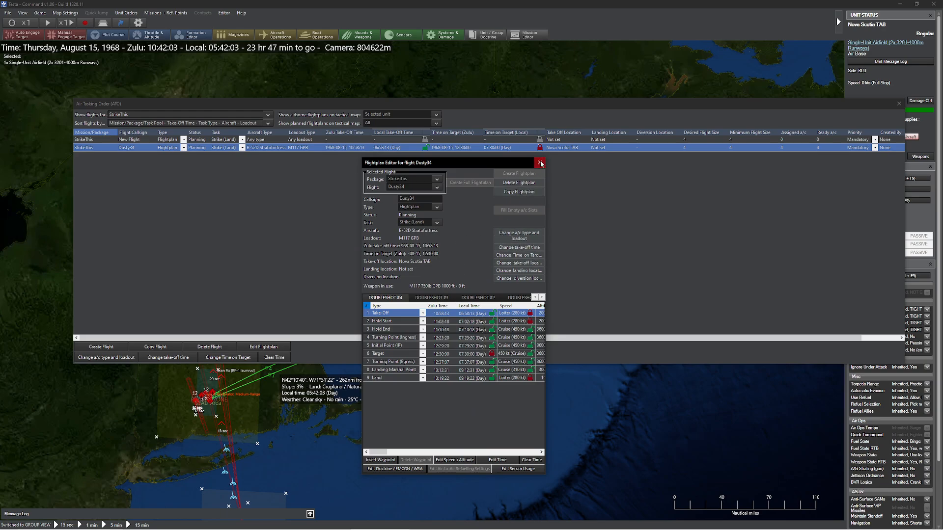
left_click(539, 163)
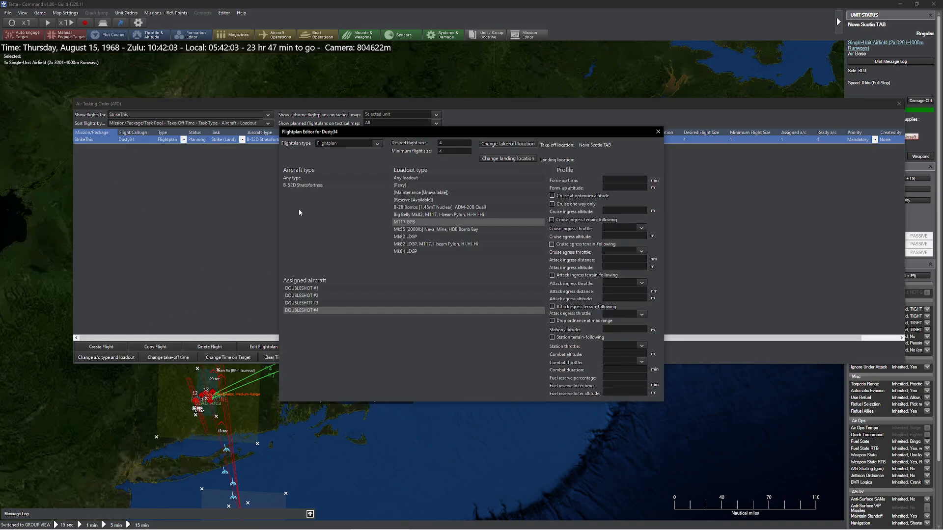
- Keep Dusty34 on B-52Ds, enable attack ingress terrain-following, and close the flightplan editor
left_click(302, 185)
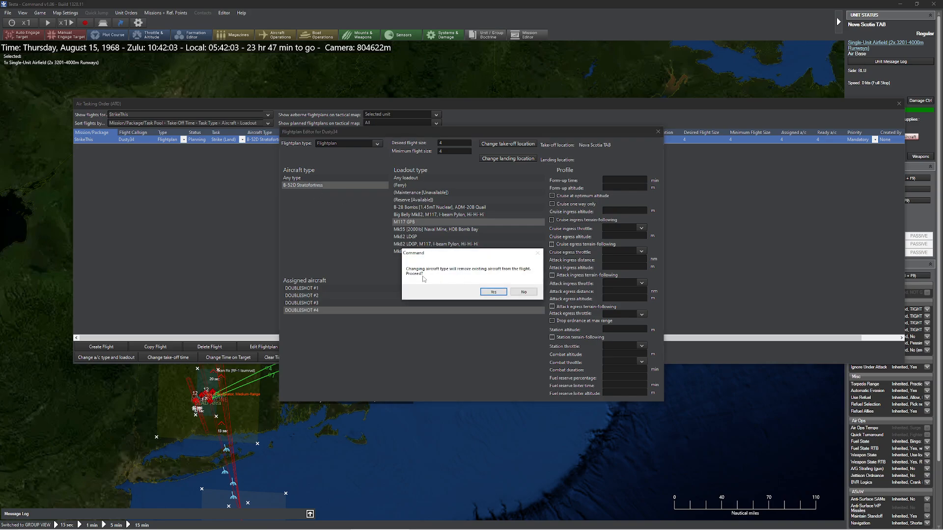
mouse_move(523, 292)
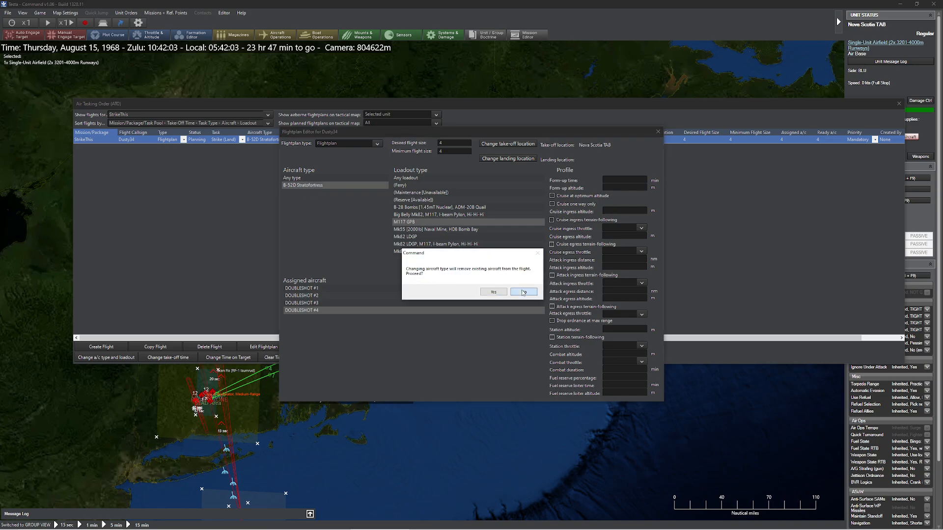
left_click(523, 291)
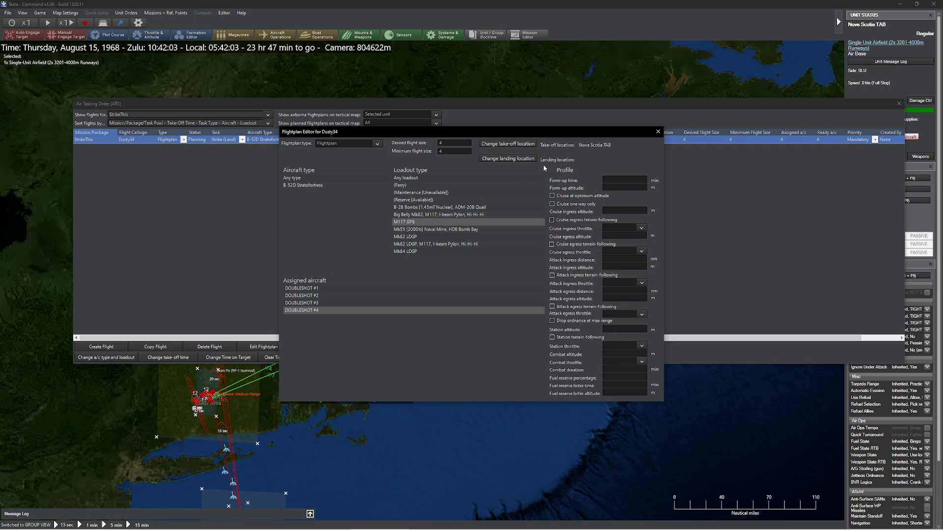
mouse_move(577, 386)
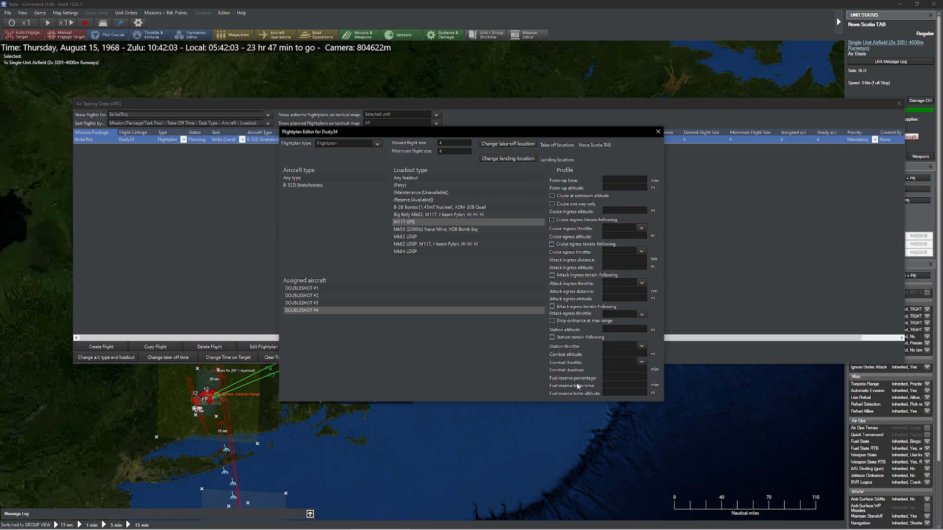
mouse_move(683, 165)
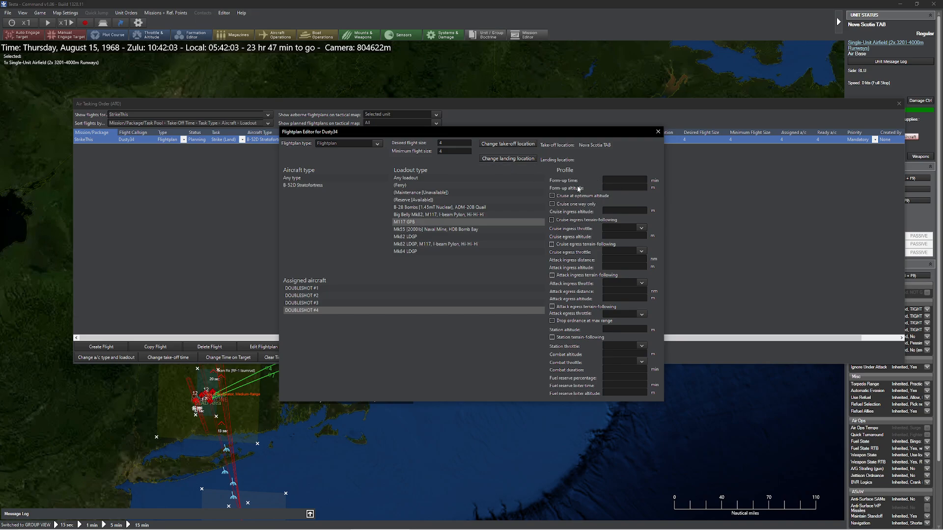
mouse_move(539, 179)
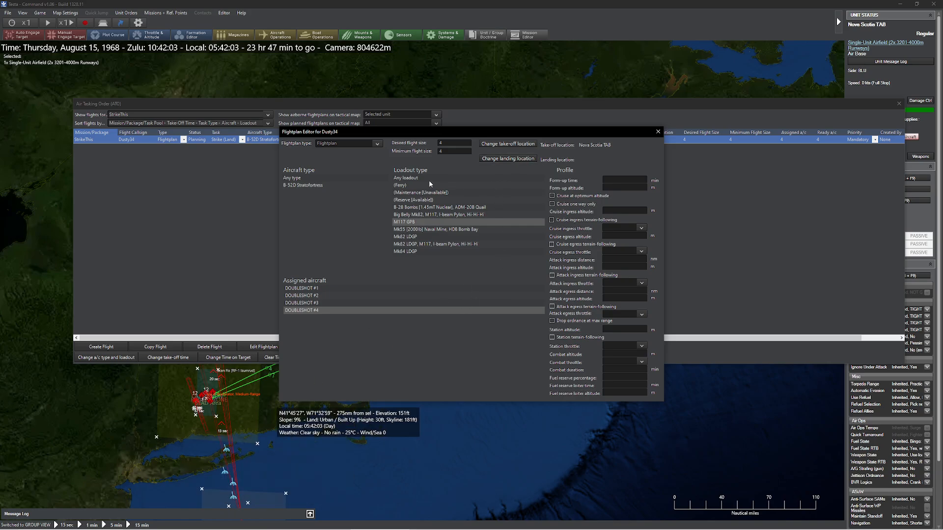
mouse_move(488, 167)
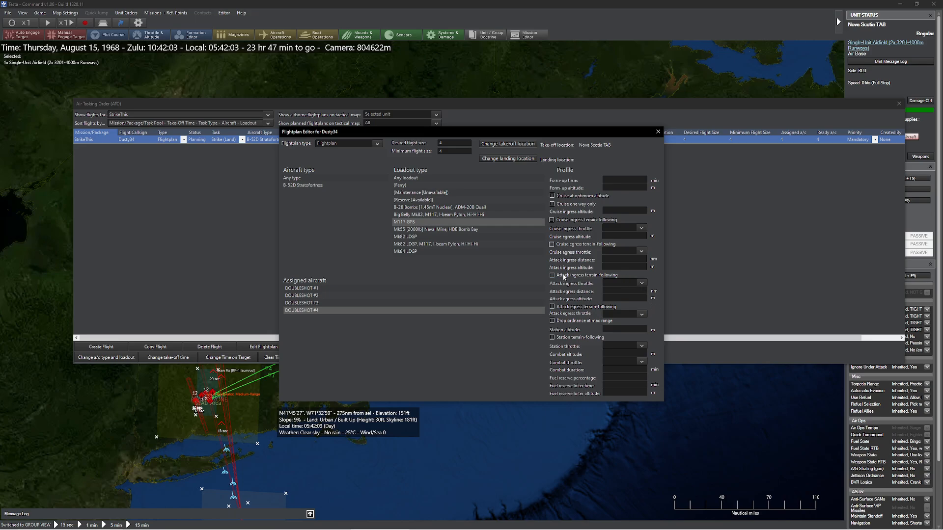
left_click(552, 275)
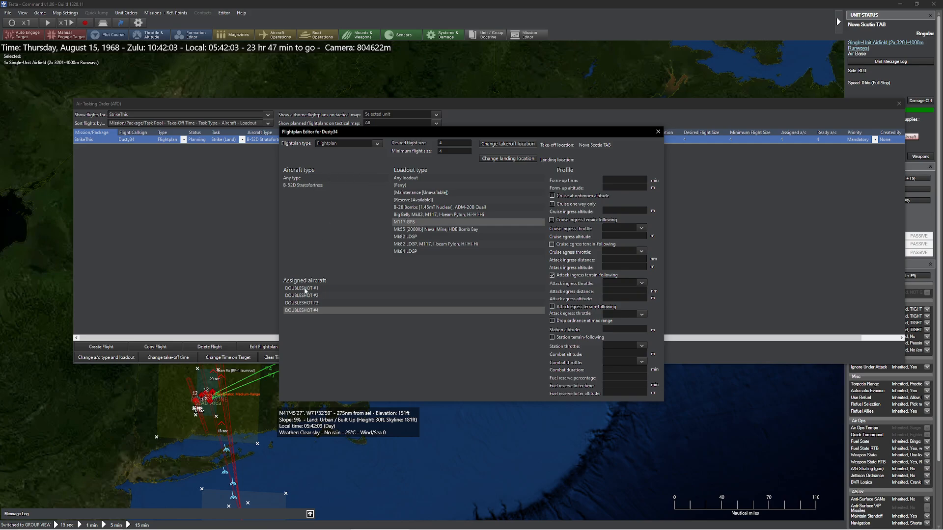
left_click(301, 303)
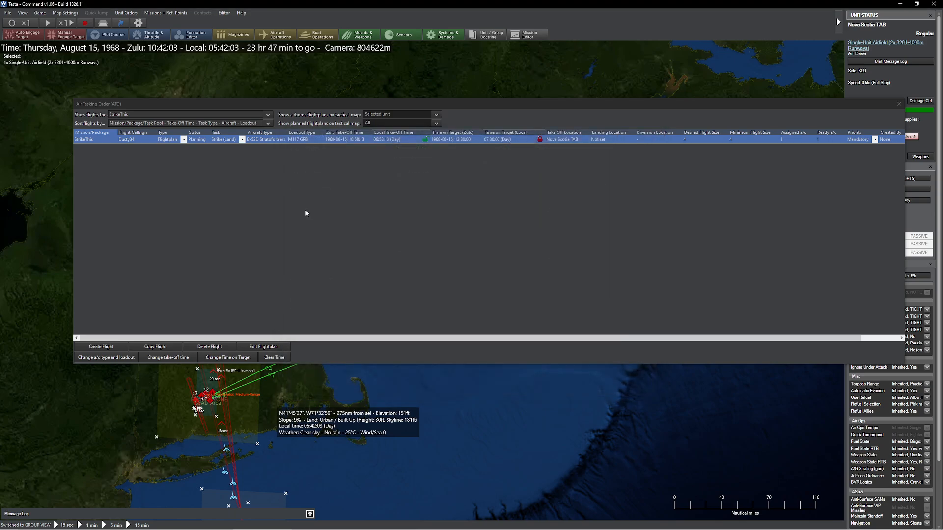
left_click(263, 346)
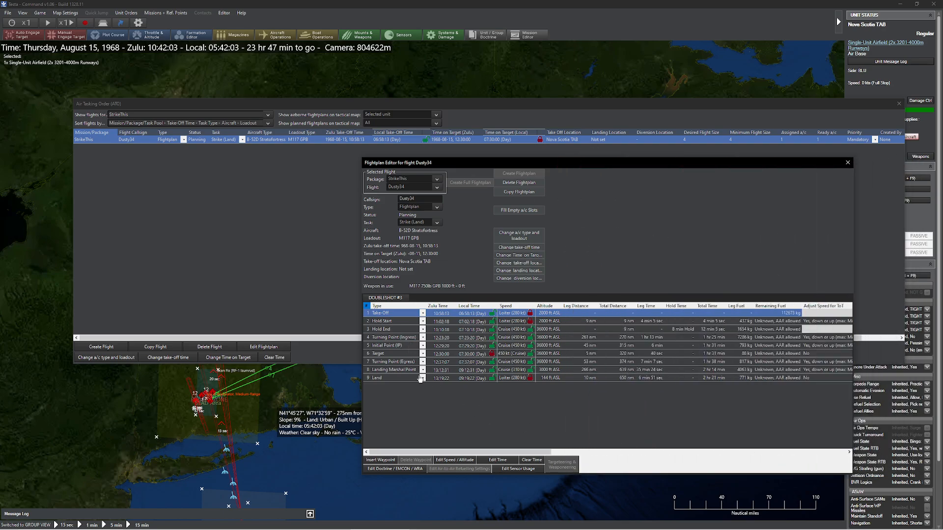
left_click(379, 353)
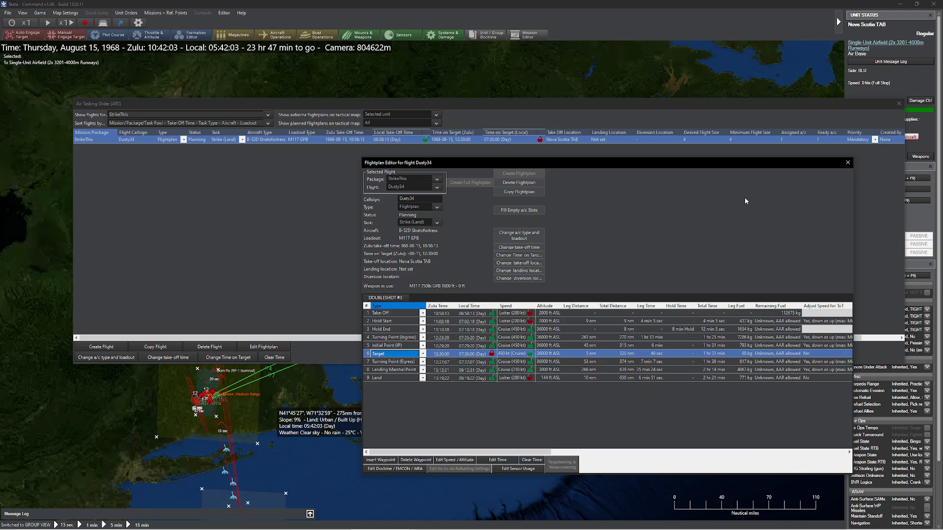
left_click(847, 163)
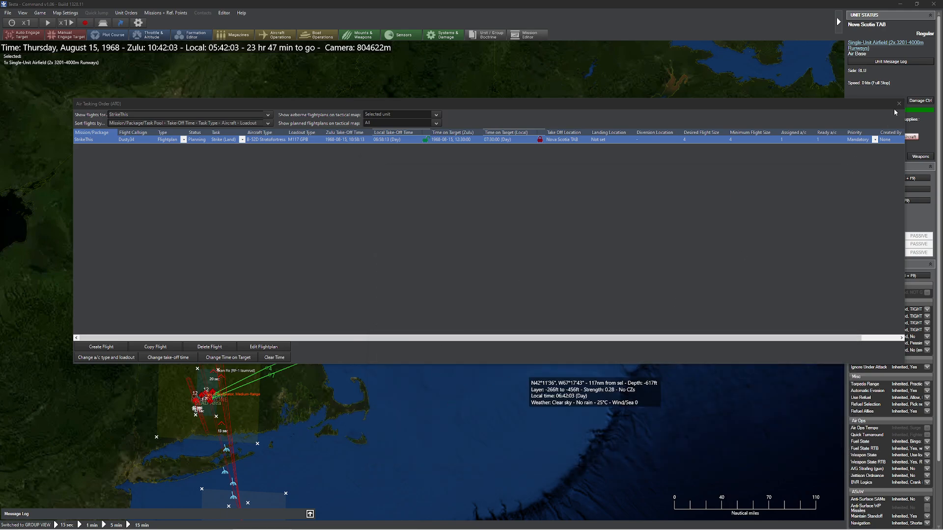
- Close the Air Tasking Order window to return to the theatre map
left_click(898, 103)
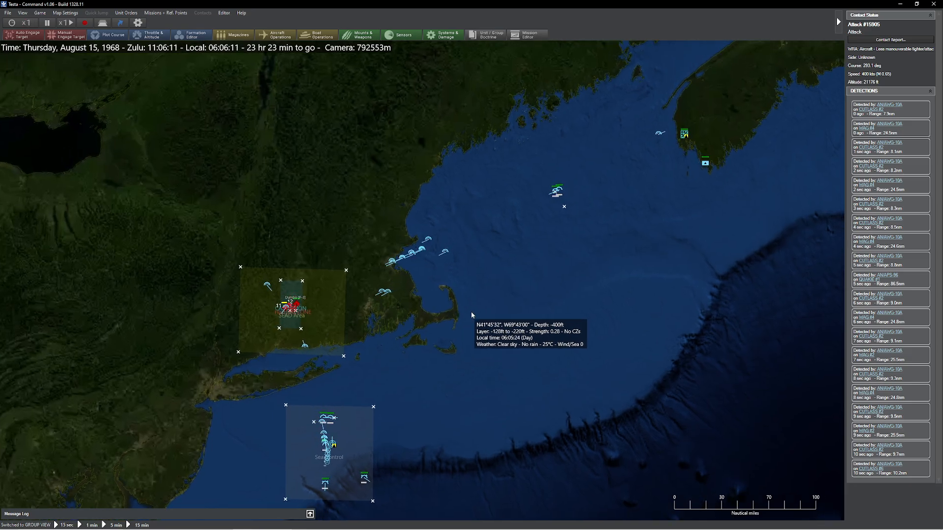
left_click(165, 12)
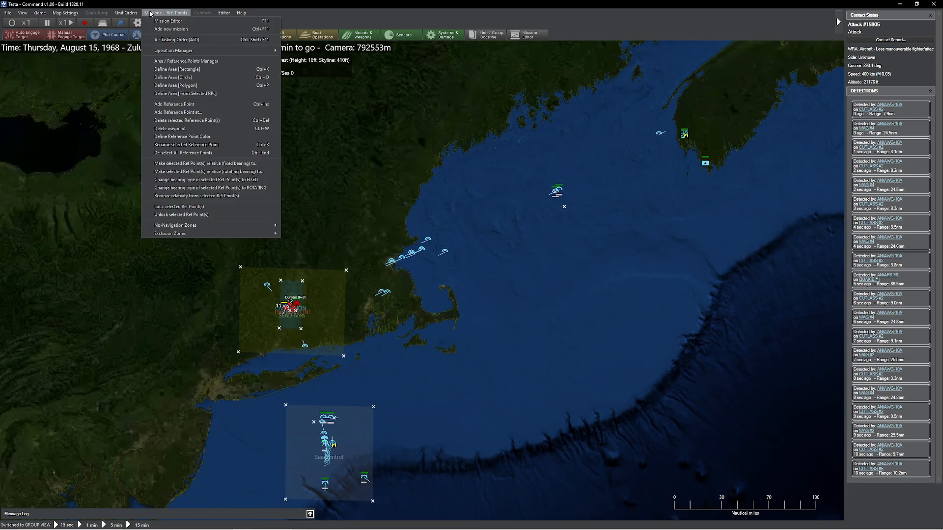
left_click(177, 40)
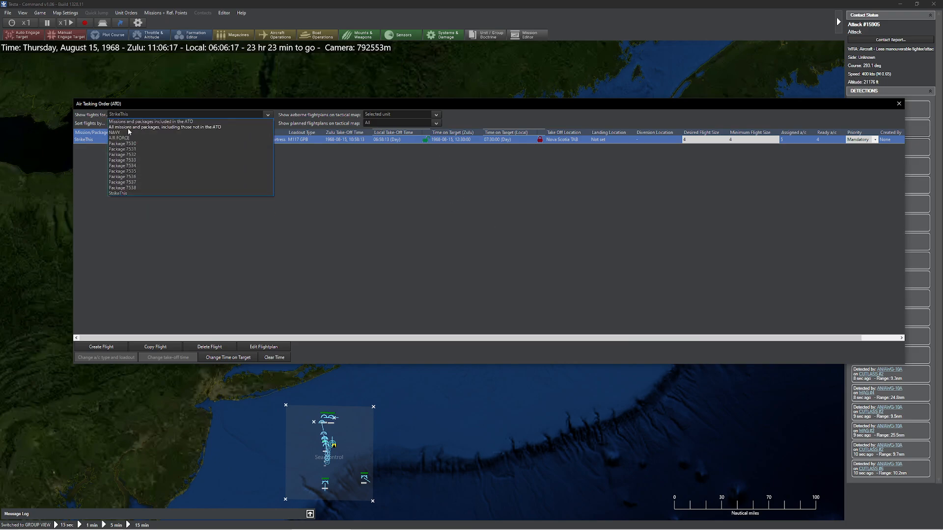
left_click(163, 127)
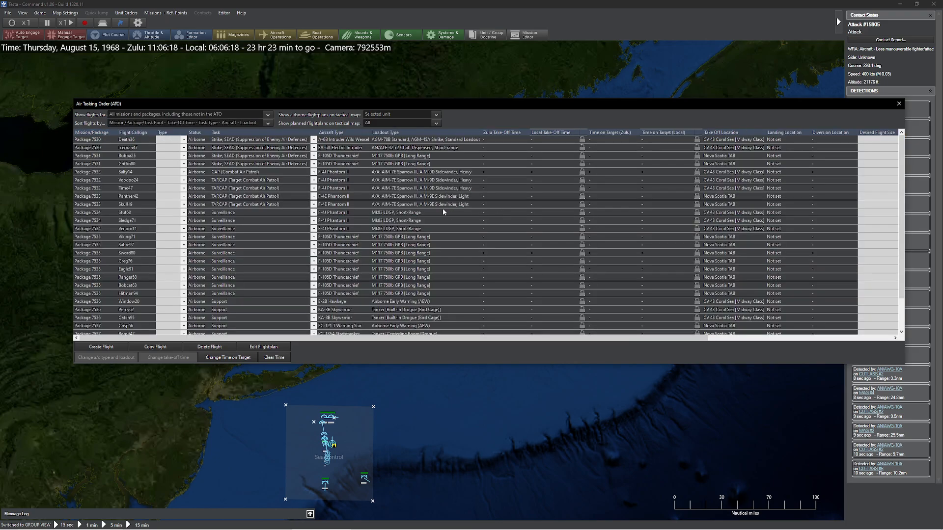
scroll("down", 3)
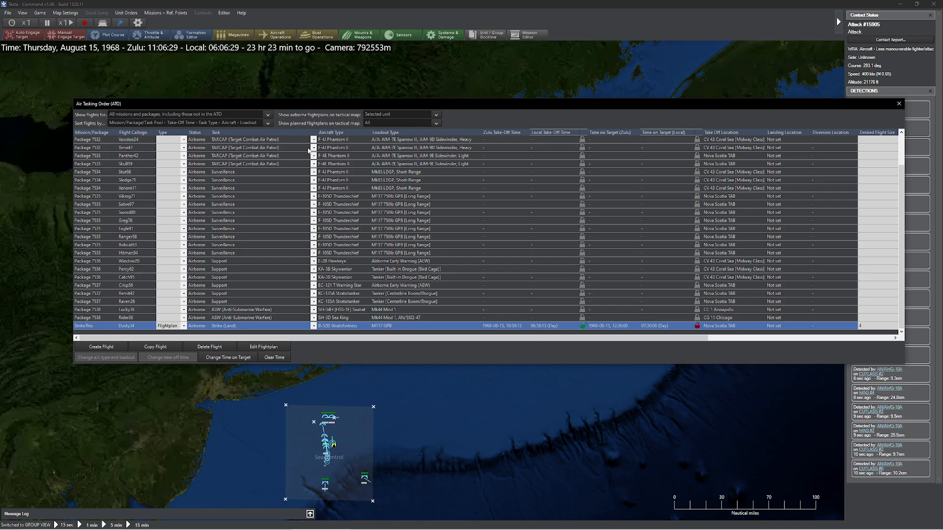
left_click(897, 103)
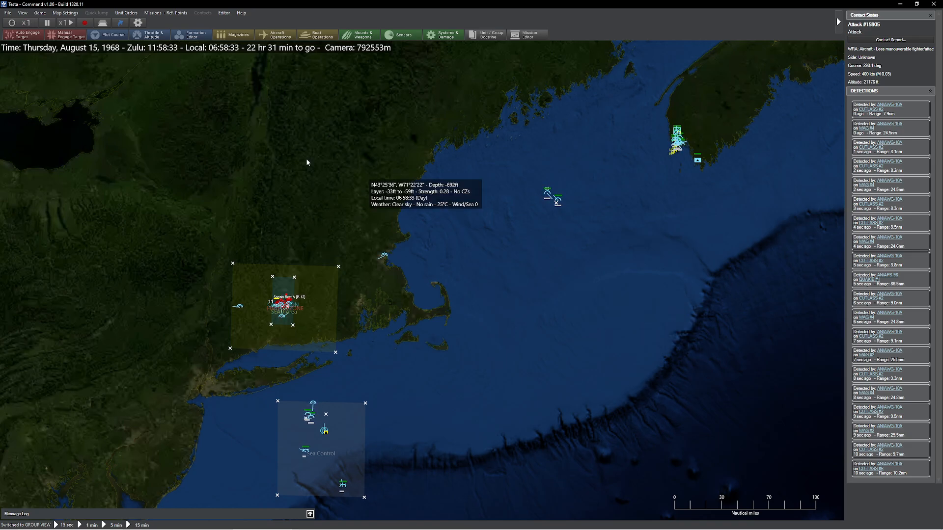
mouse_move(190, 133)
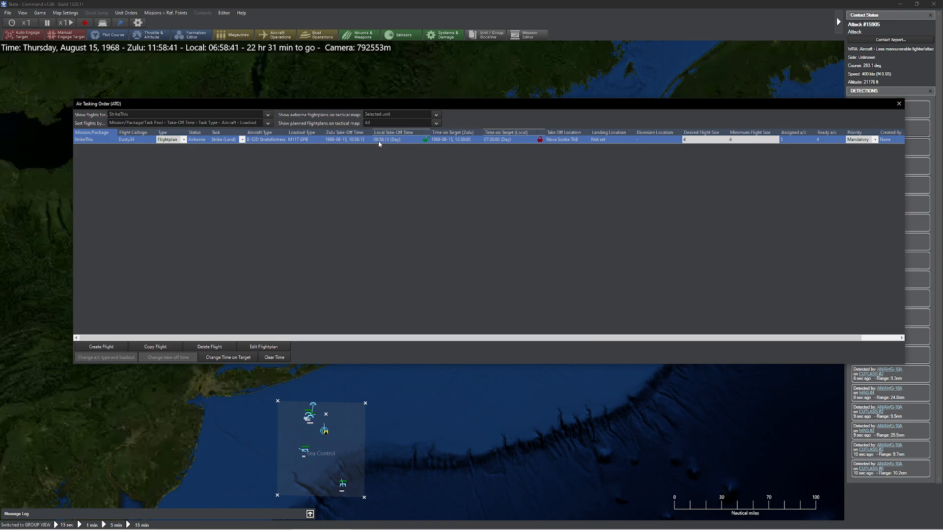
mouse_move(759, 101)
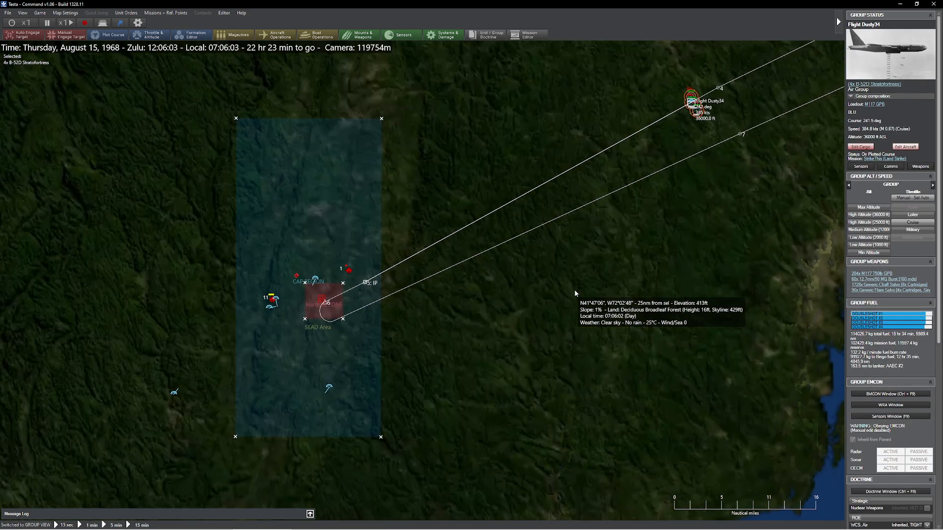
- Review the Air Tasking Order from Missions + Ref. Points while Dusty34 bombs and returns
left_click(165, 13)
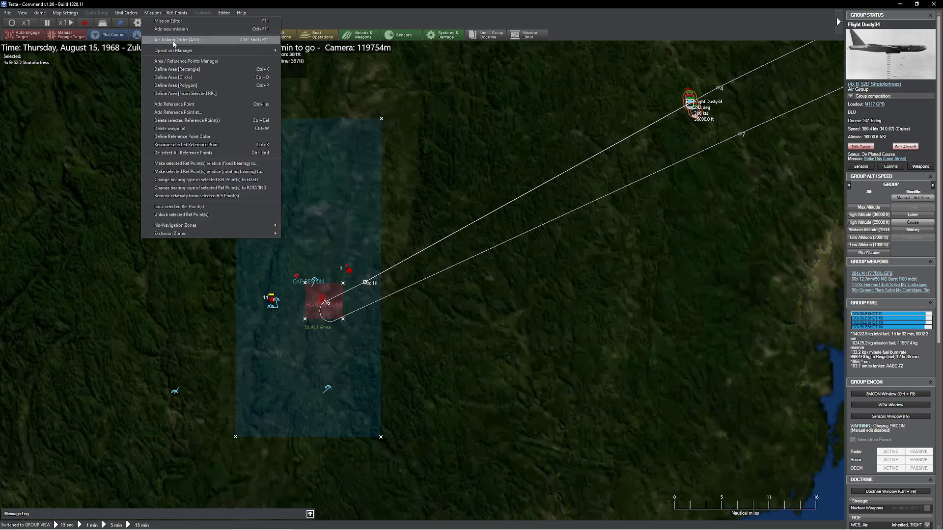
left_click(176, 40)
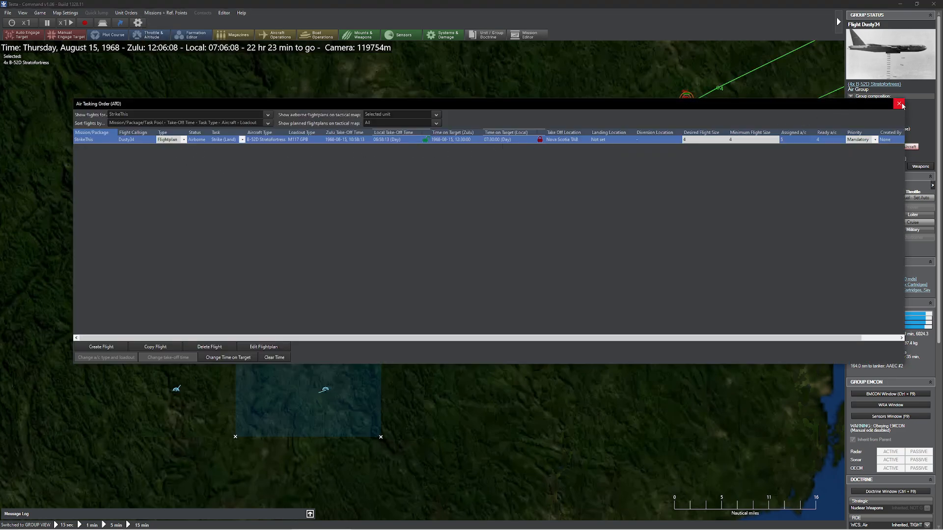
left_click(899, 104)
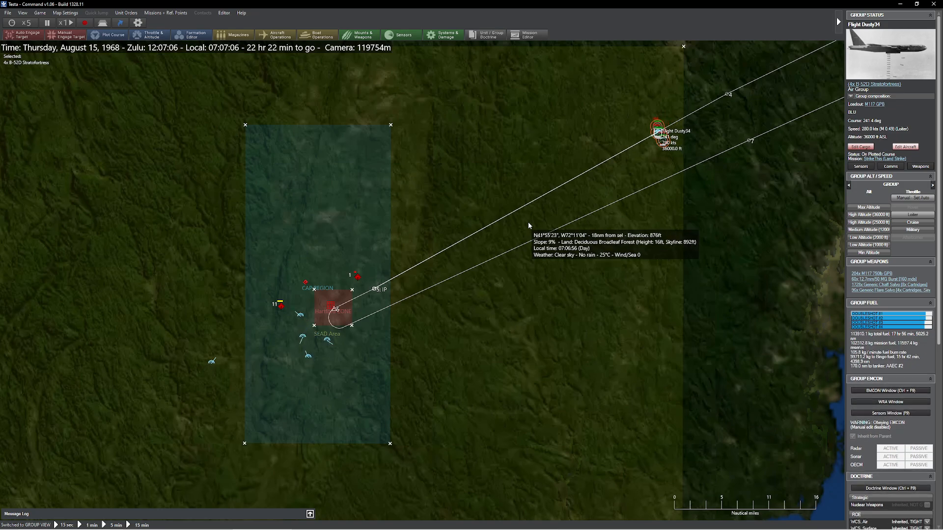
left_click(165, 12)
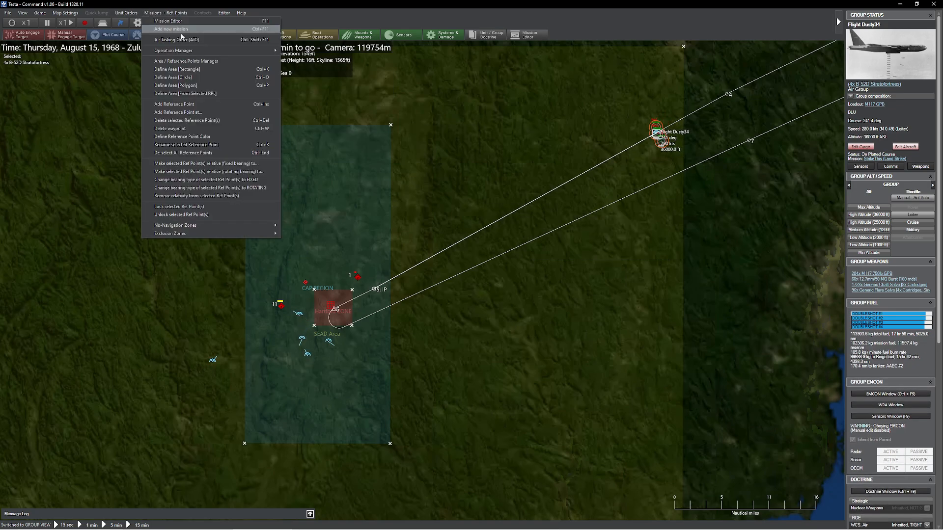
left_click(176, 39)
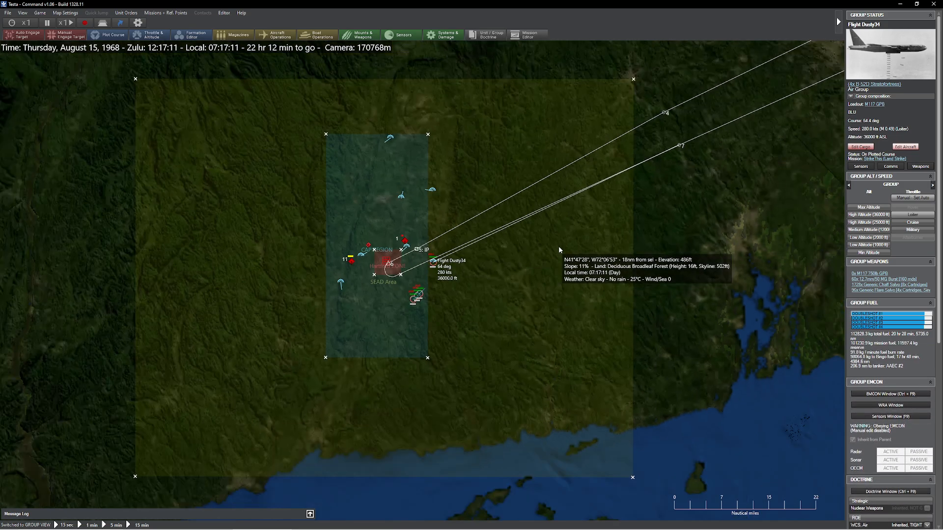
left_click(165, 13)
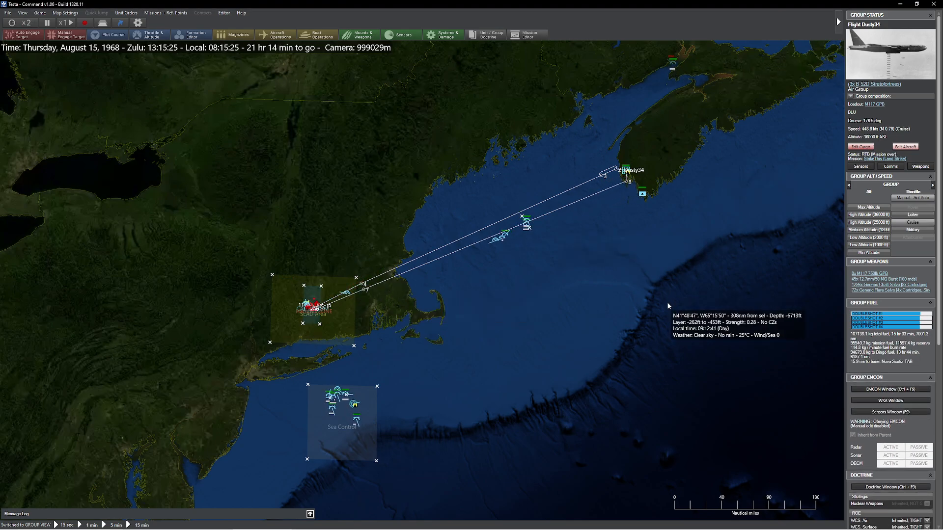
- Reduce time compression back to normal 1x speed
left_click(164, 13)
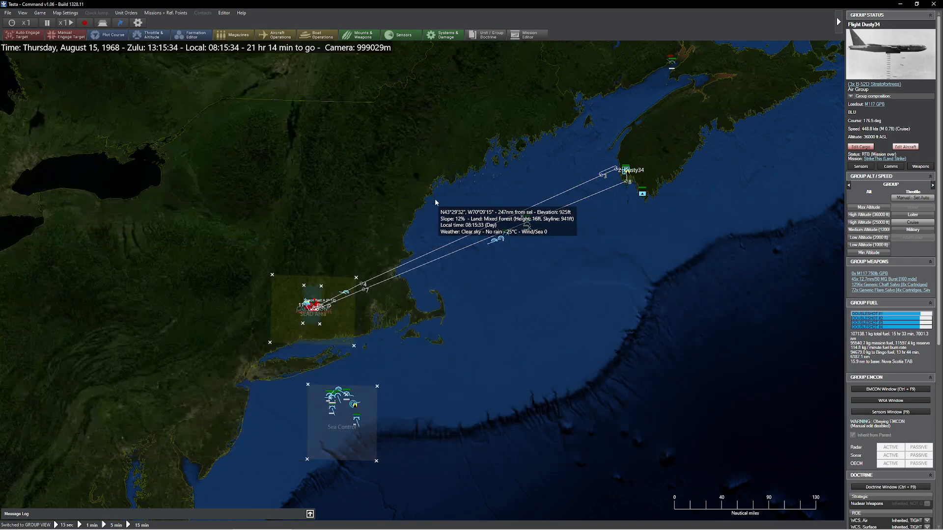
mouse_move(552, 284)
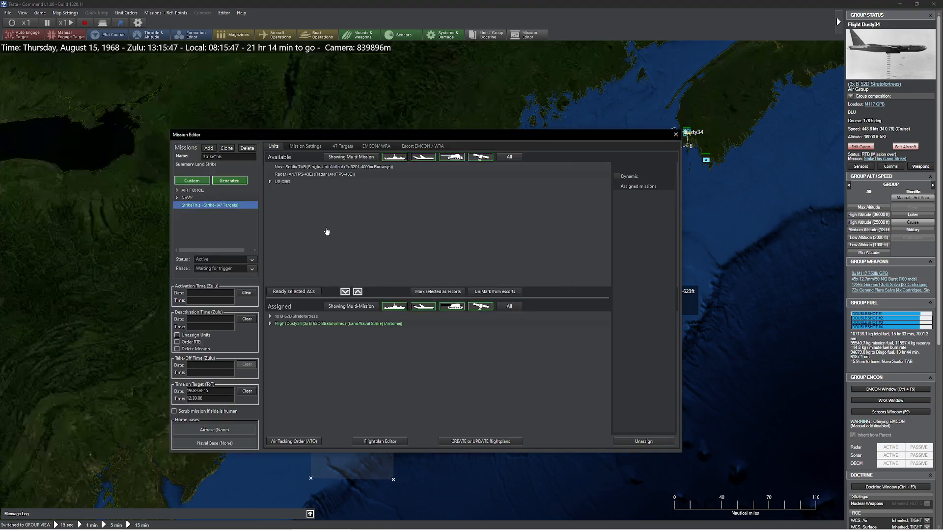
left_click(177, 190)
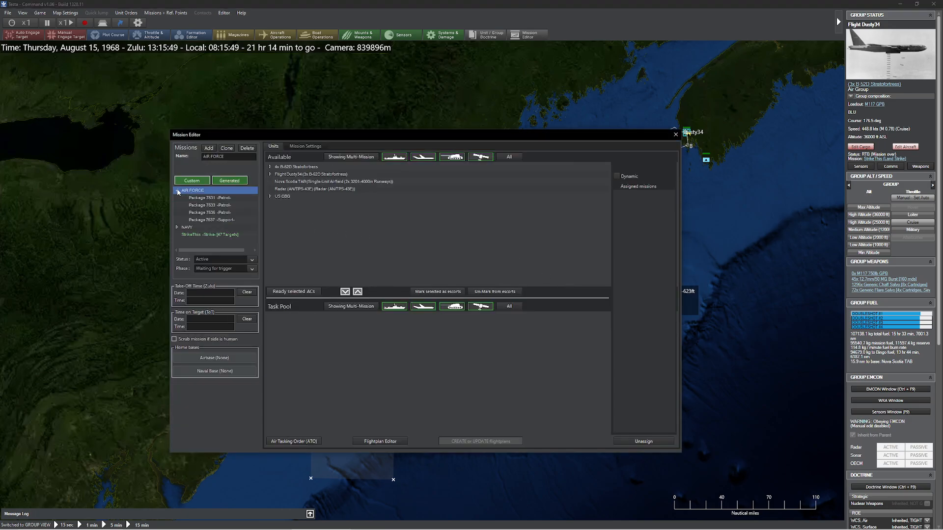
left_click(177, 190)
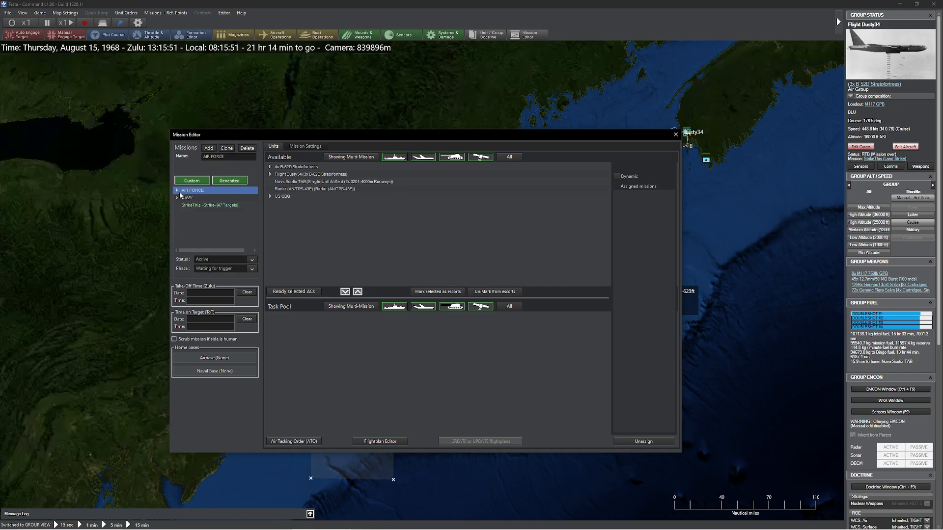
left_click(675, 134)
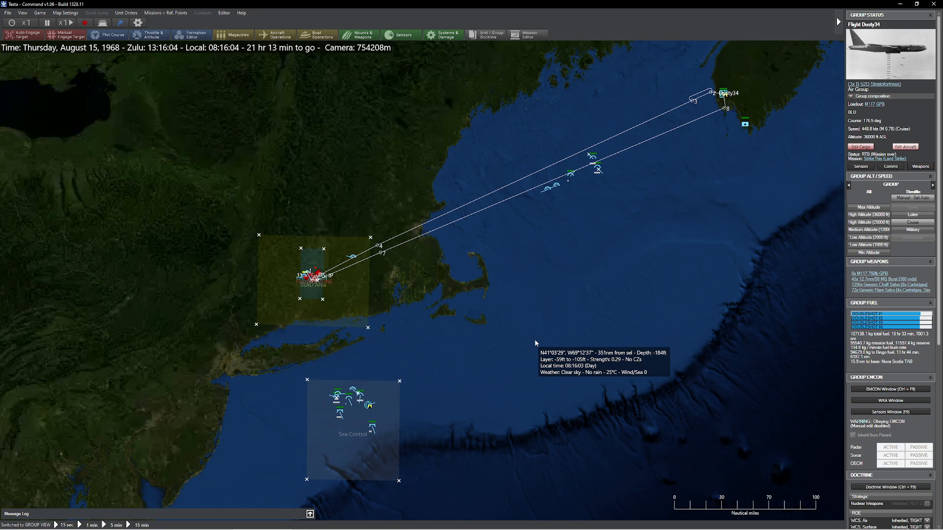
mouse_move(551, 121)
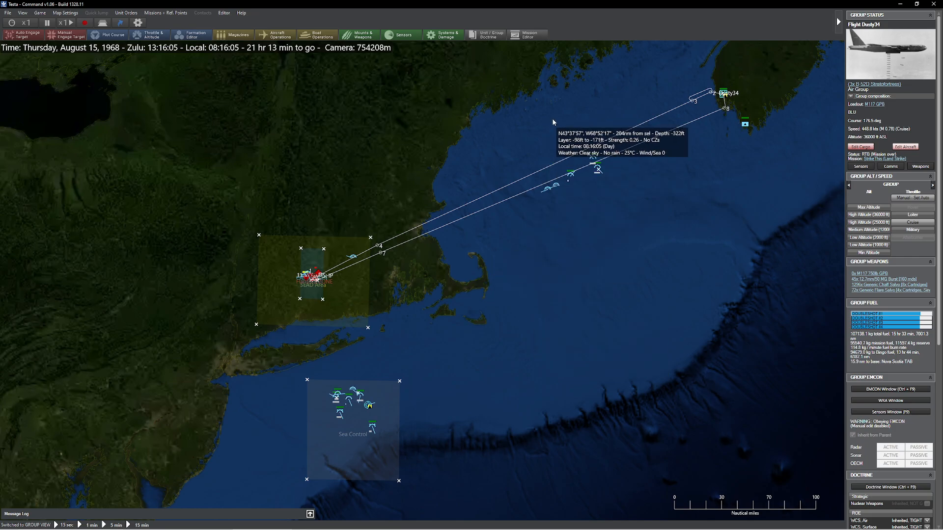